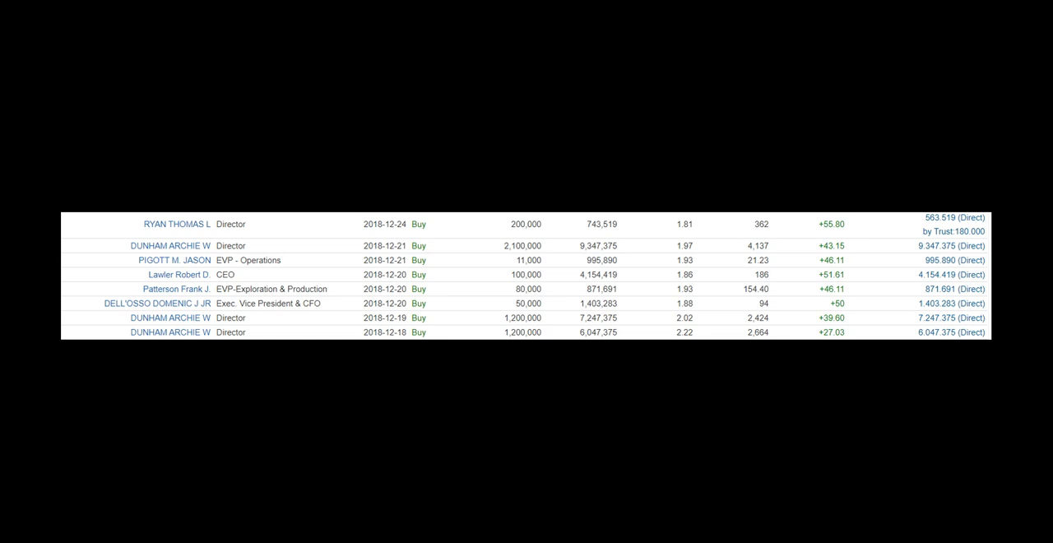
mouse_move(706, 240)
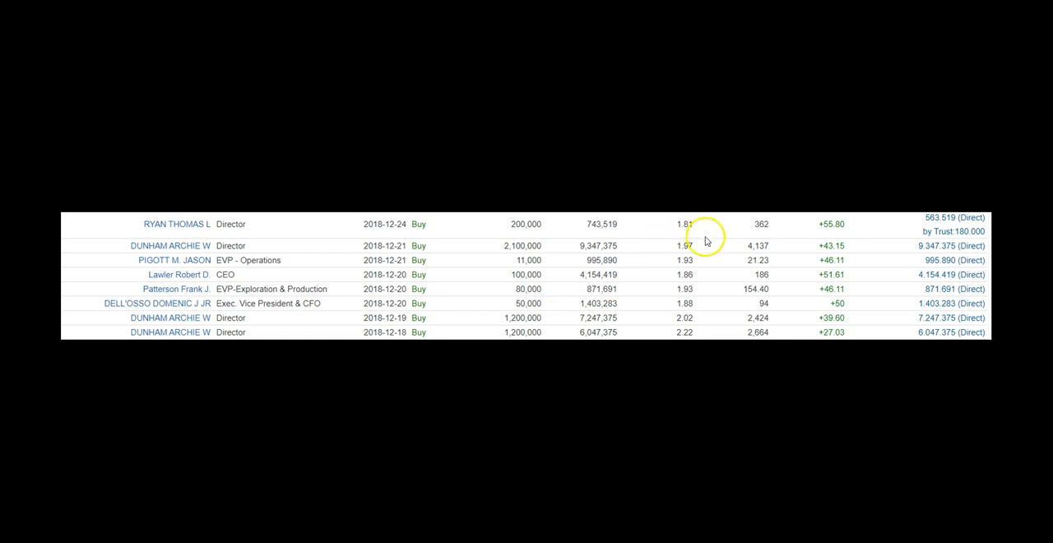
mouse_move(721, 245)
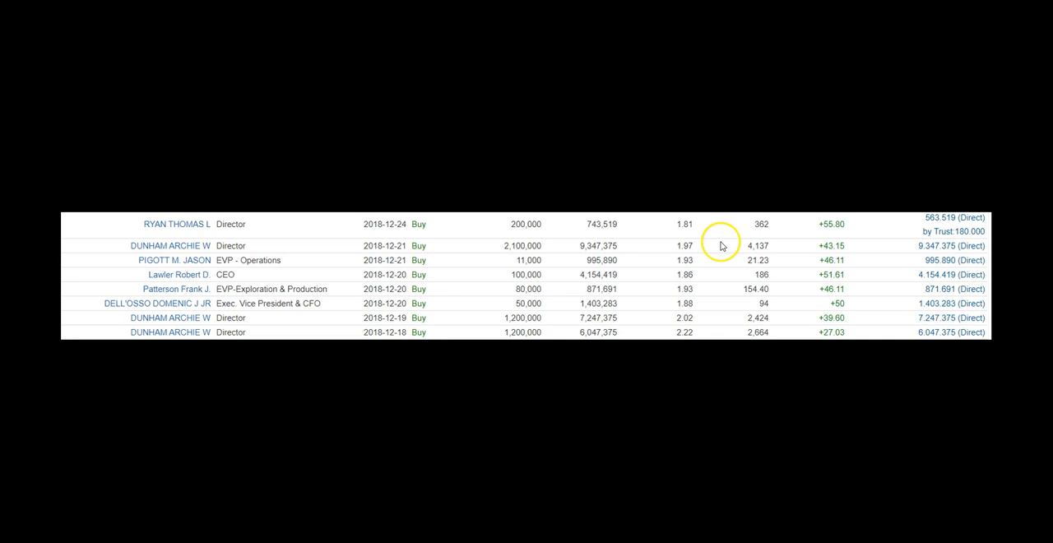
mouse_move(725, 244)
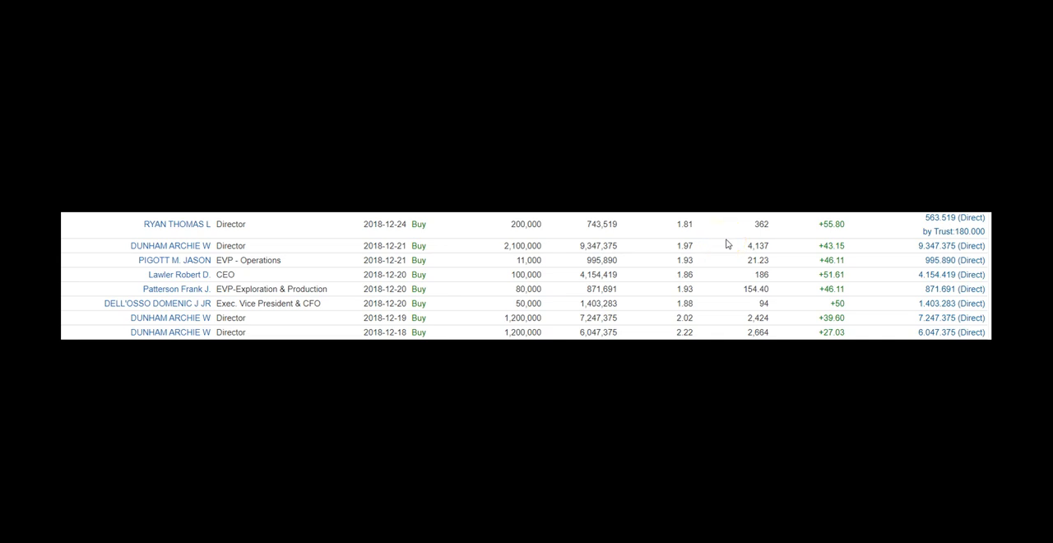
mouse_move(727, 244)
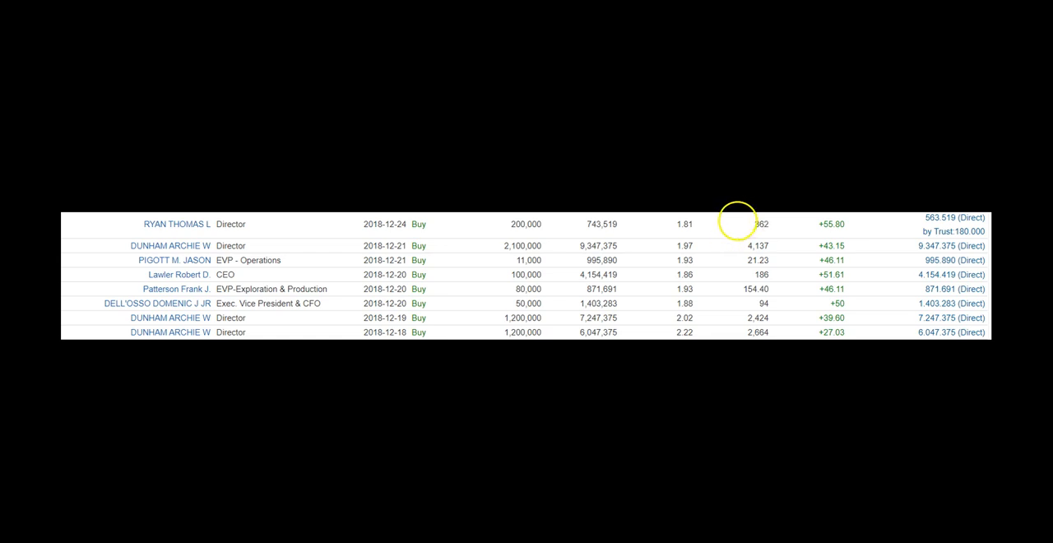
mouse_move(738, 281)
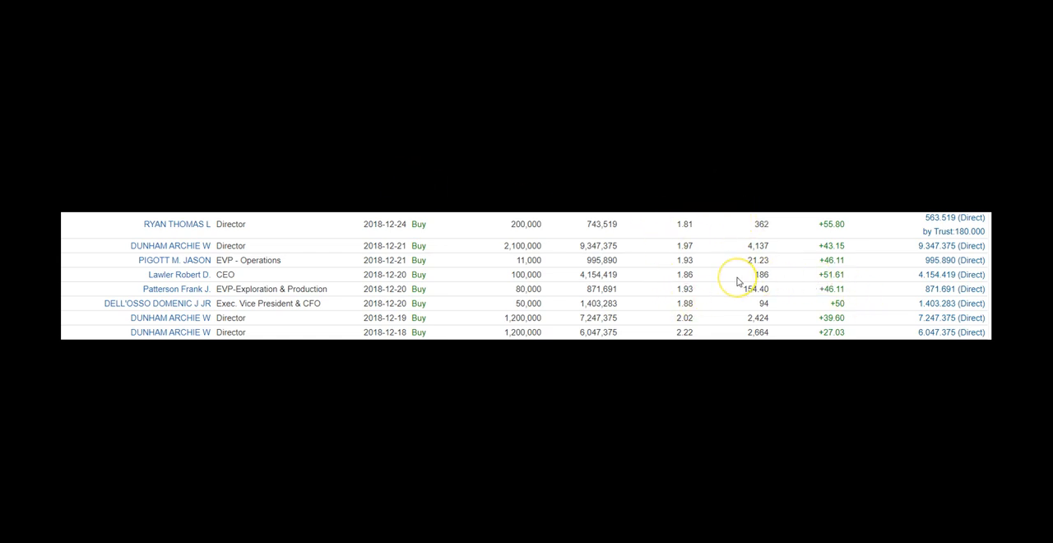
mouse_move(737, 281)
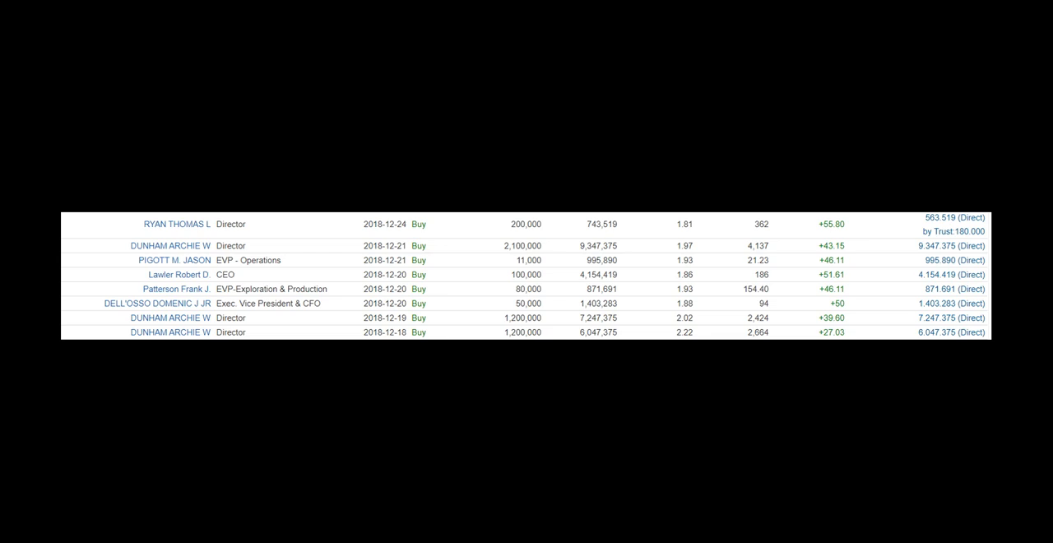
mouse_move(766, 268)
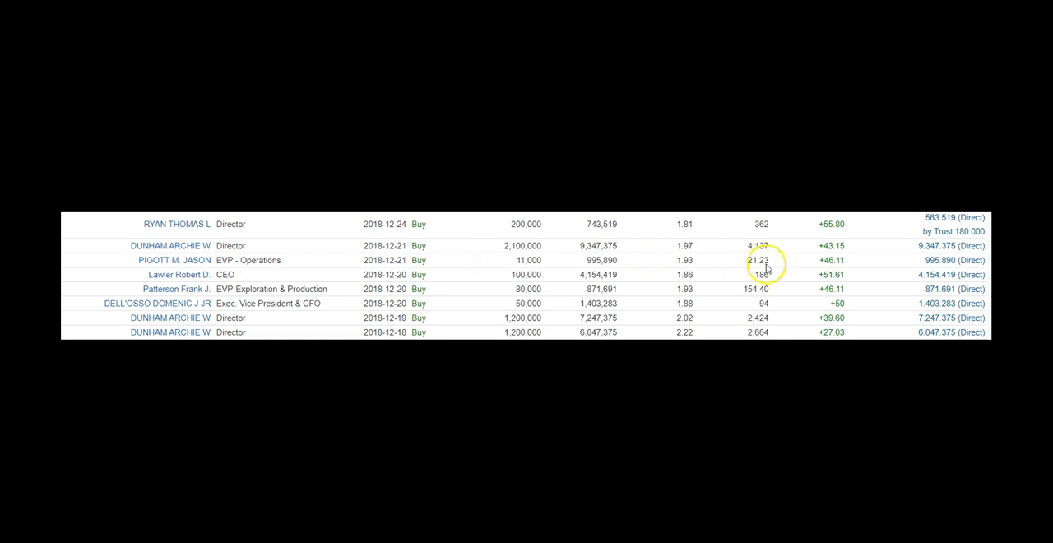
mouse_move(685, 258)
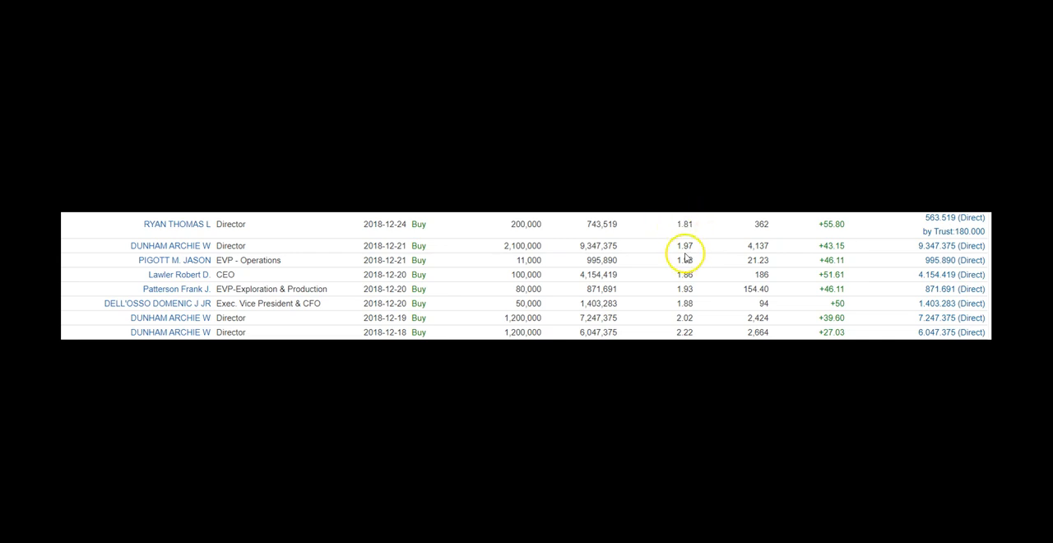
mouse_move(119, 236)
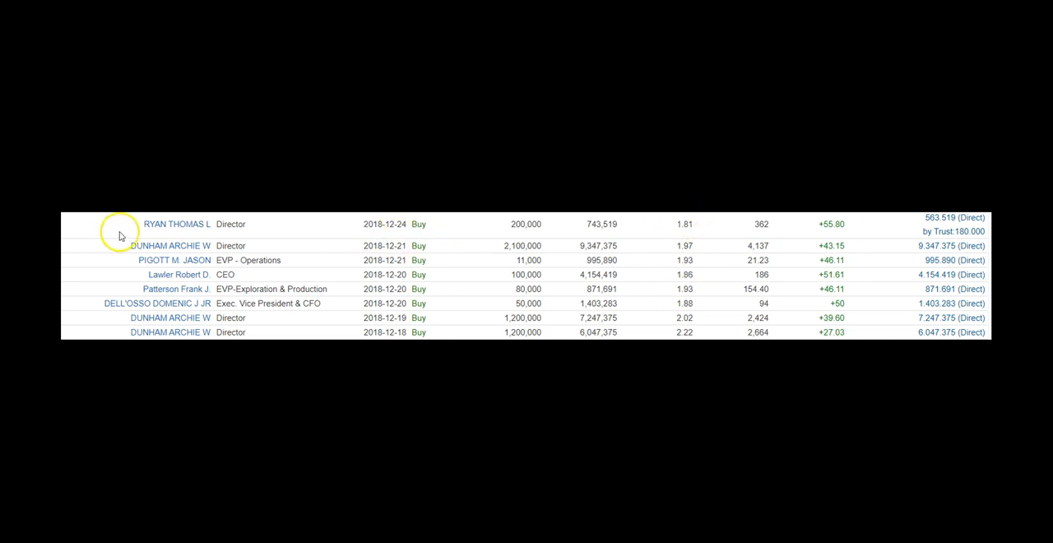
mouse_move(179, 257)
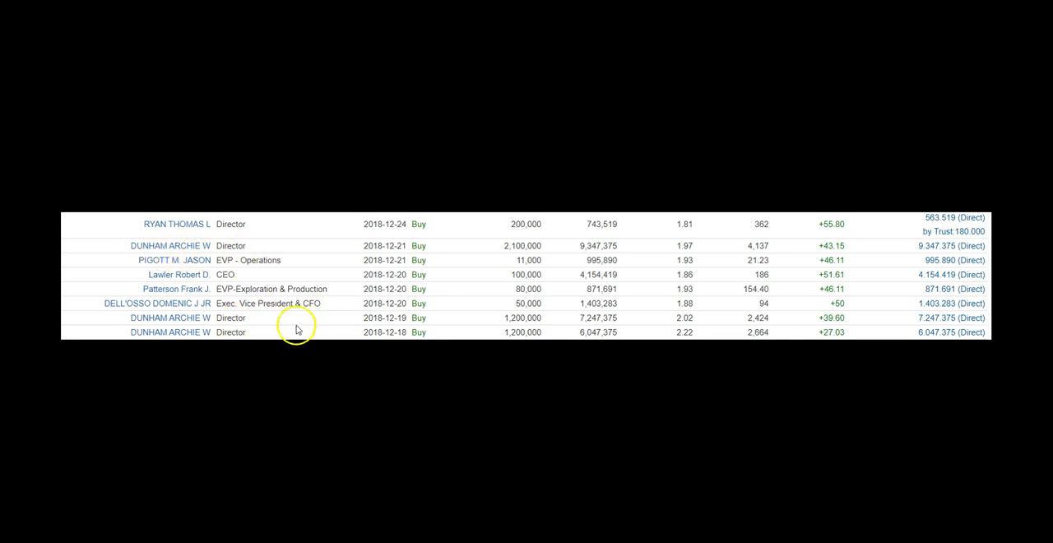
mouse_move(515, 325)
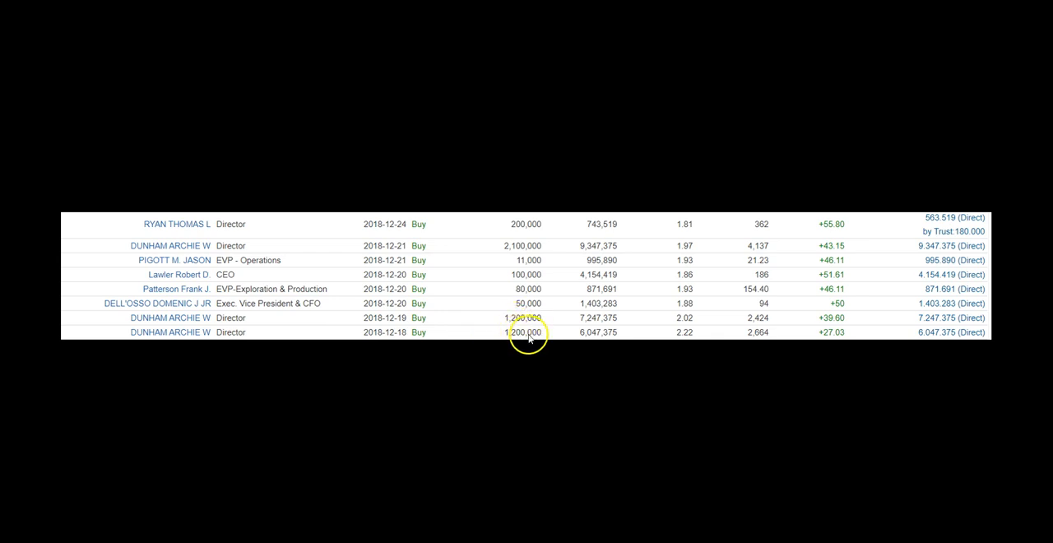
mouse_move(510, 251)
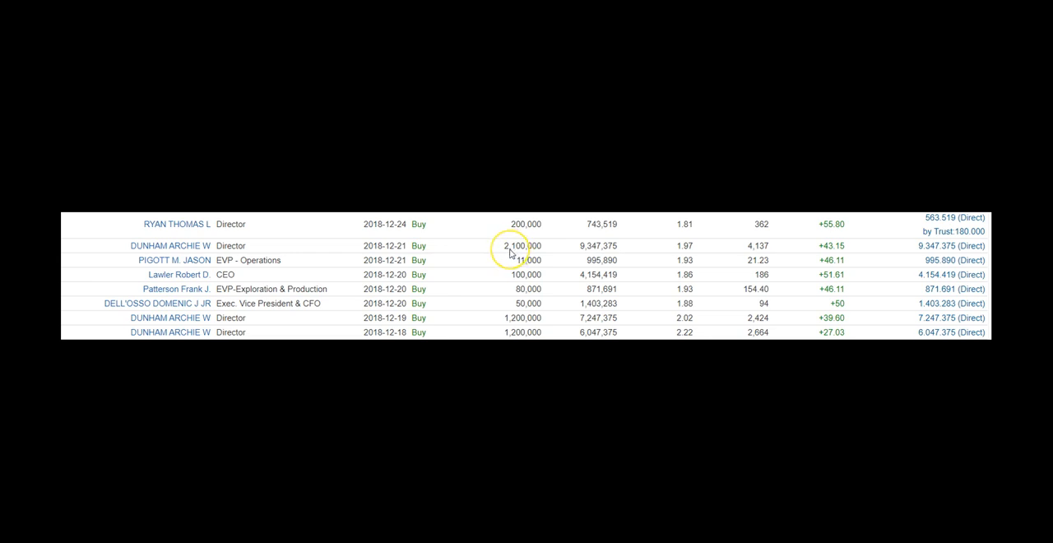
mouse_move(533, 338)
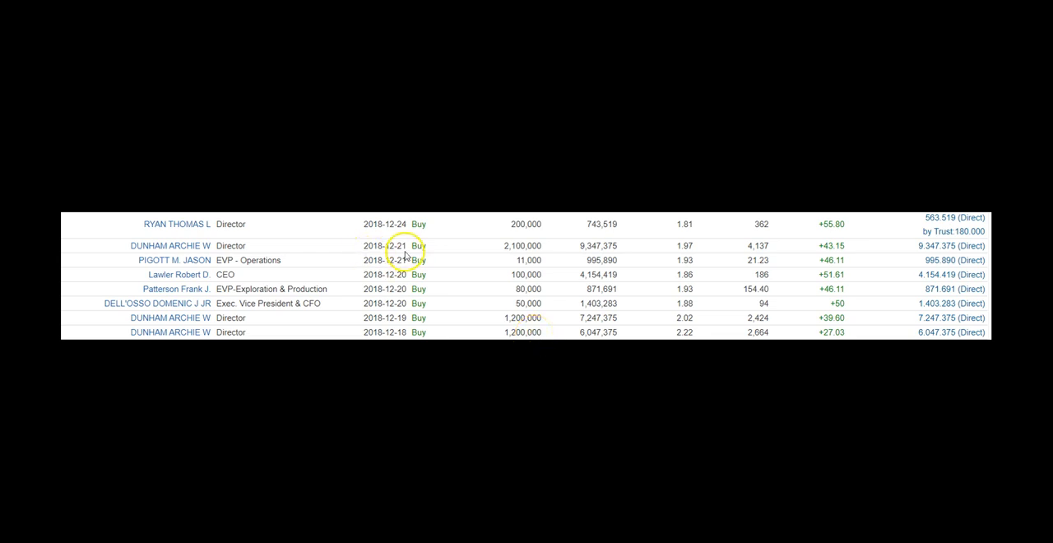
mouse_move(691, 329)
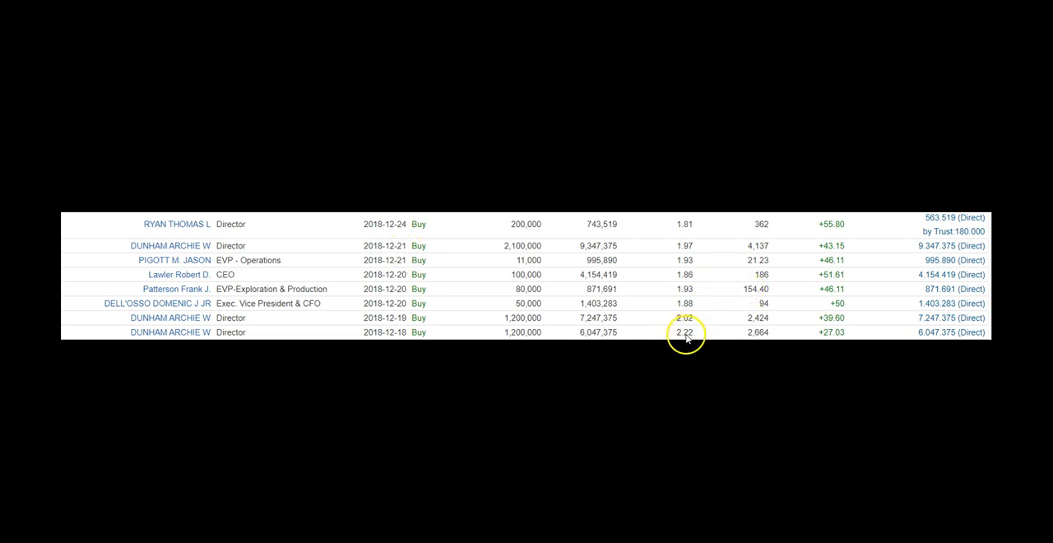
mouse_move(695, 255)
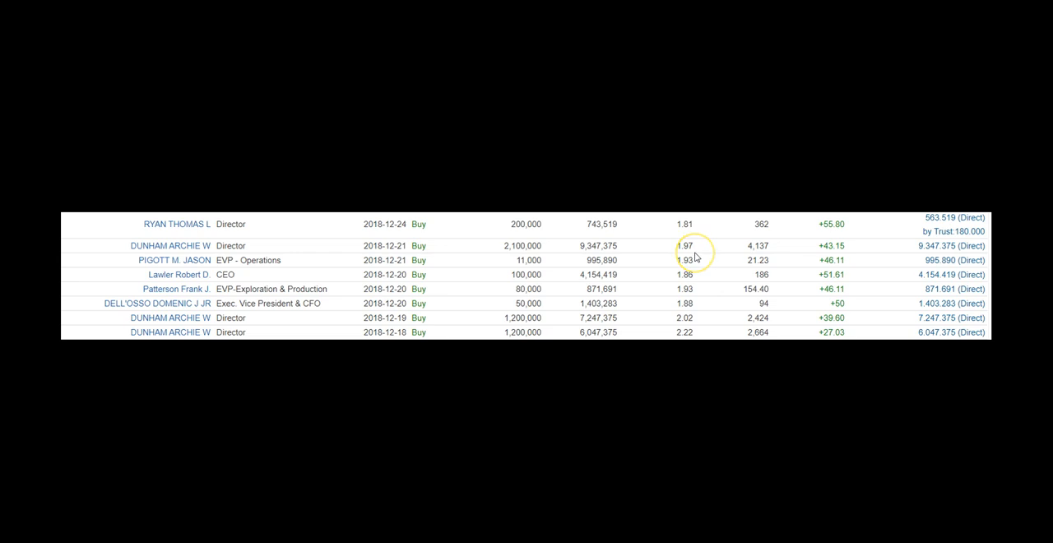
mouse_move(695, 257)
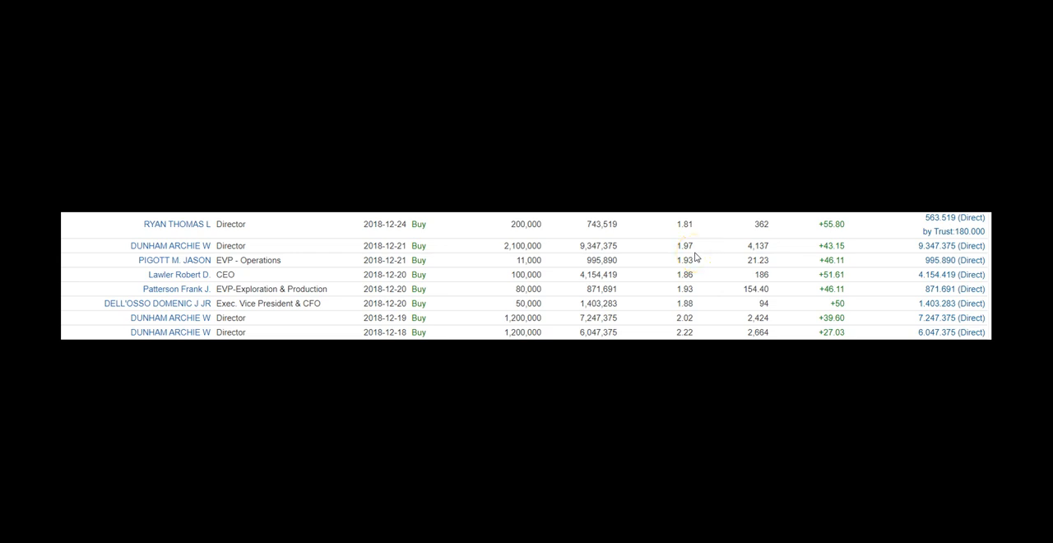
mouse_move(696, 257)
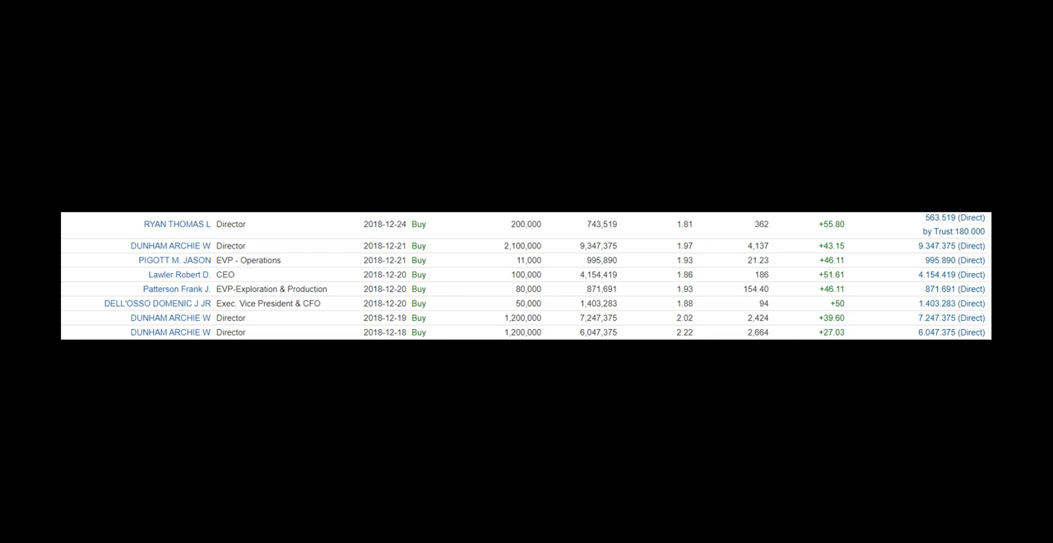
mouse_move(482, 251)
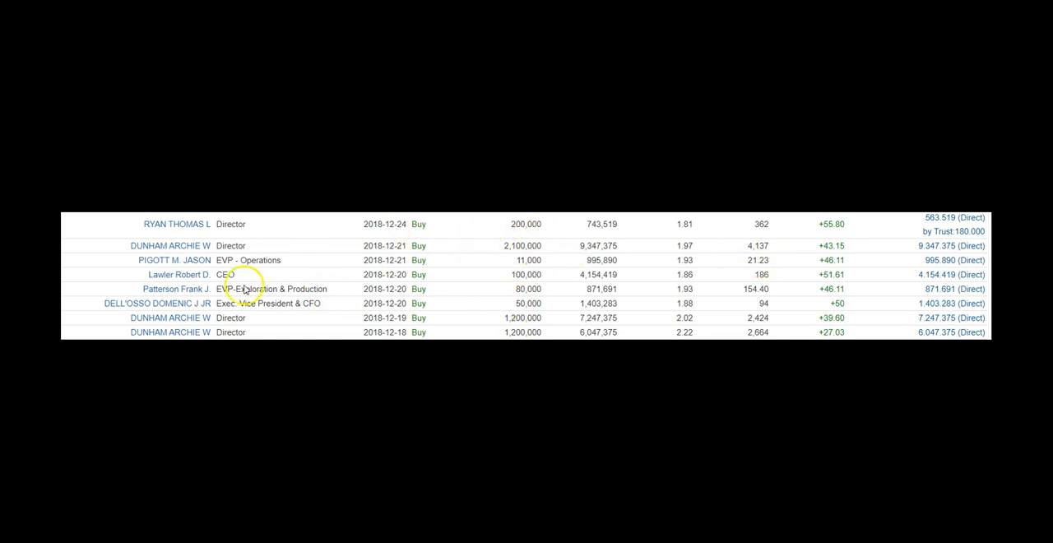
mouse_move(232, 241)
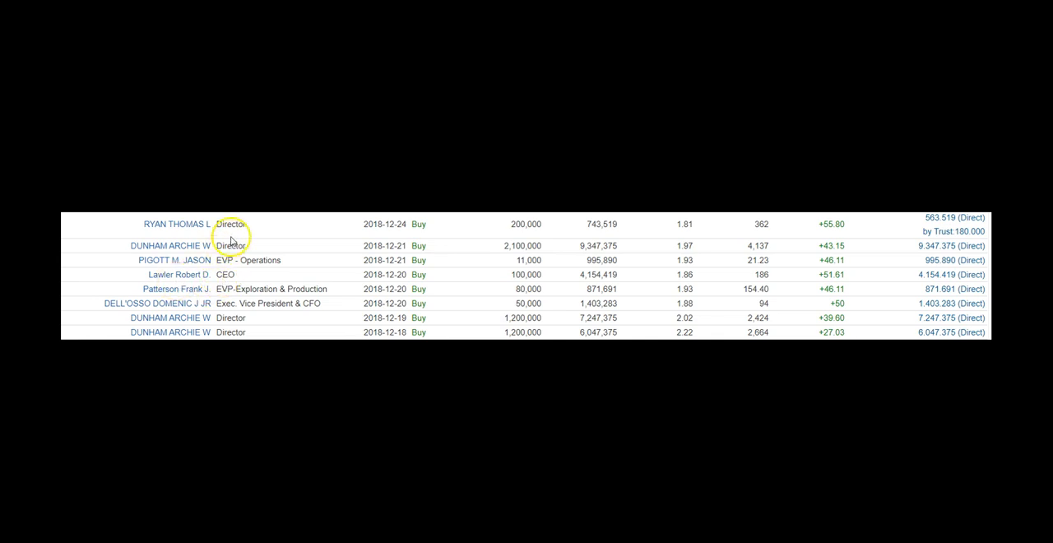
mouse_move(404, 237)
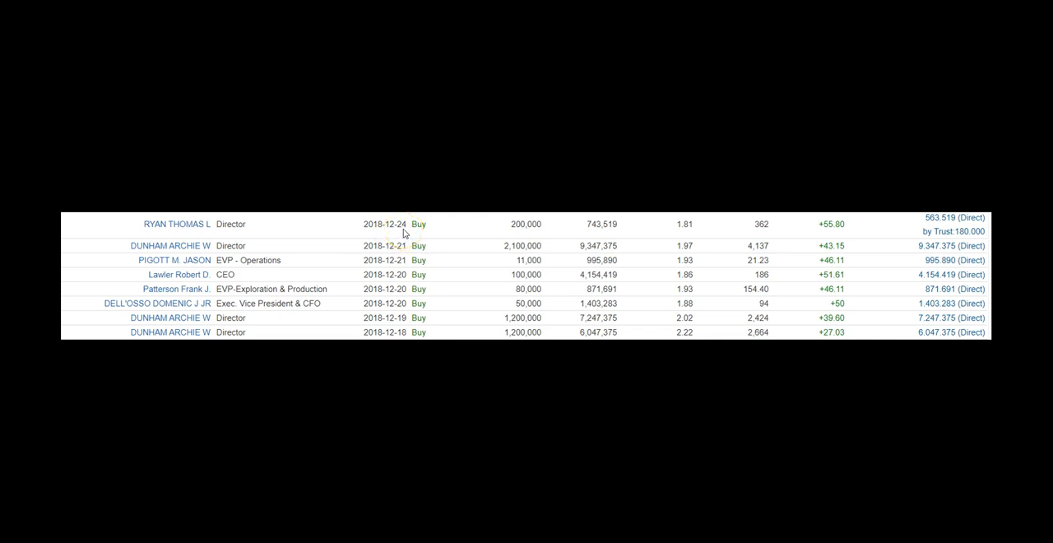
mouse_move(403, 233)
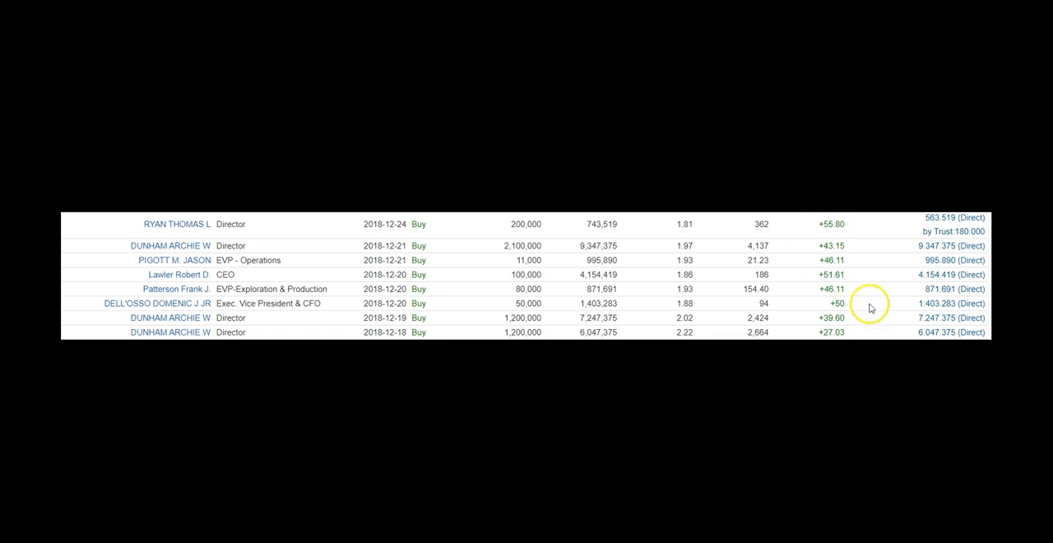
mouse_move(905, 292)
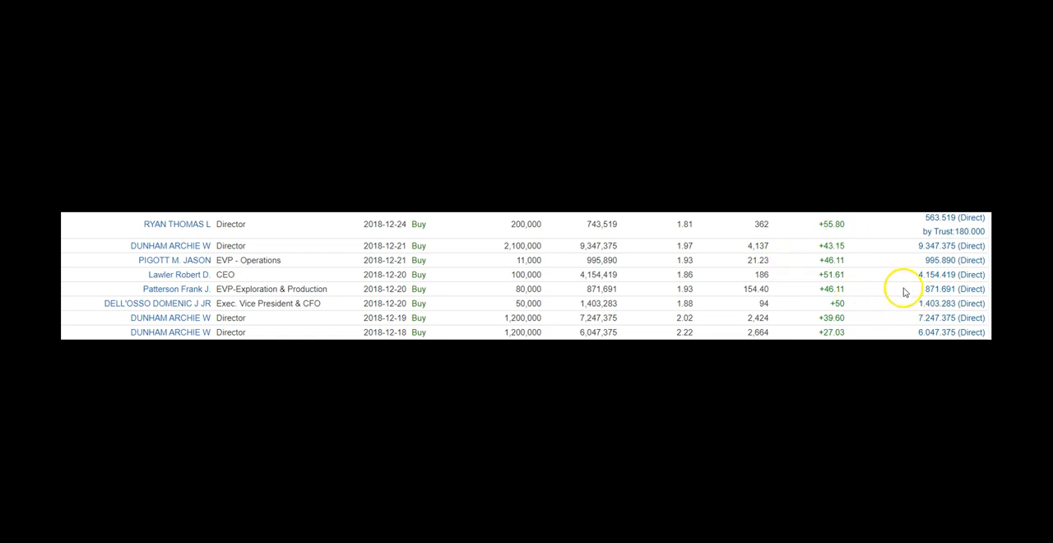
mouse_move(835, 276)
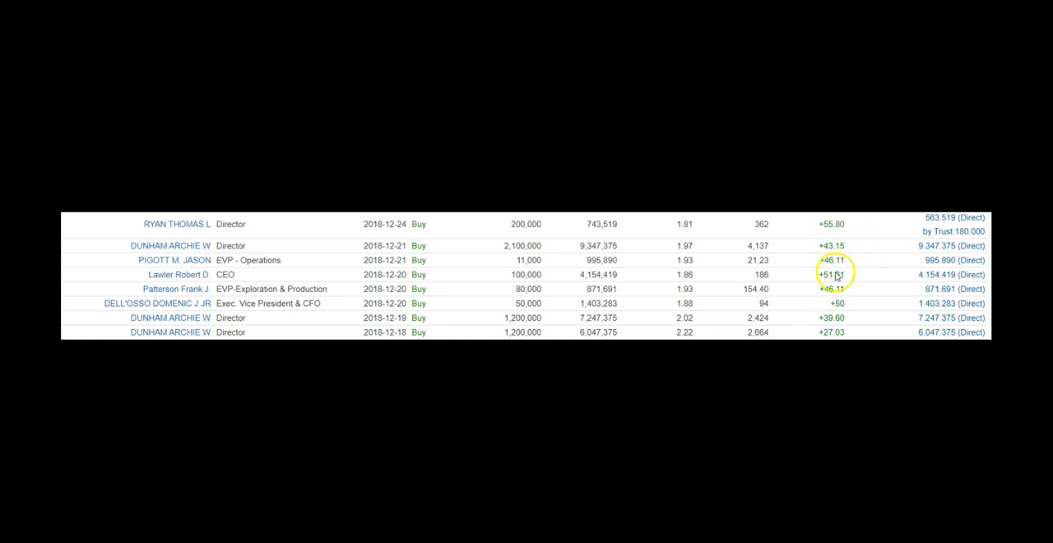
mouse_move(829, 233)
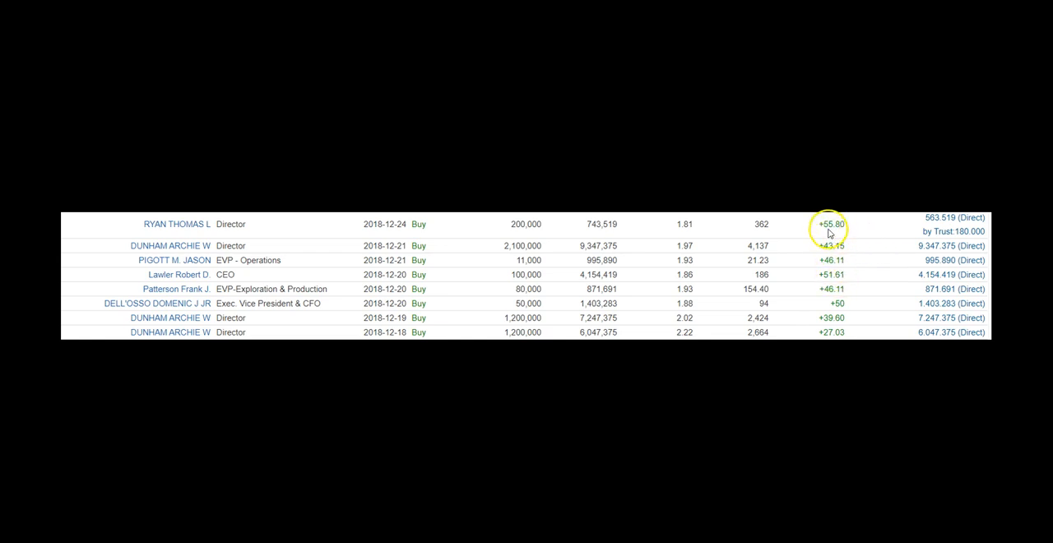
mouse_move(831, 269)
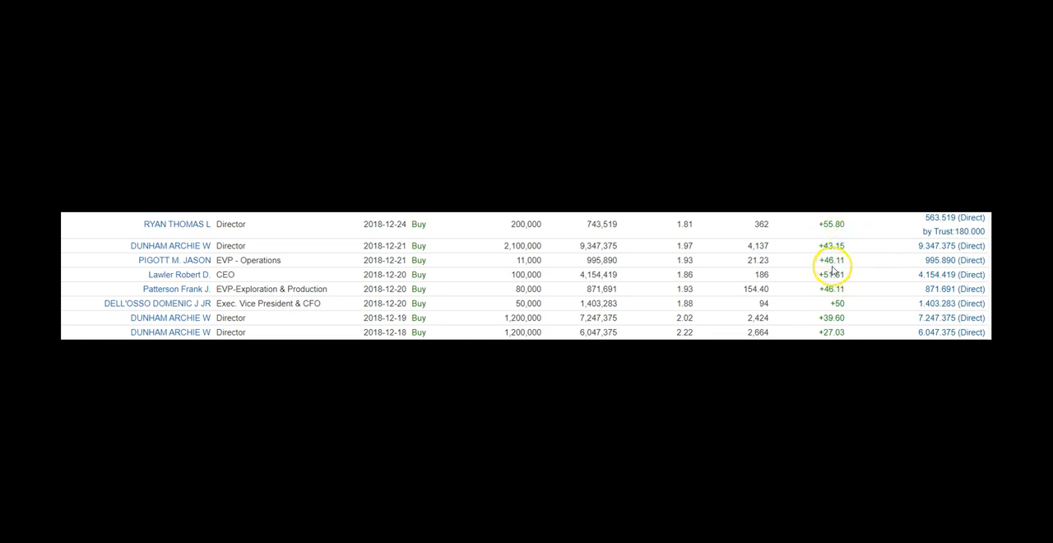
mouse_move(838, 295)
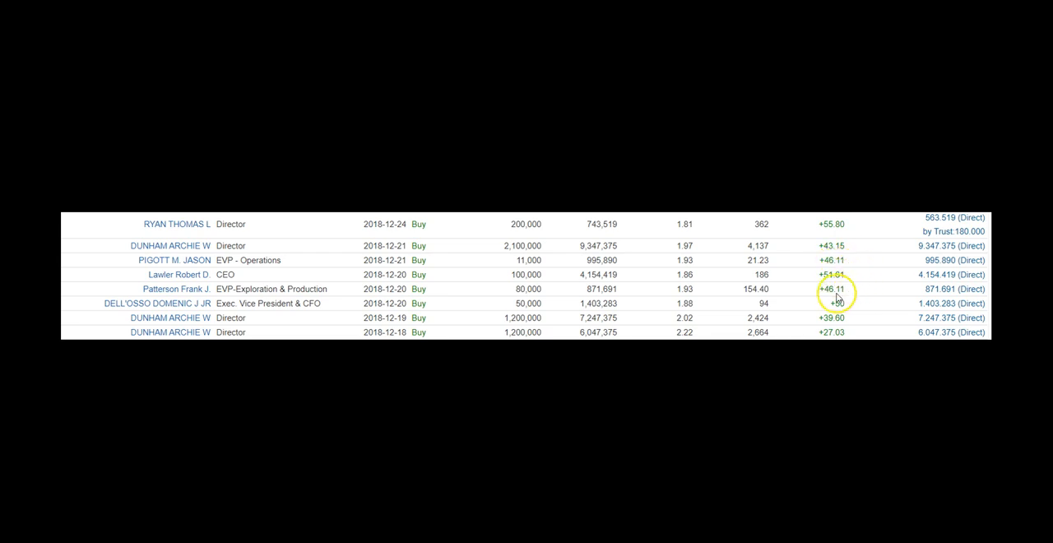
mouse_move(836, 319)
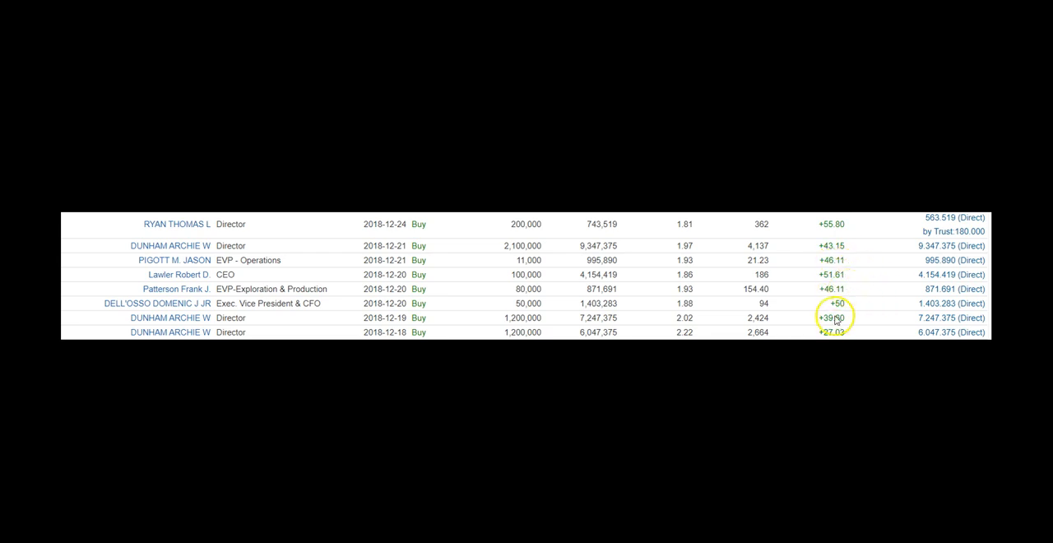
mouse_move(950, 276)
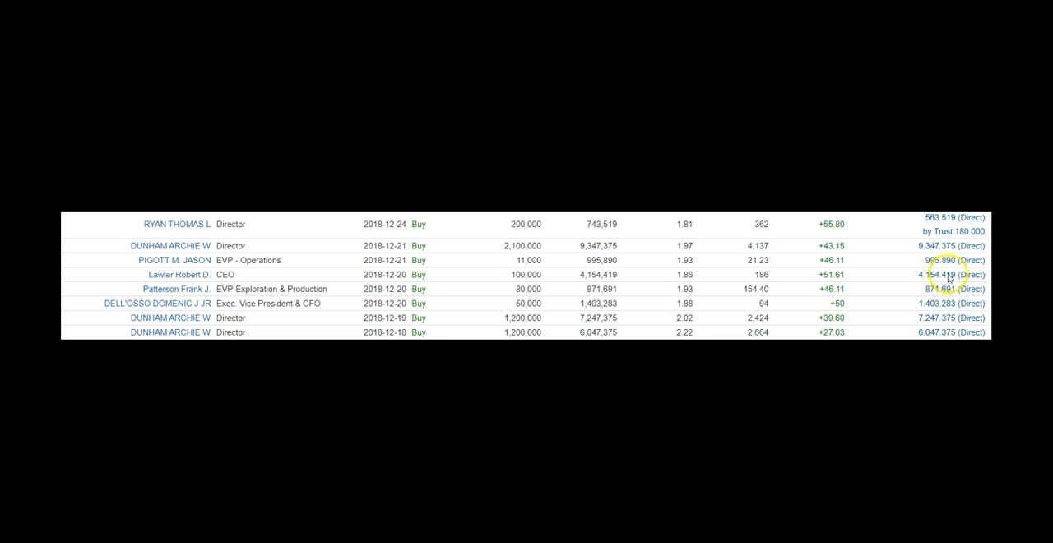
mouse_move(962, 319)
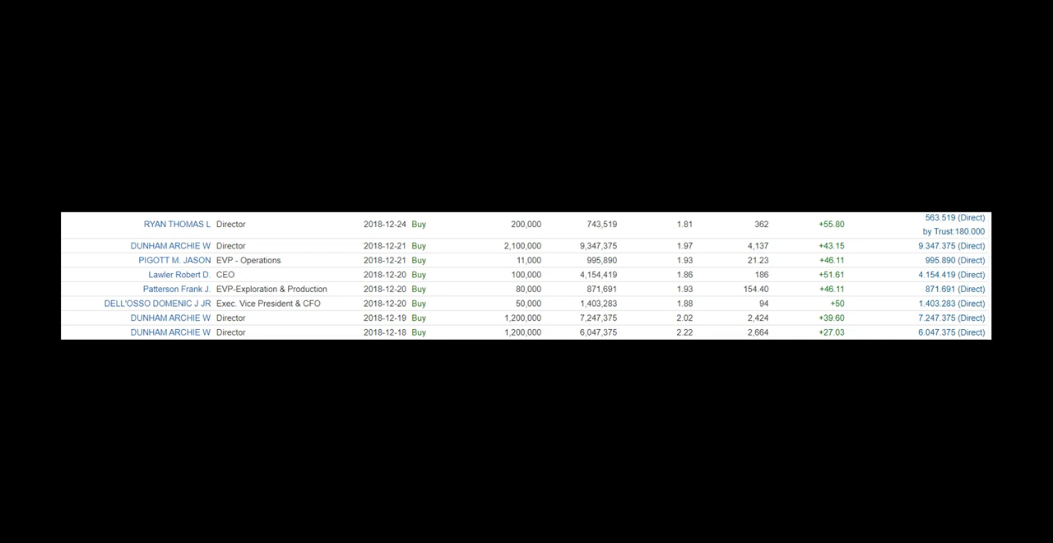
mouse_move(867, 334)
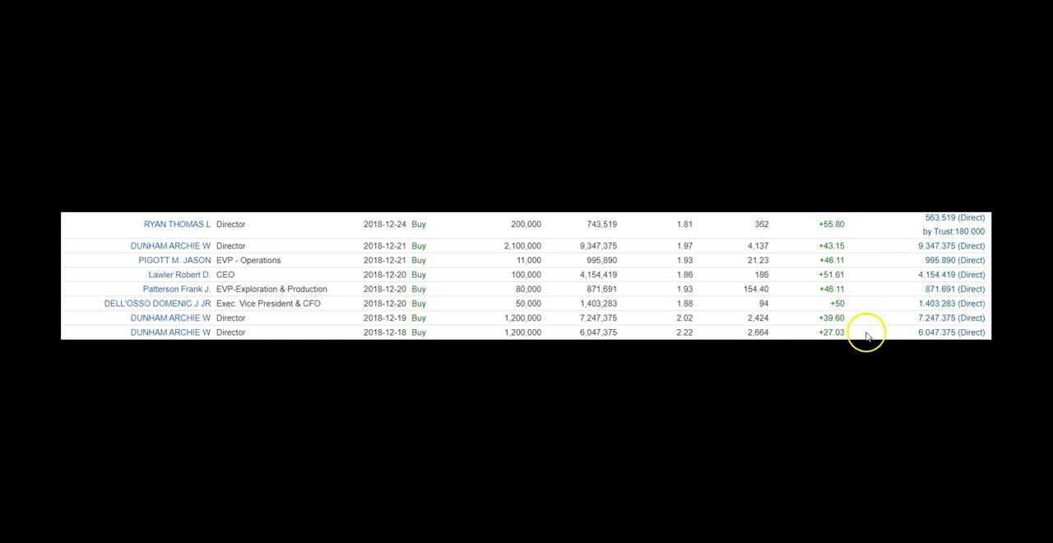
mouse_move(849, 322)
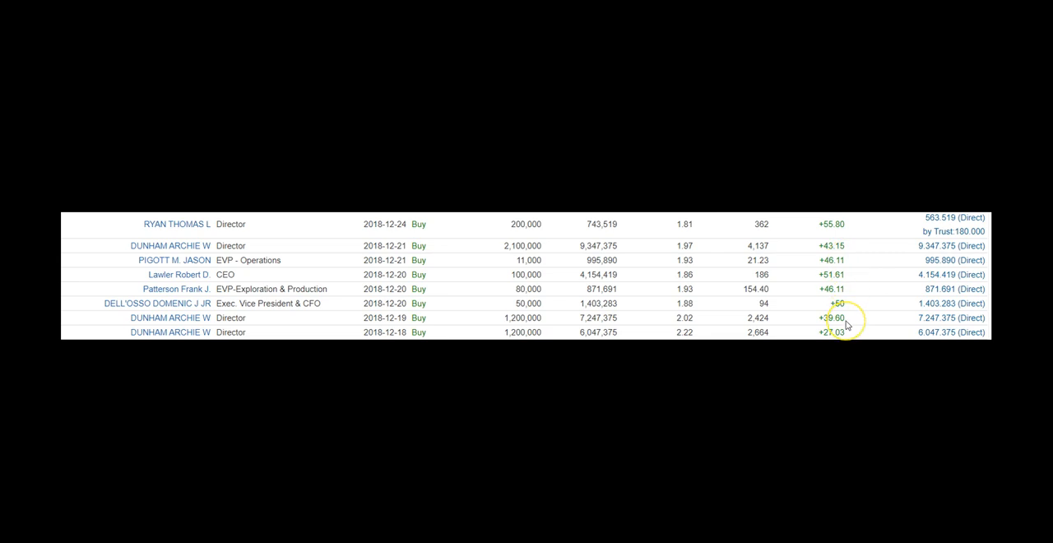
mouse_move(847, 323)
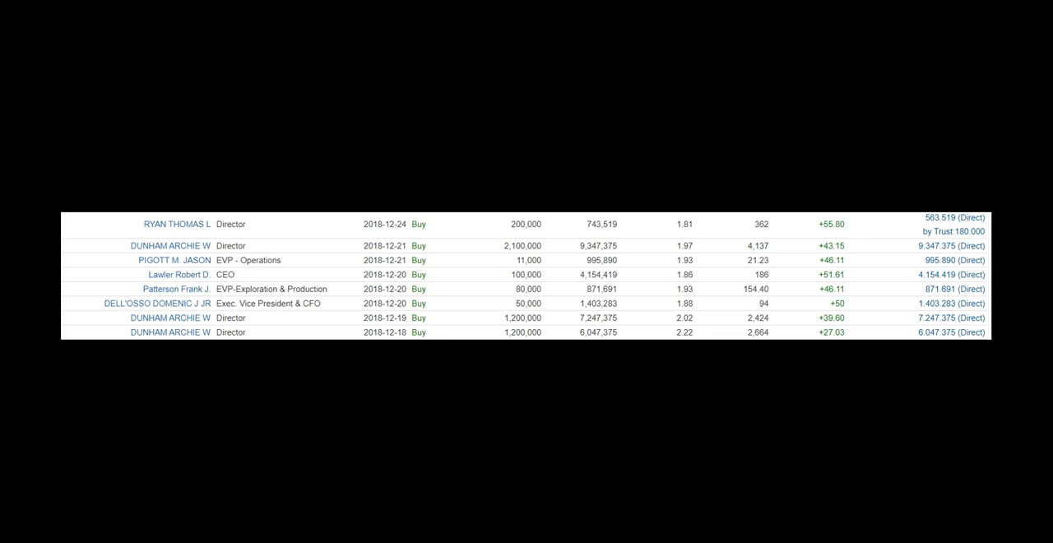
mouse_move(743, 281)
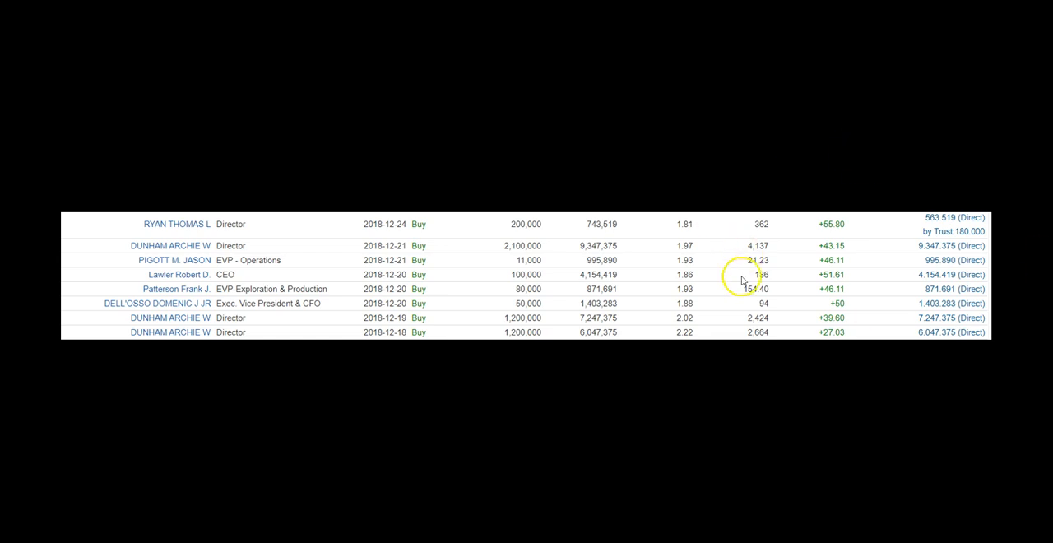
Open Yahoo Finance's CHK Community conversations board with its shareholder comments.
click(170, 245)
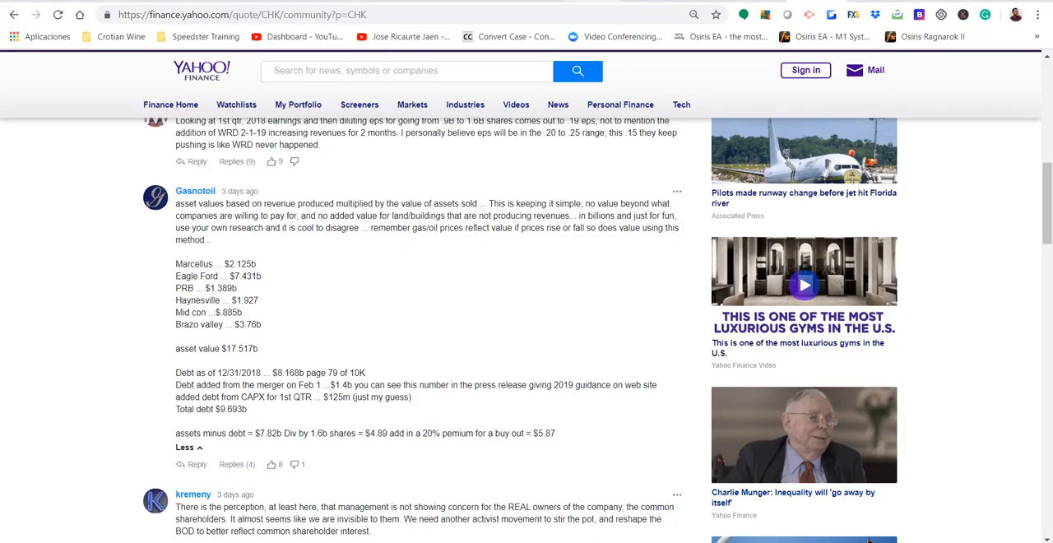
mouse_move(609, 37)
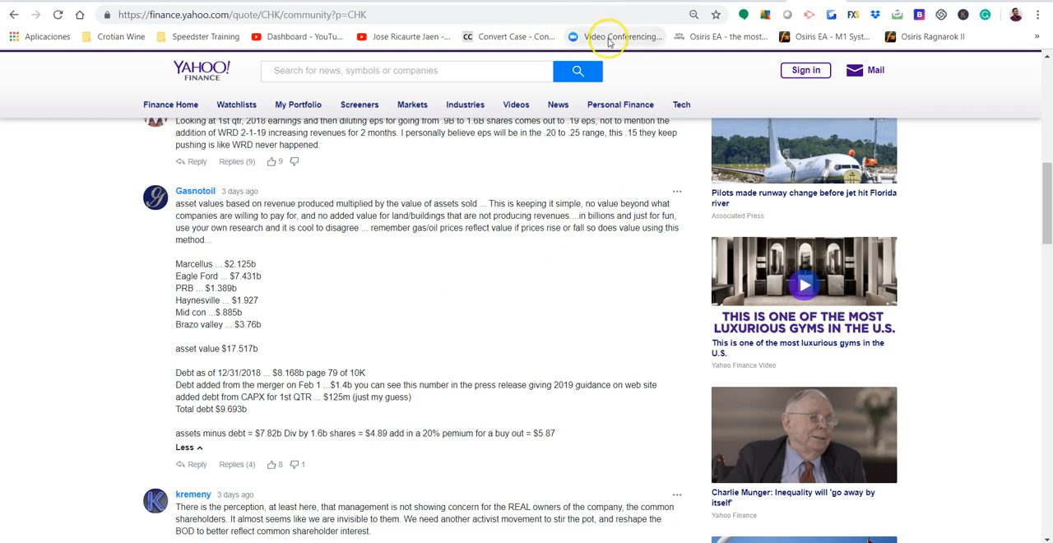
mouse_move(613, 36)
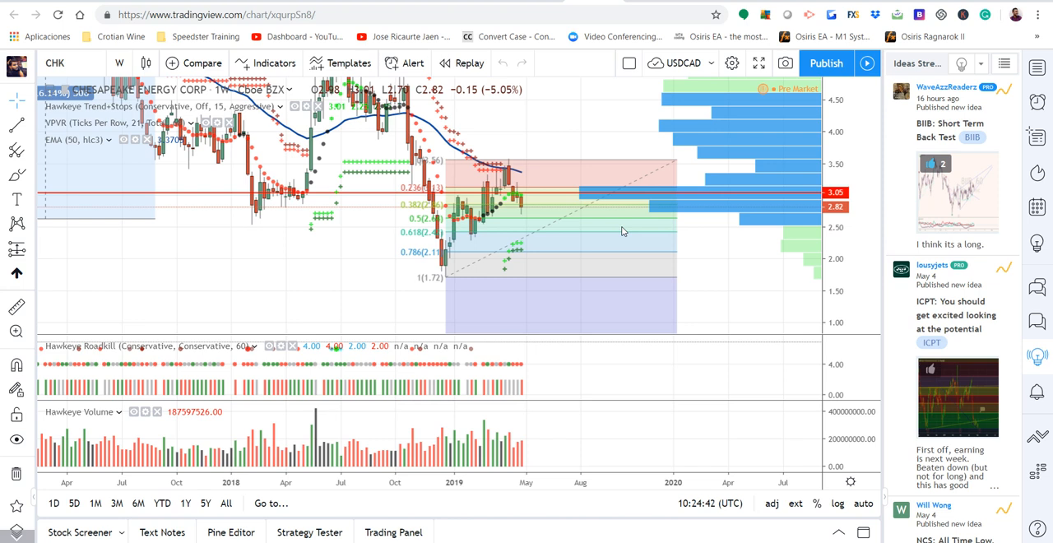
mouse_move(881, 237)
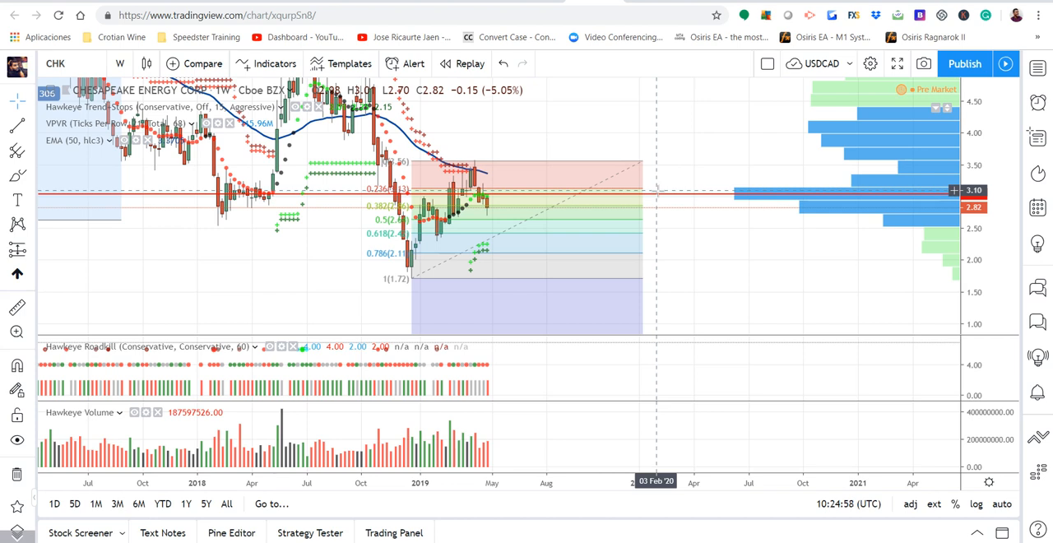
mouse_move(456, 285)
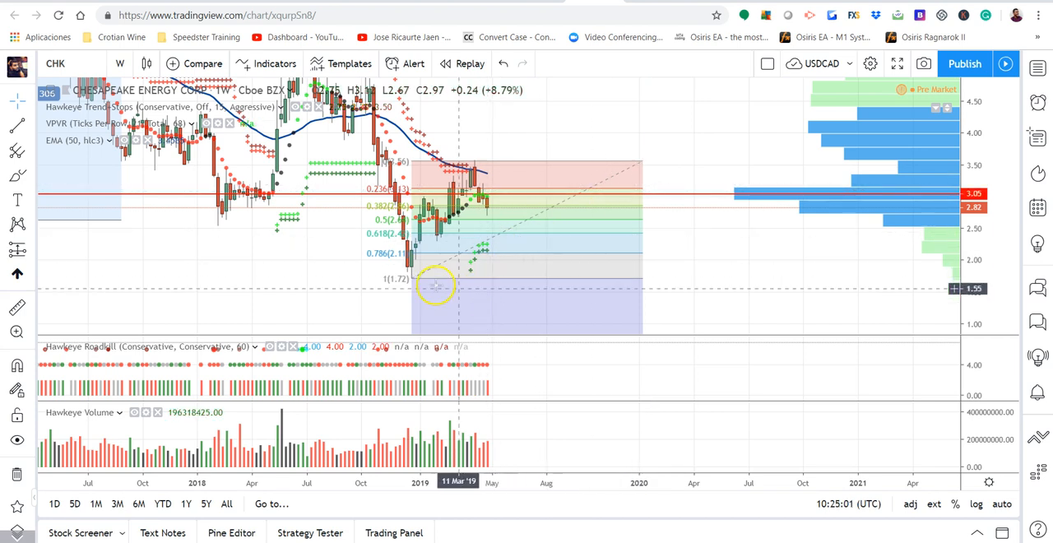
mouse_move(473, 176)
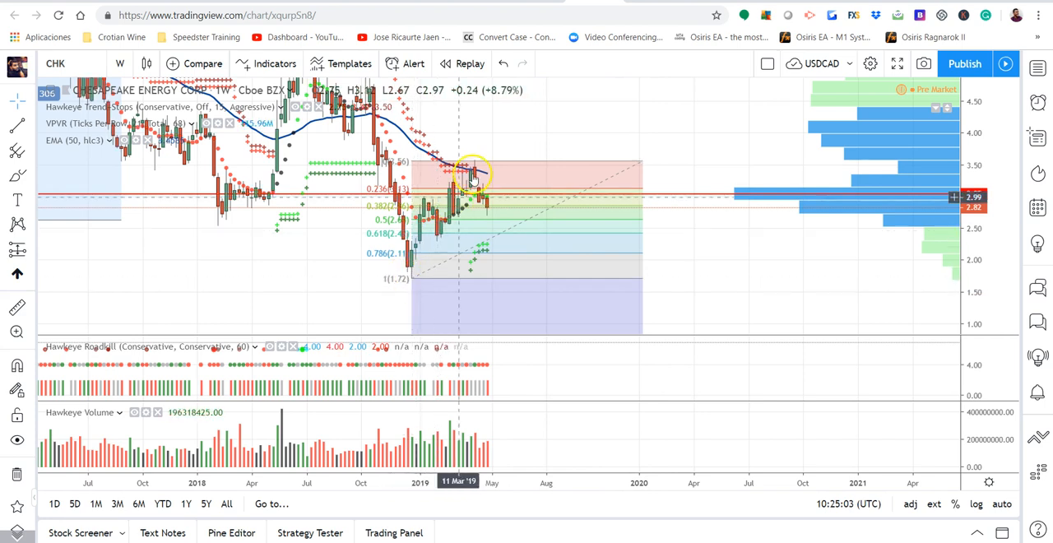
mouse_move(432, 263)
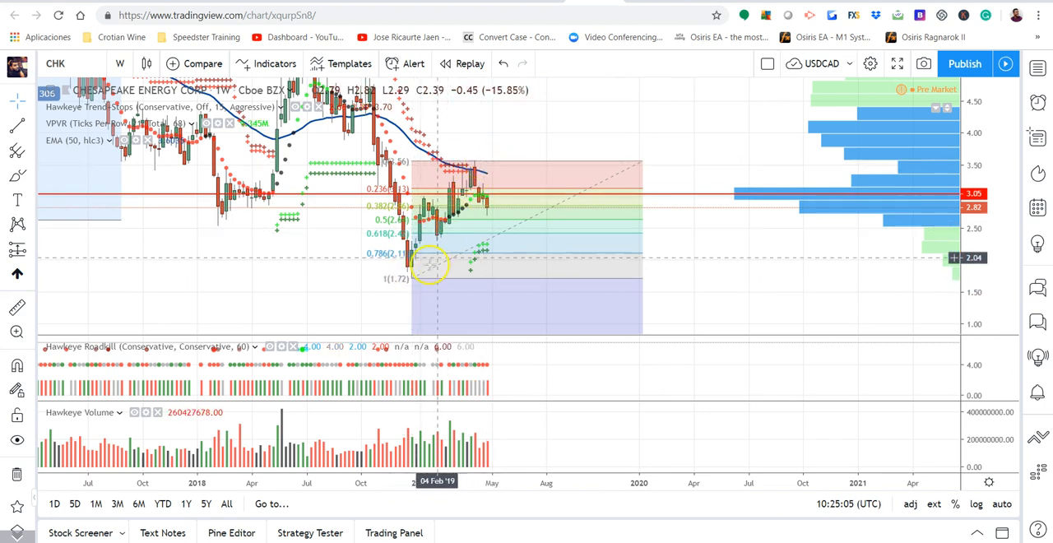
mouse_move(422, 279)
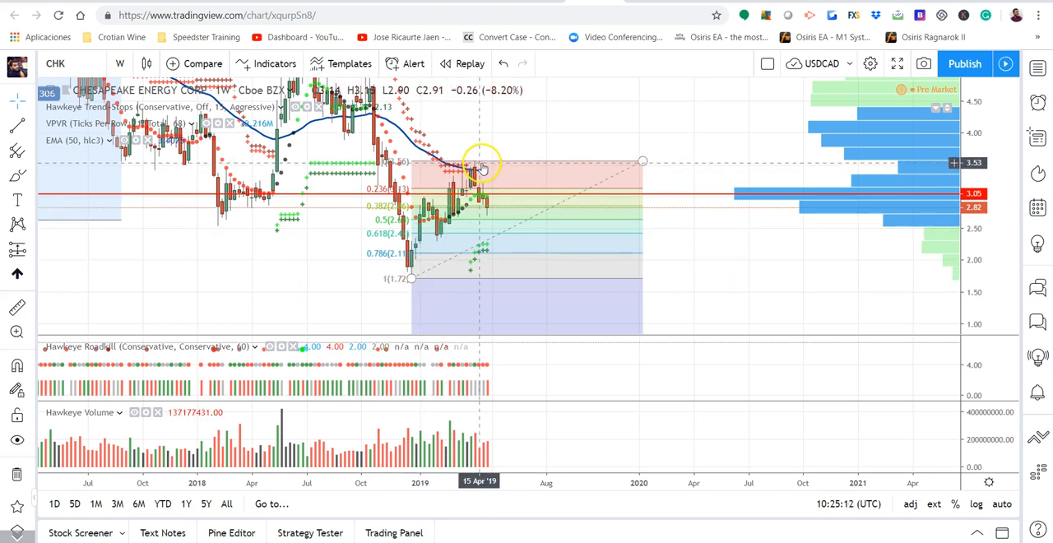
mouse_move(484, 237)
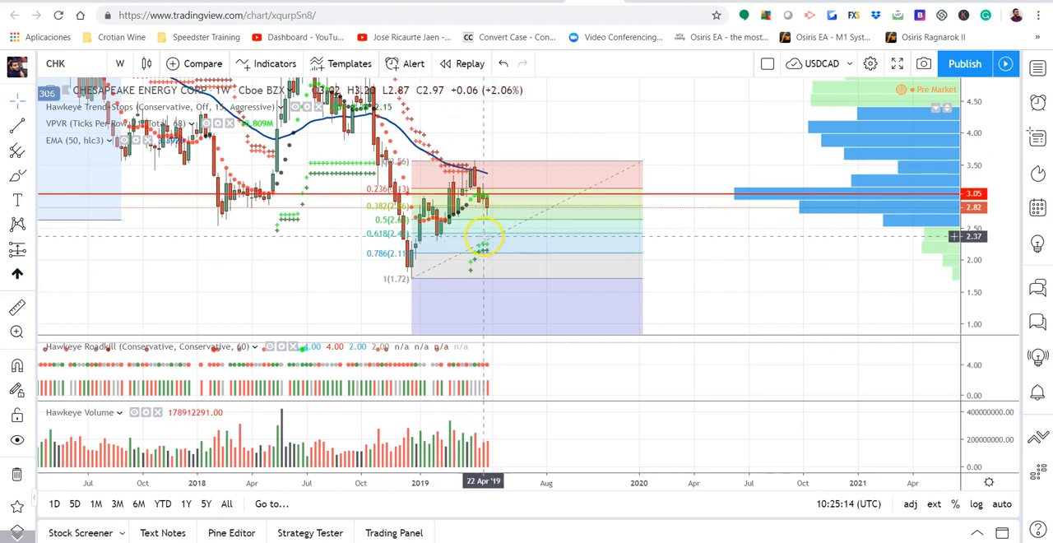
mouse_move(485, 238)
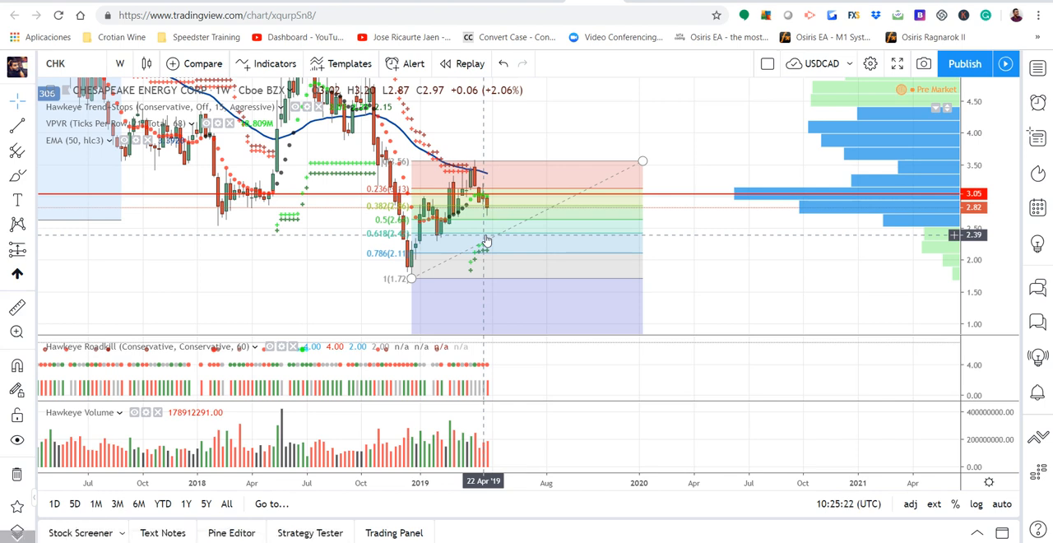
mouse_move(505, 232)
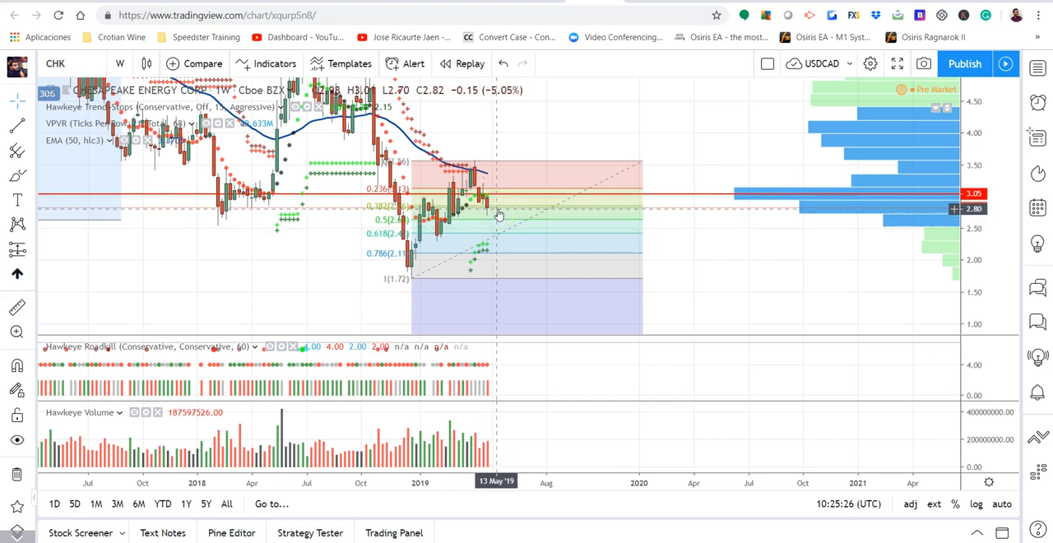
mouse_move(514, 226)
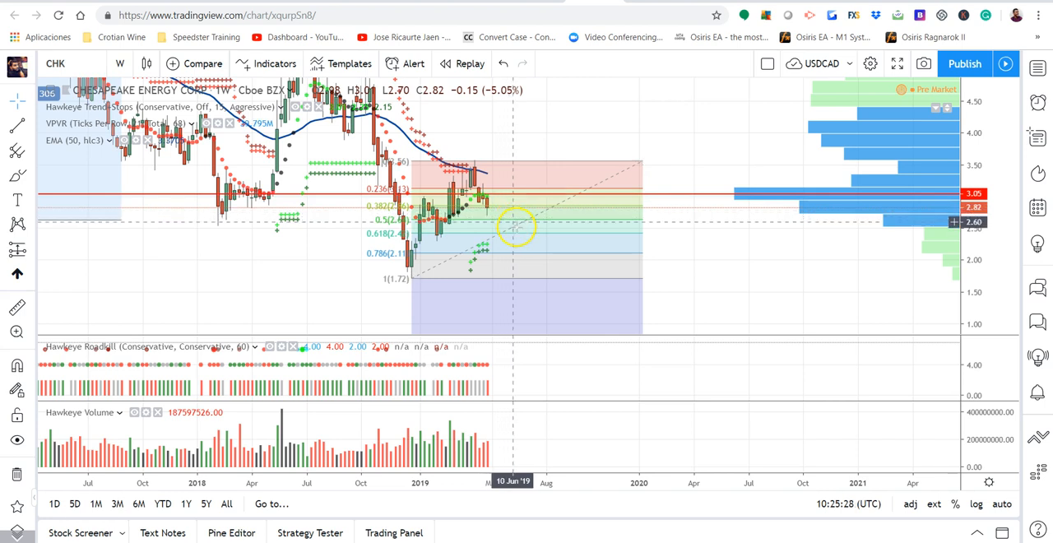
mouse_move(518, 238)
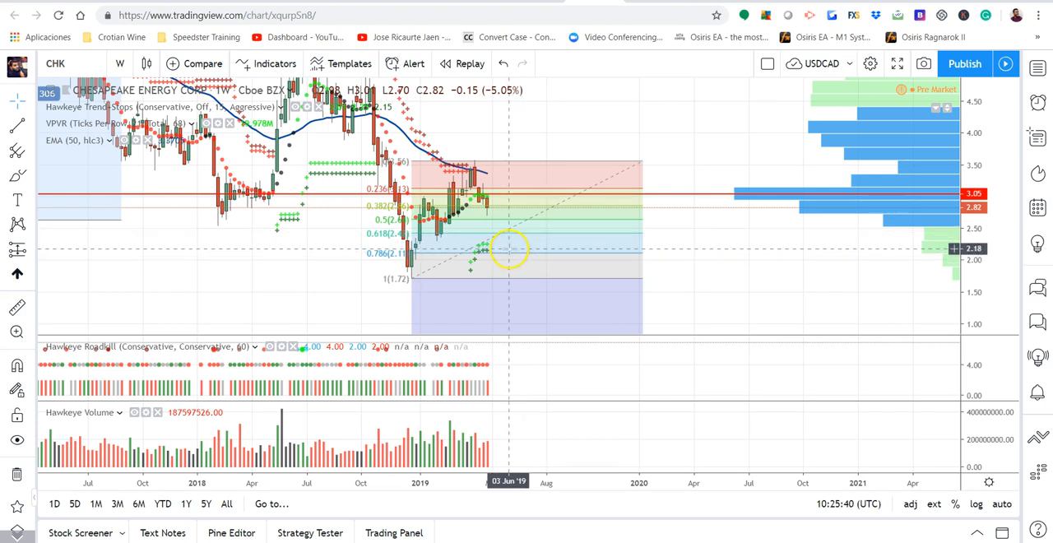
mouse_move(508, 247)
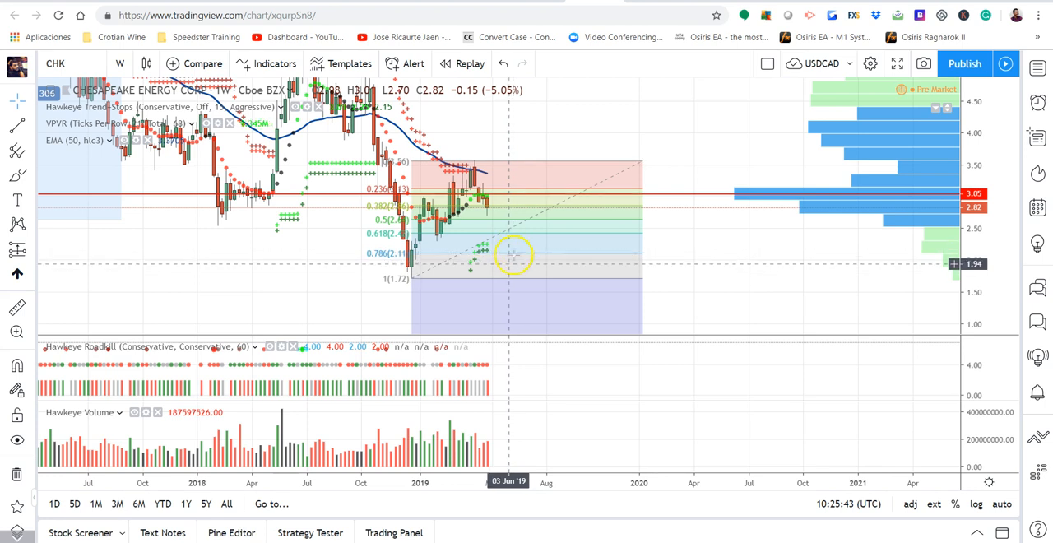
mouse_move(502, 239)
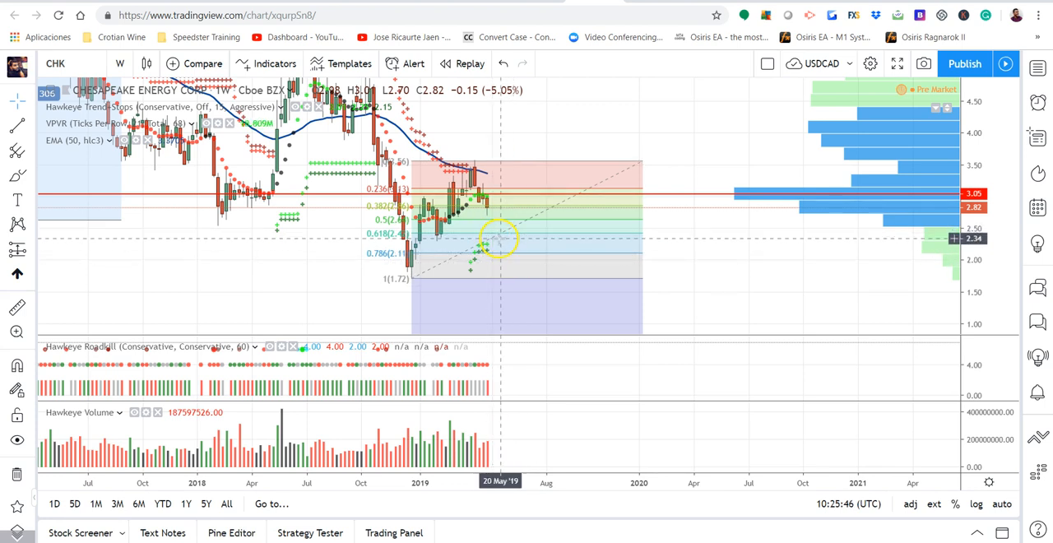
mouse_move(506, 256)
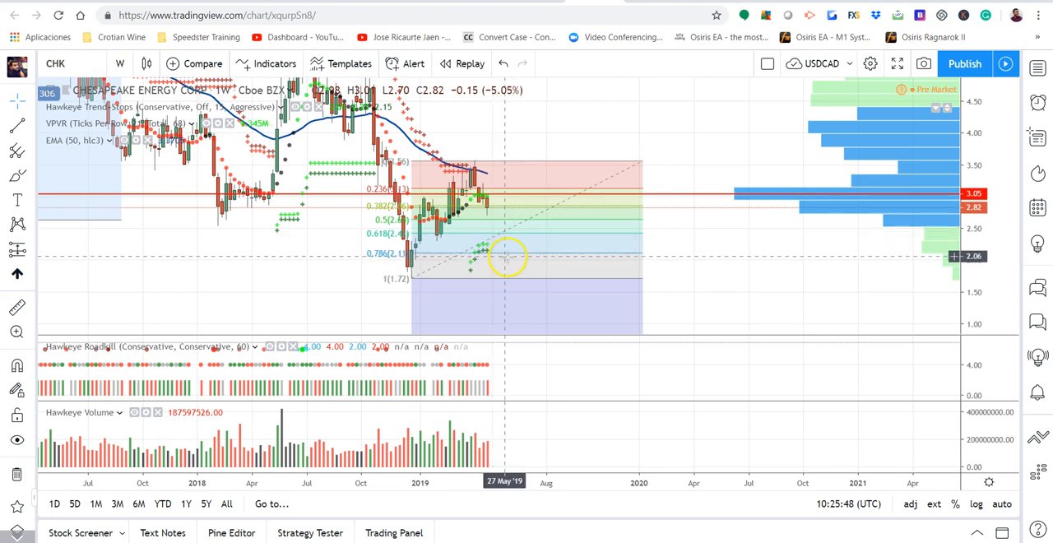
mouse_move(518, 226)
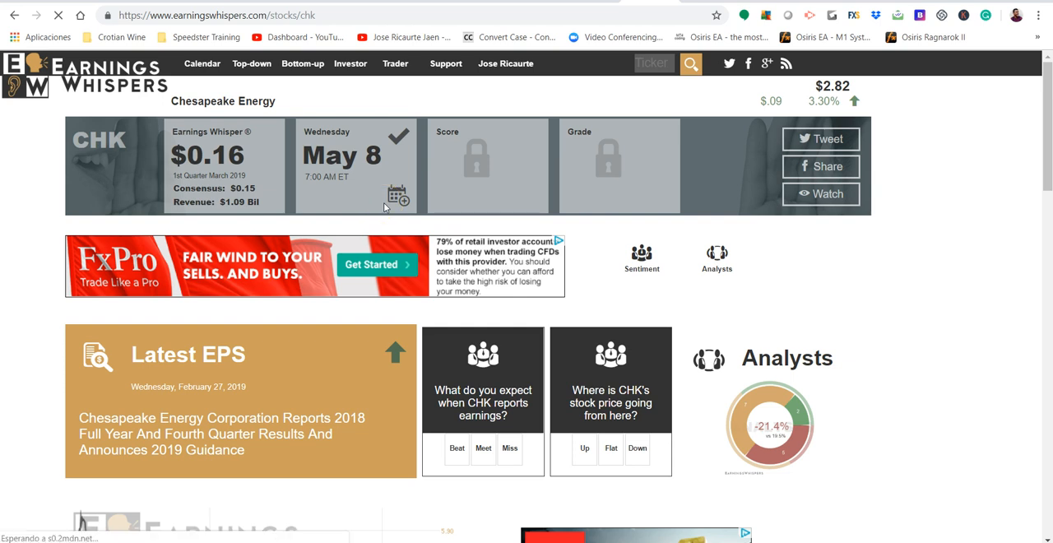
mouse_move(329, 200)
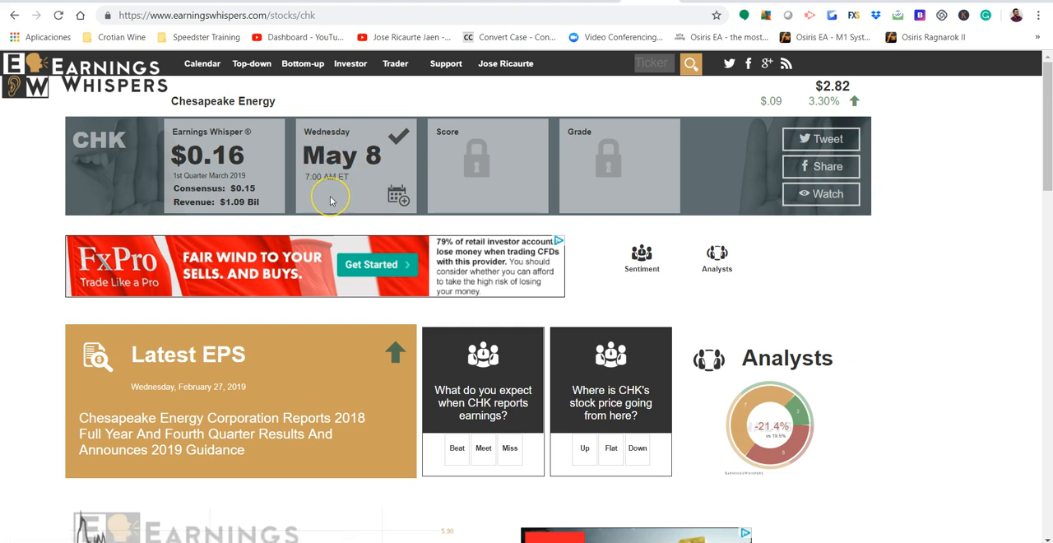
mouse_move(329, 197)
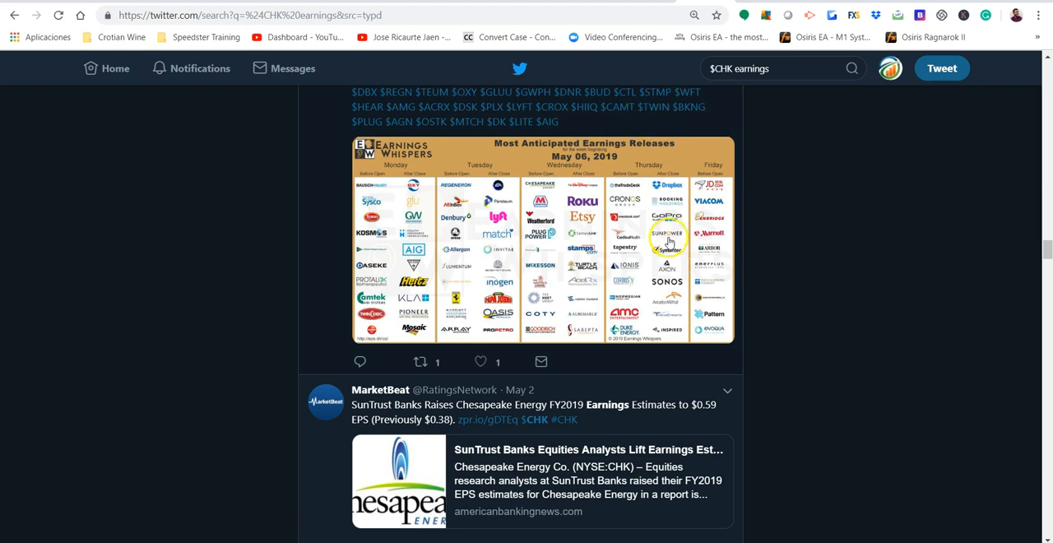
mouse_move(391, 413)
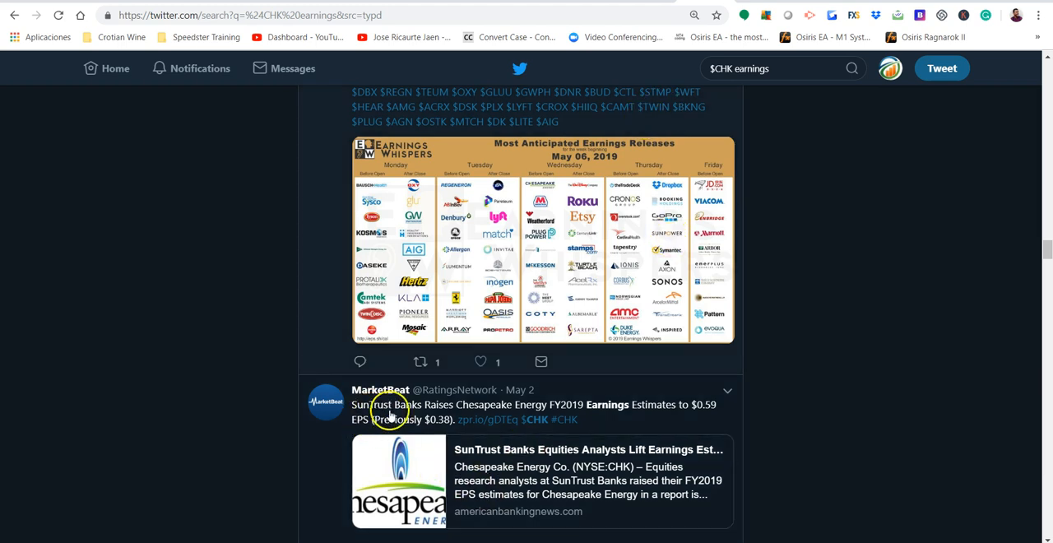
mouse_move(395, 402)
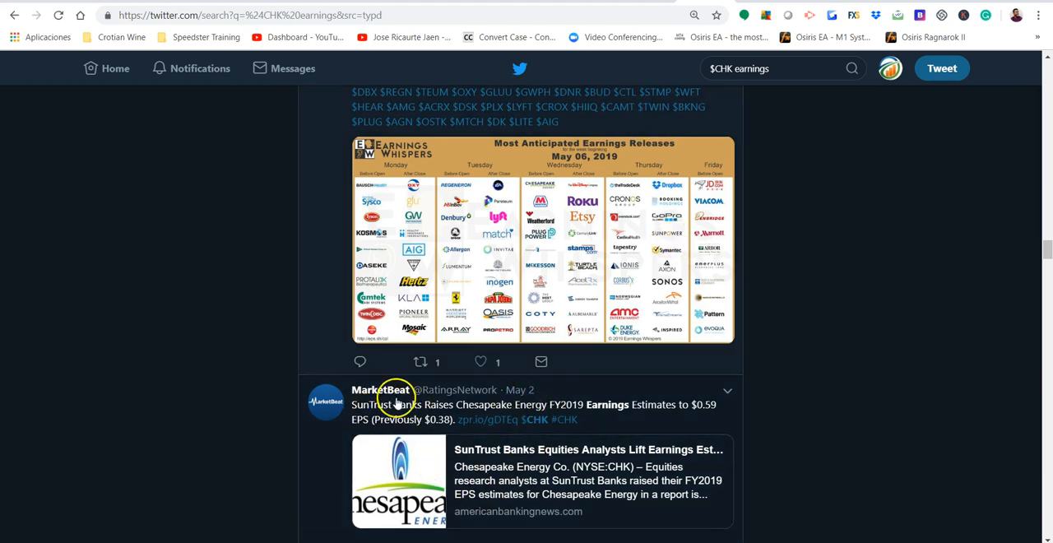
mouse_move(438, 413)
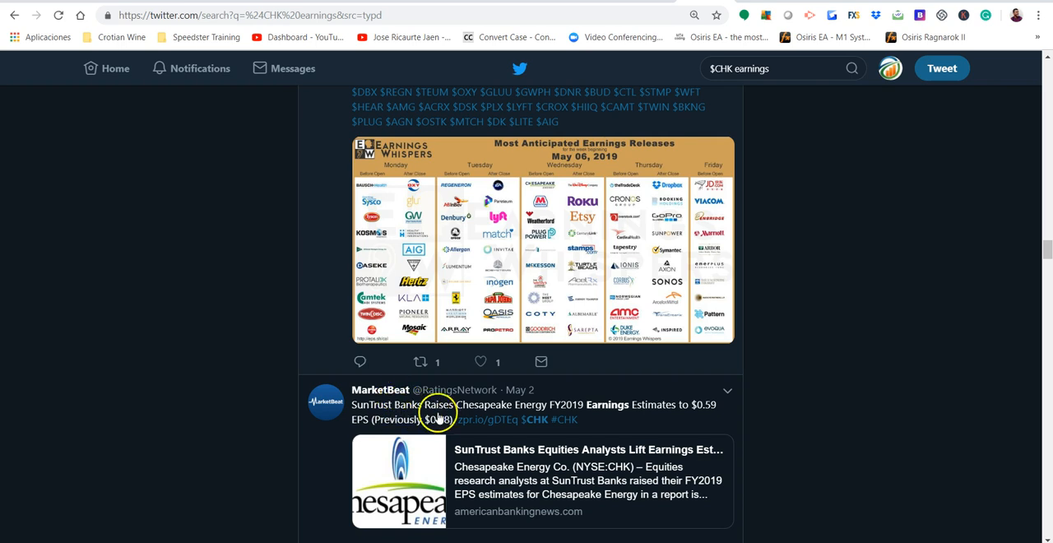
mouse_move(613, 416)
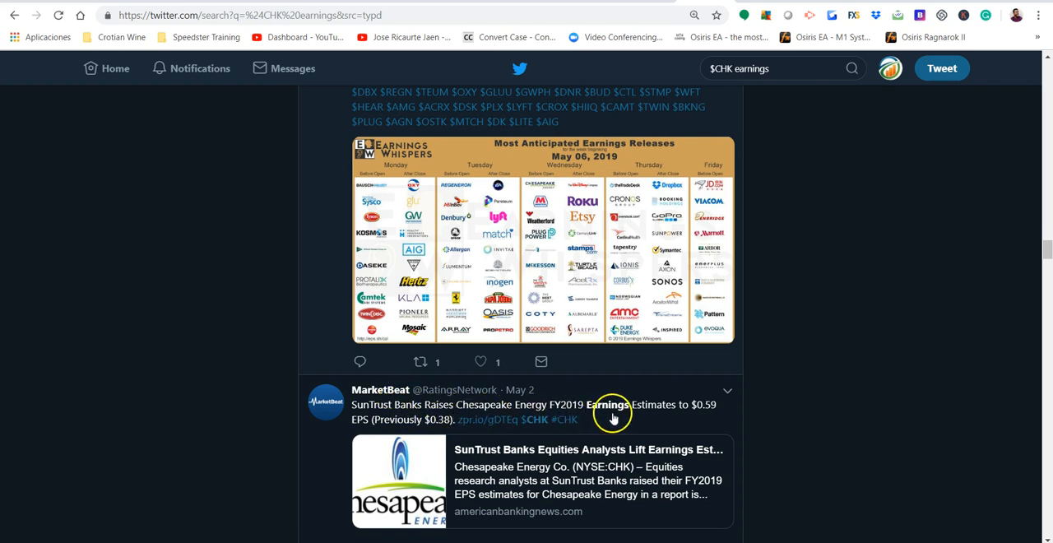
mouse_move(342, 416)
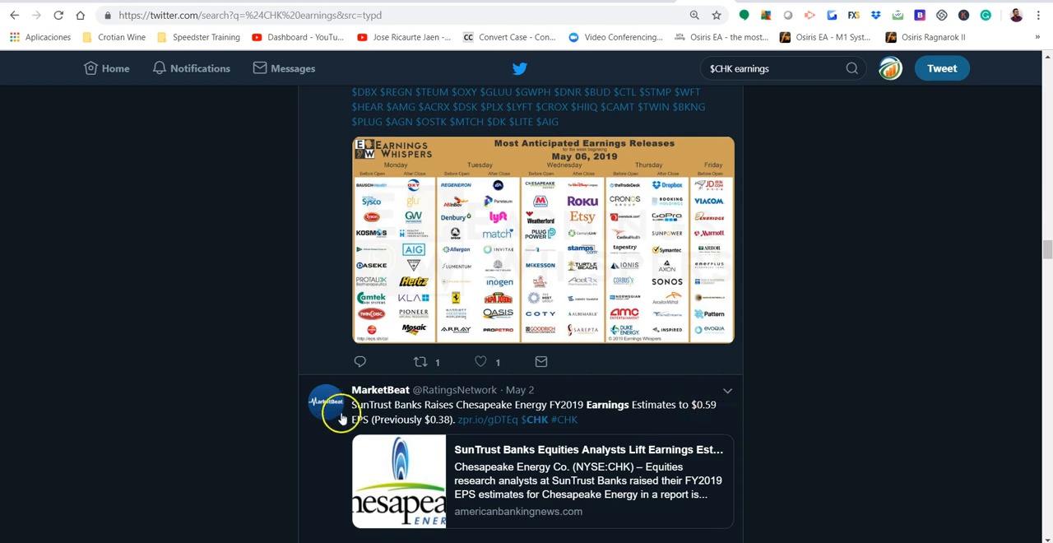
mouse_move(811, 313)
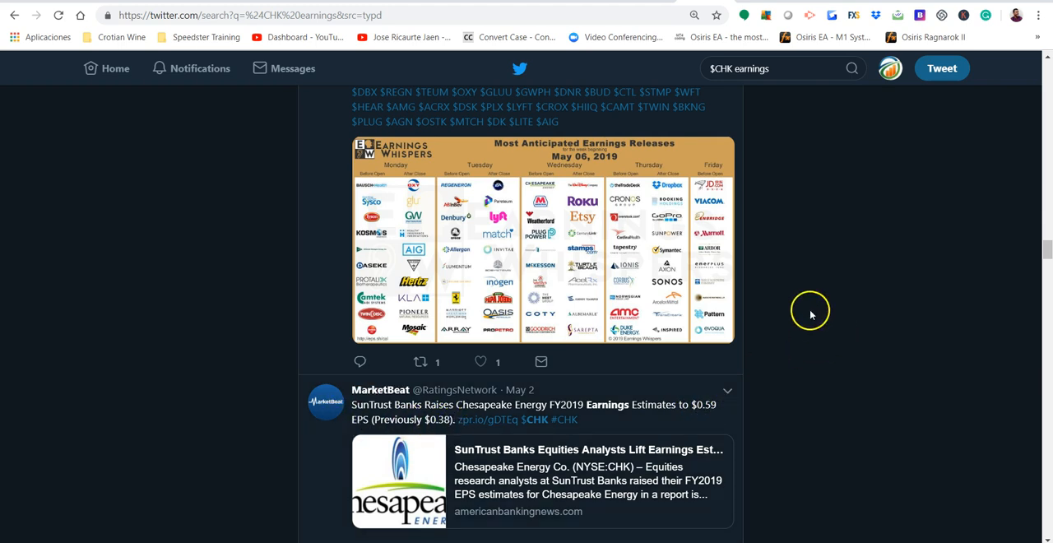
mouse_move(810, 311)
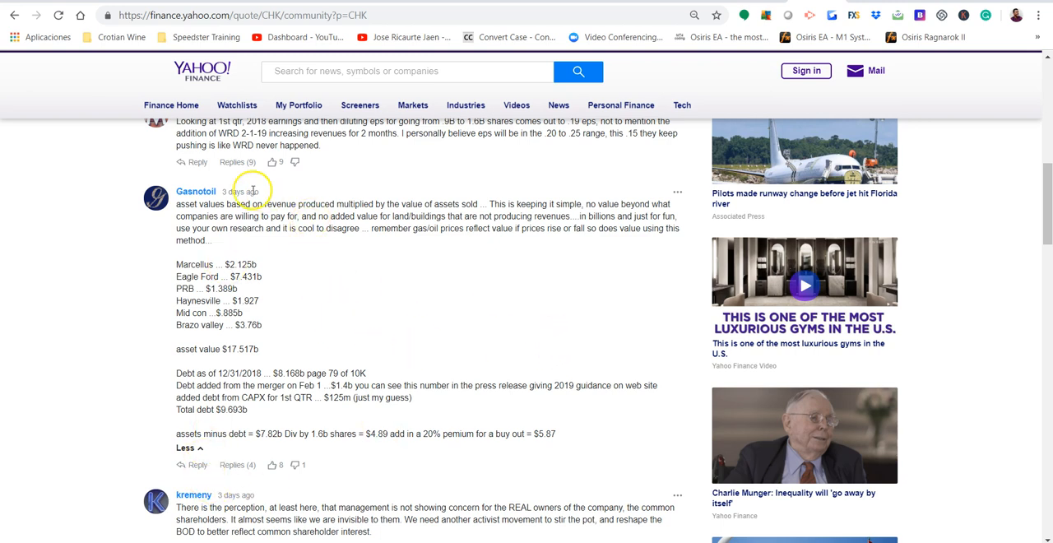
mouse_move(631, 323)
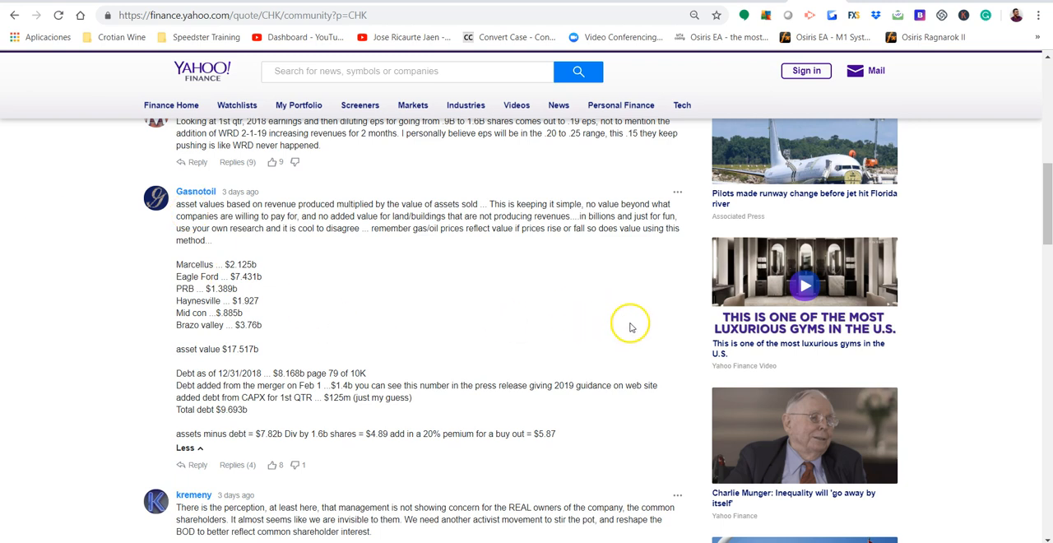
mouse_move(220, 439)
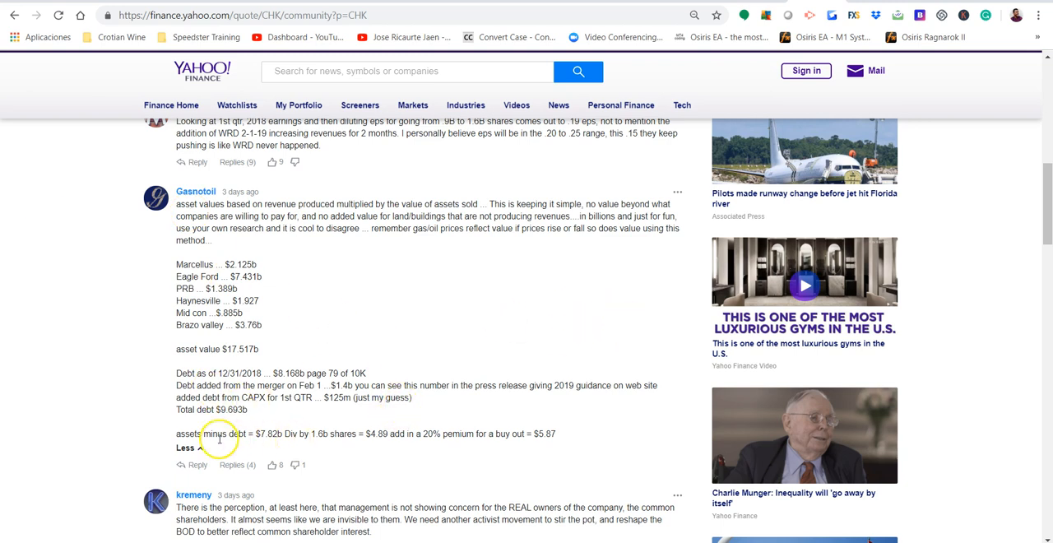
mouse_move(319, 445)
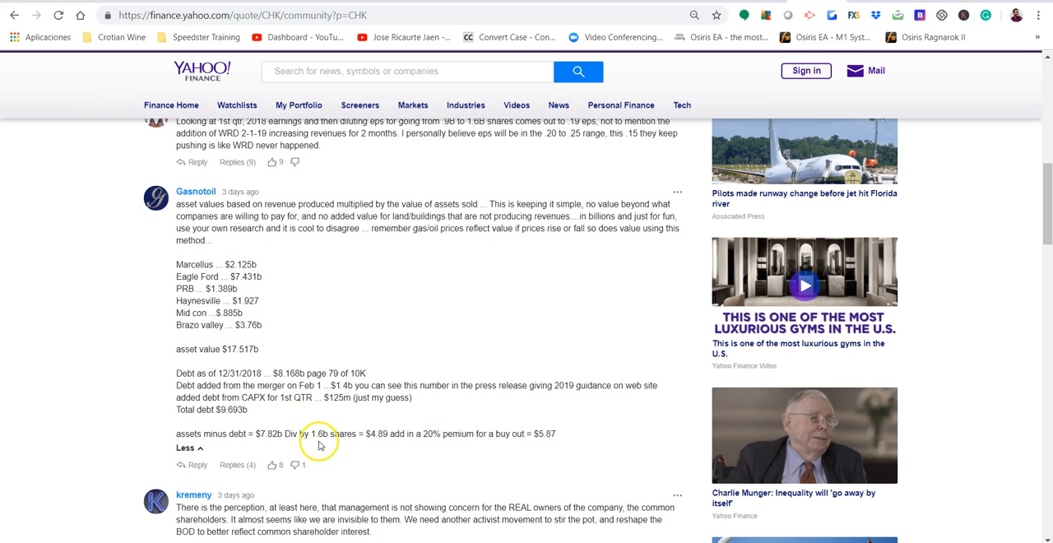
mouse_move(442, 436)
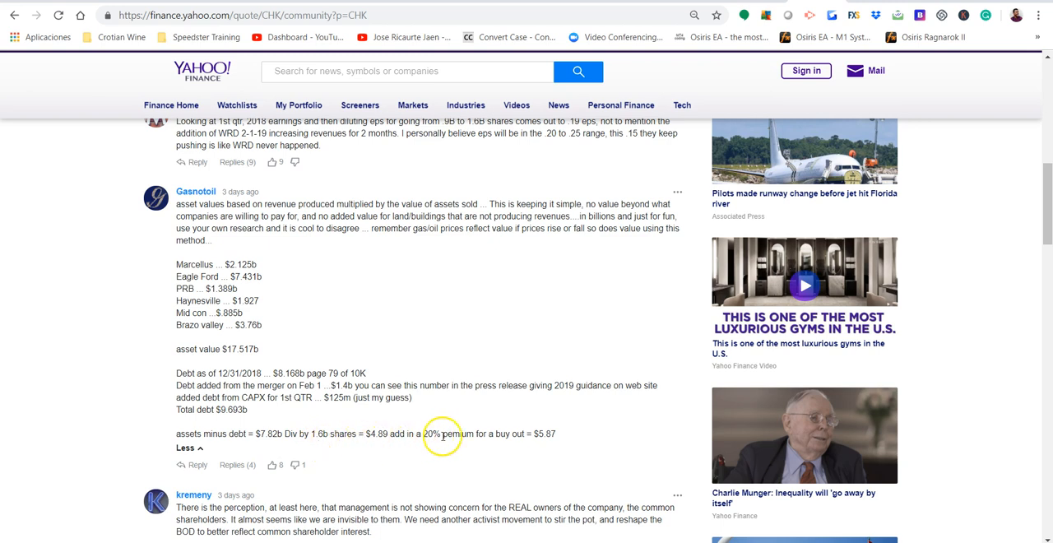
mouse_move(442, 436)
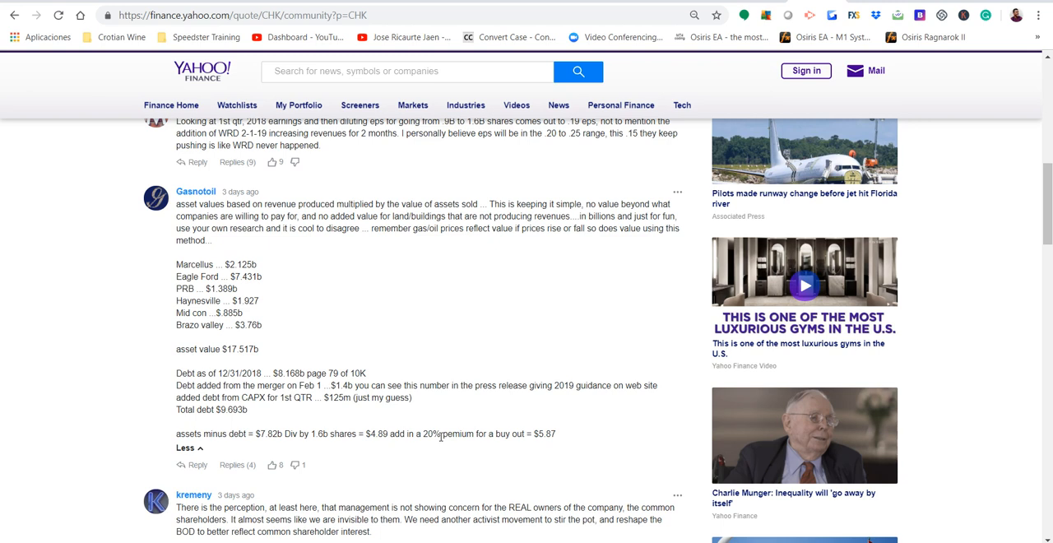
mouse_move(553, 443)
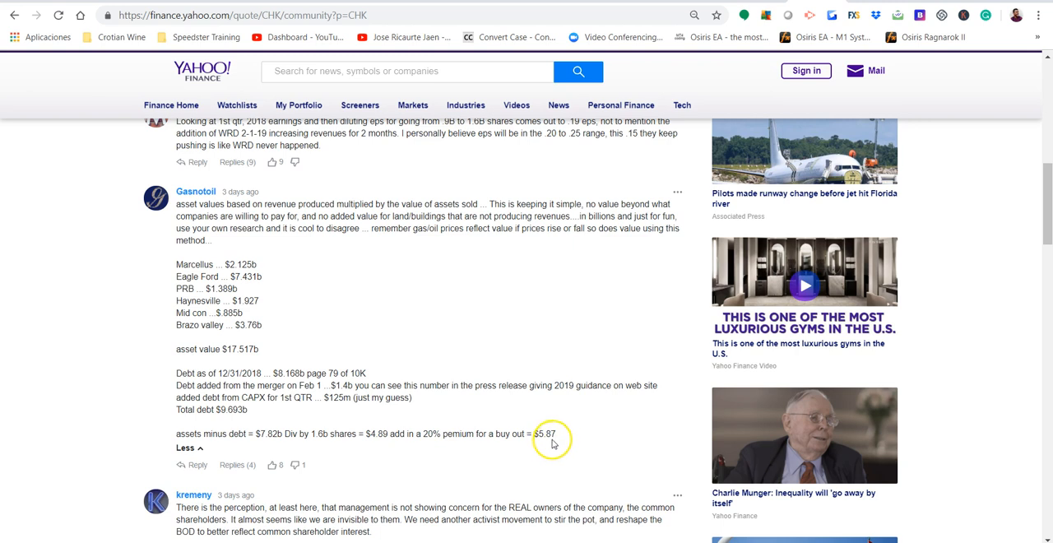
mouse_move(562, 444)
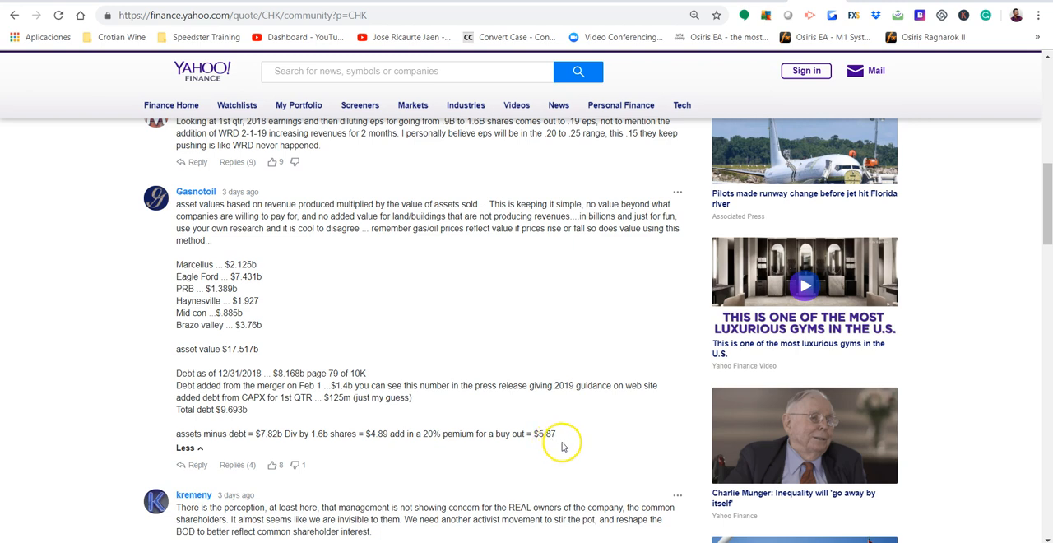
mouse_move(572, 398)
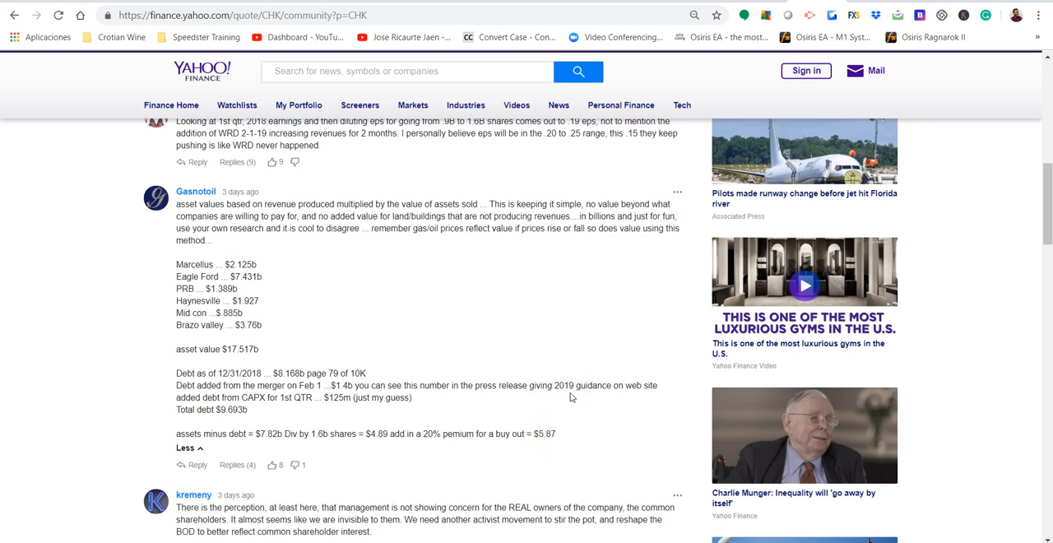
mouse_move(563, 358)
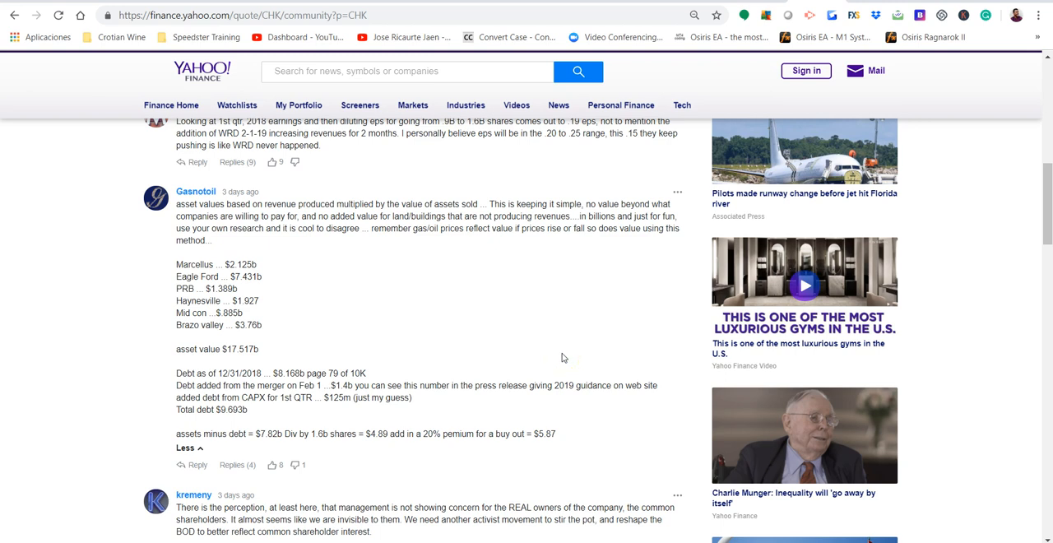
mouse_move(727, 120)
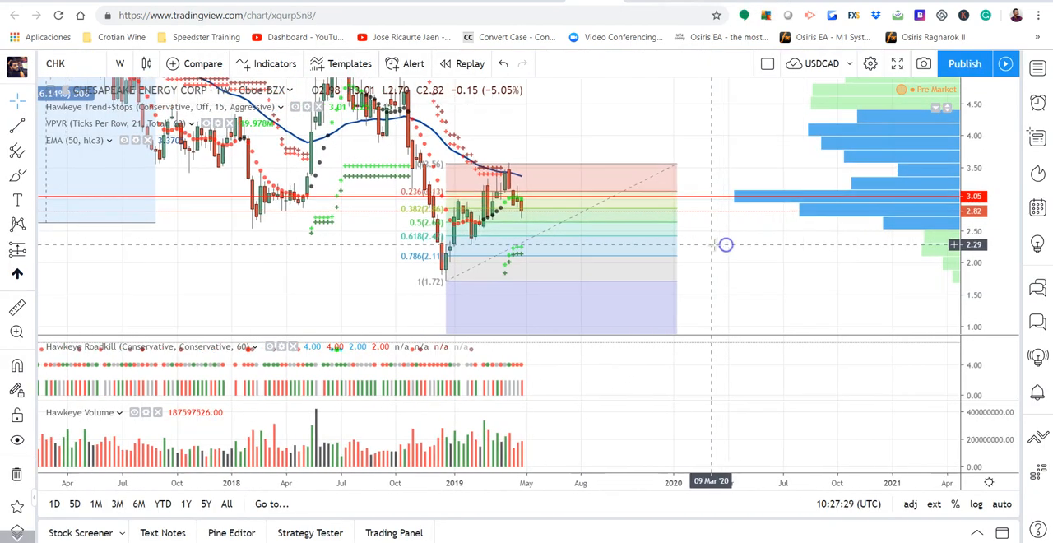
mouse_move(820, 222)
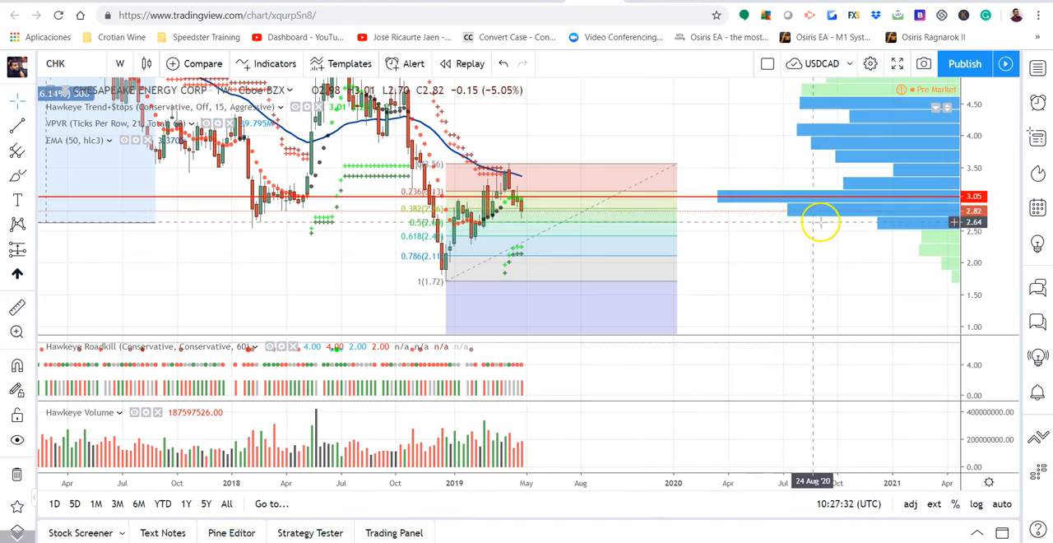
mouse_move(885, 229)
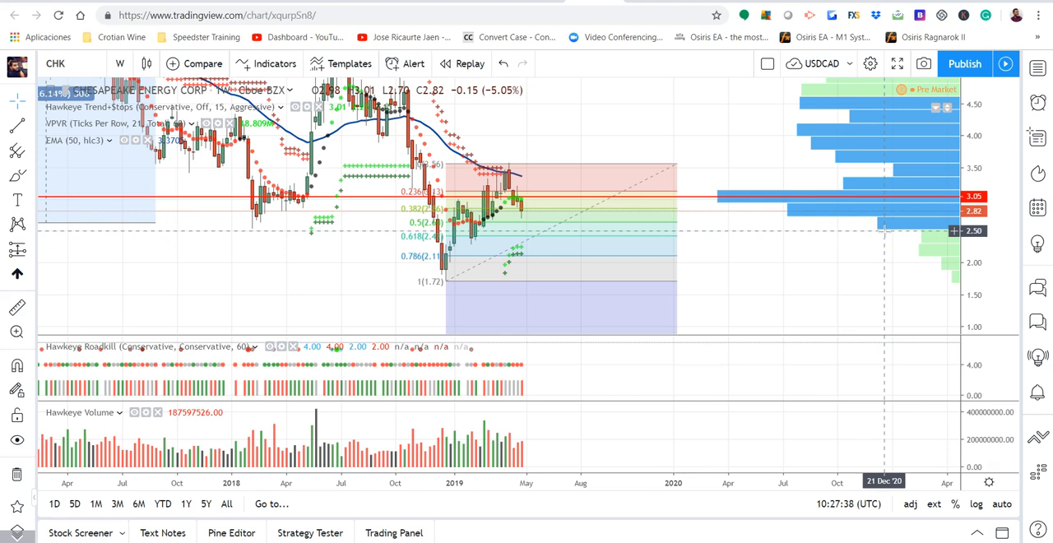
mouse_move(886, 234)
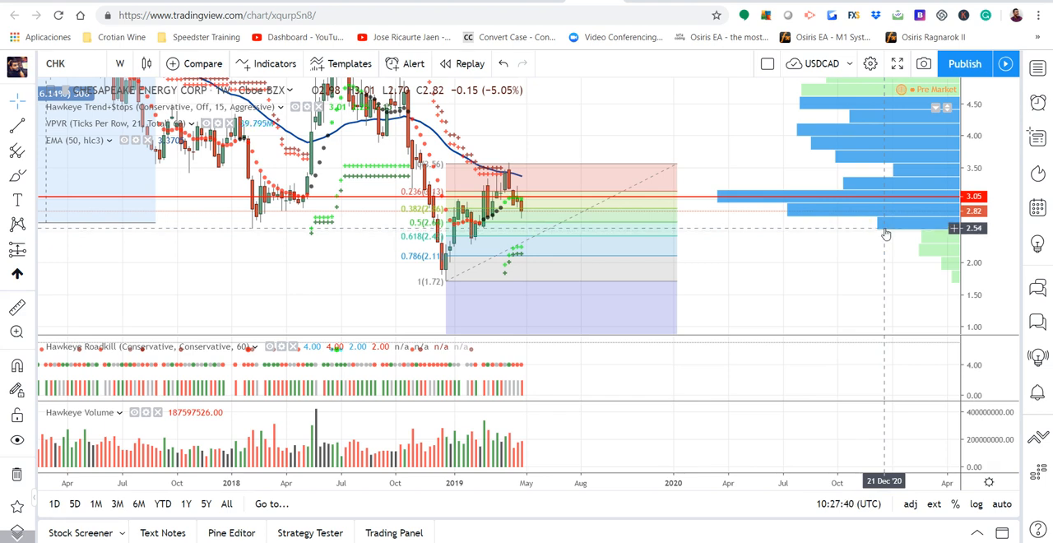
mouse_move(886, 235)
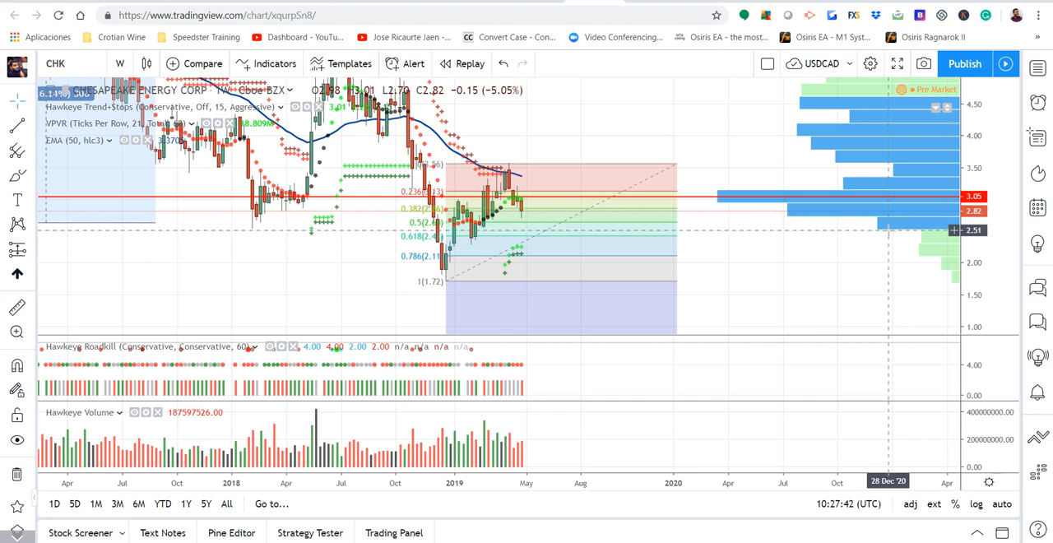
mouse_move(420, 238)
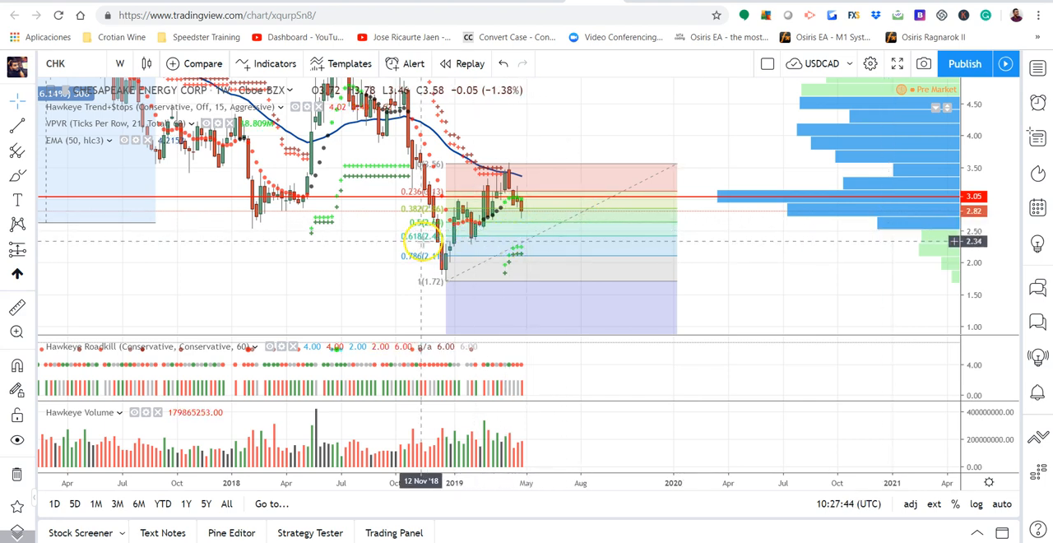
mouse_move(661, 243)
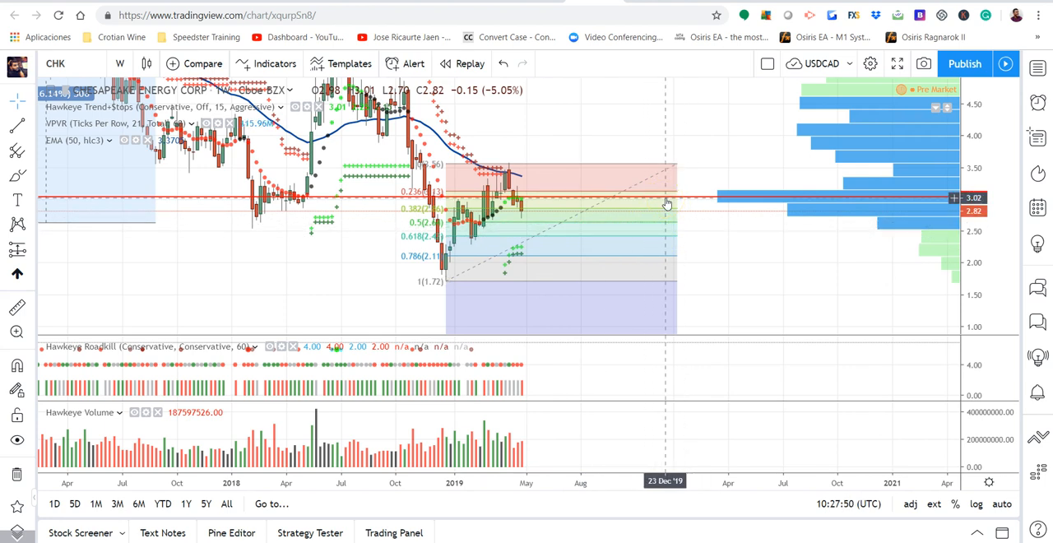
mouse_move(631, 214)
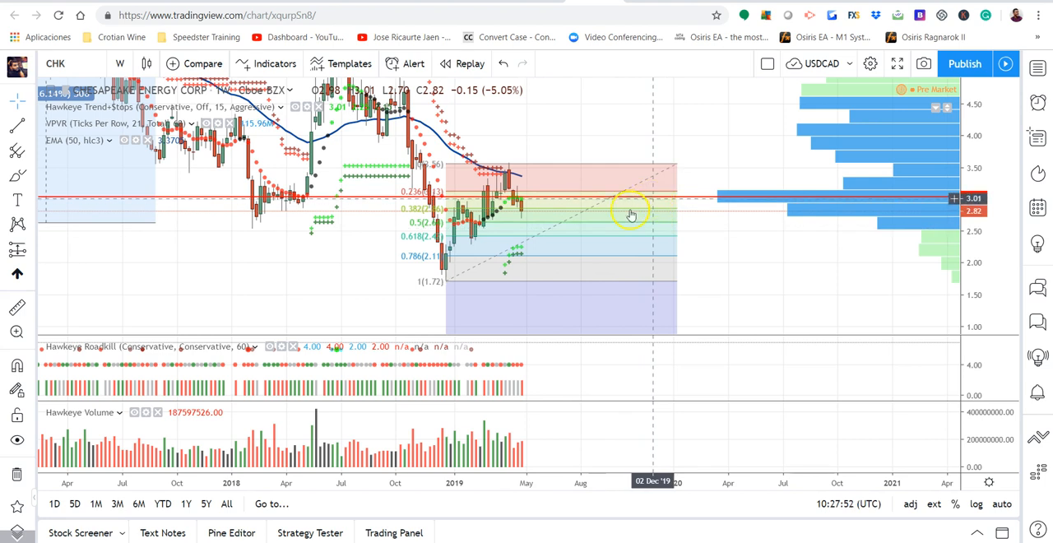
mouse_move(625, 183)
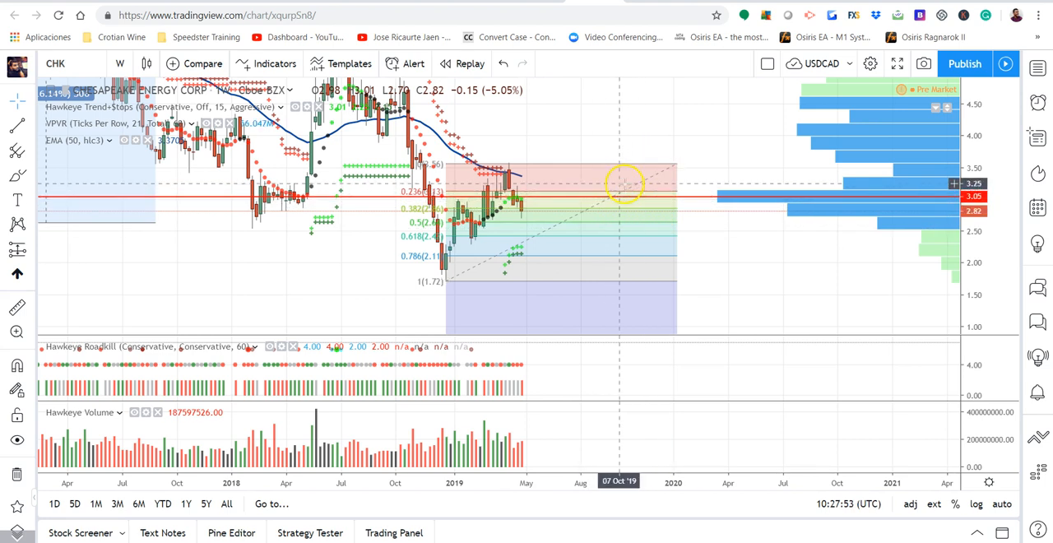
mouse_move(631, 203)
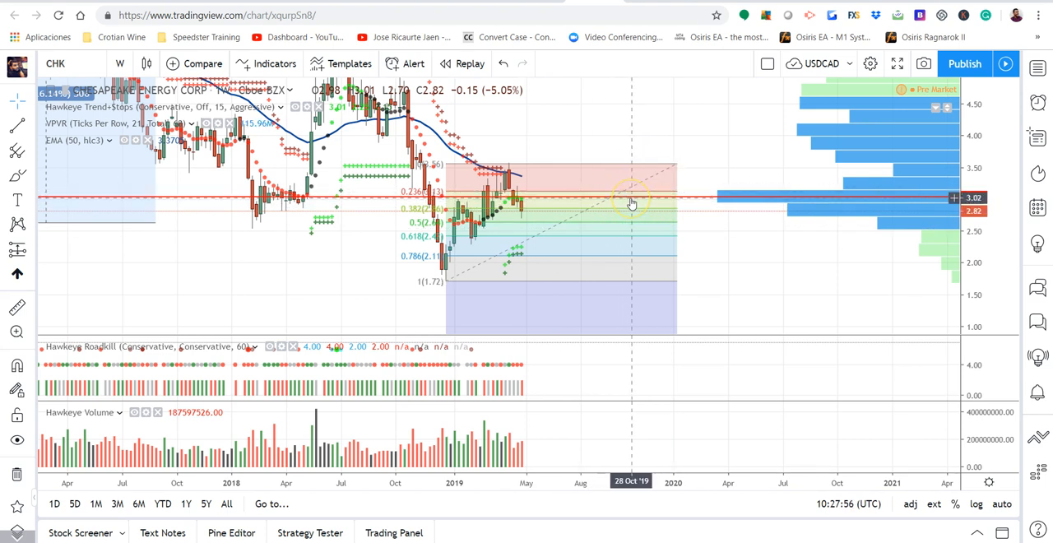
mouse_move(584, 175)
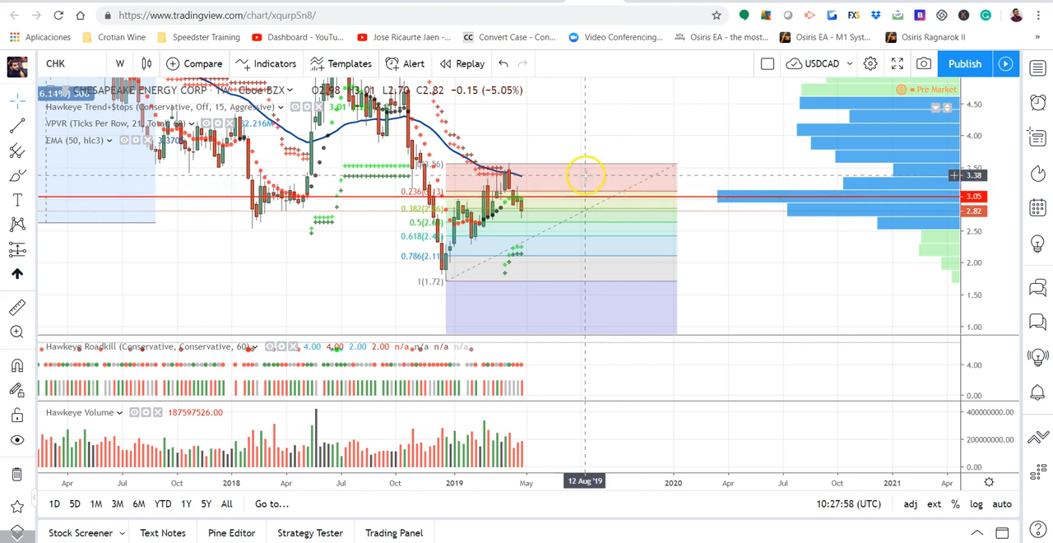
mouse_move(586, 176)
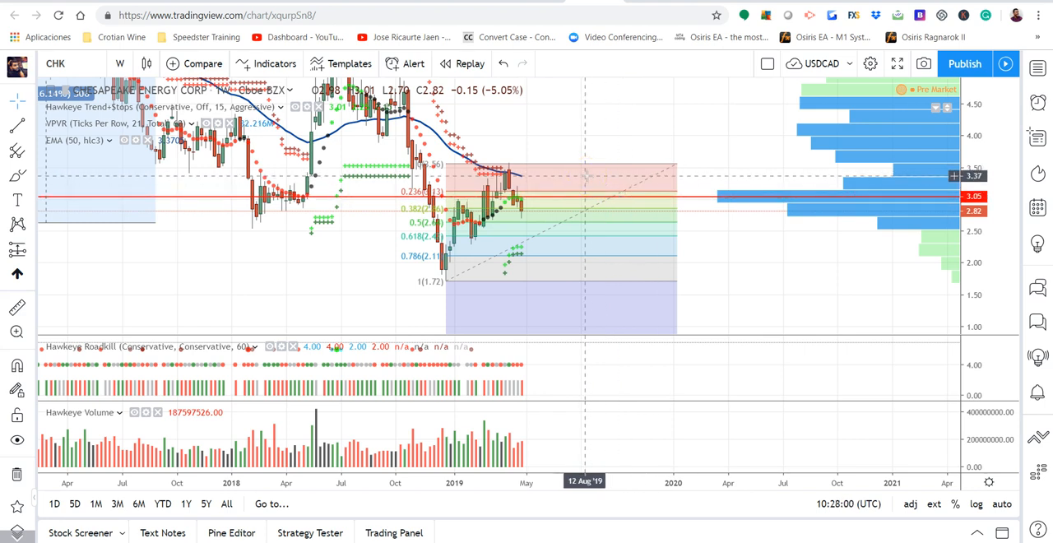
mouse_move(592, 162)
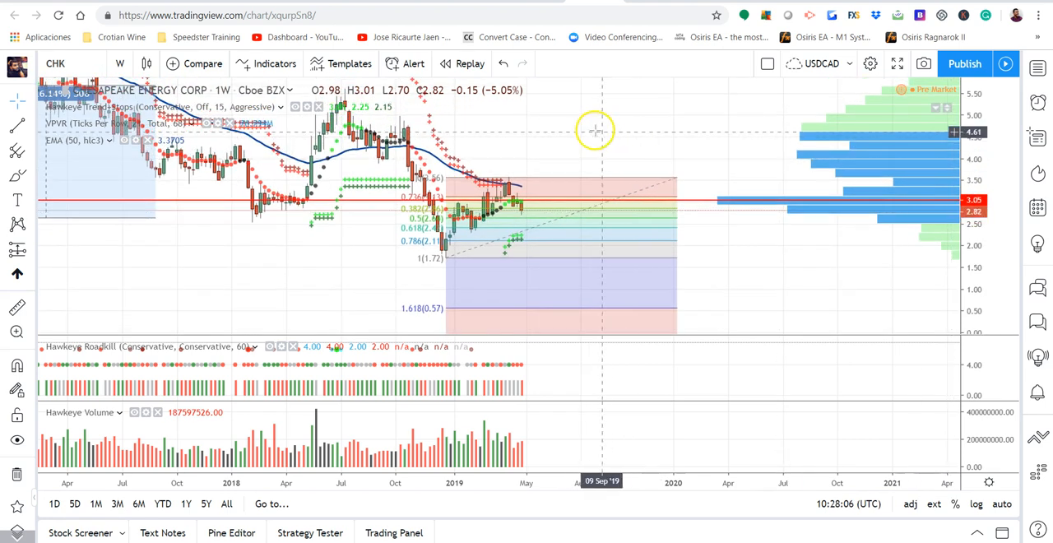
mouse_move(568, 122)
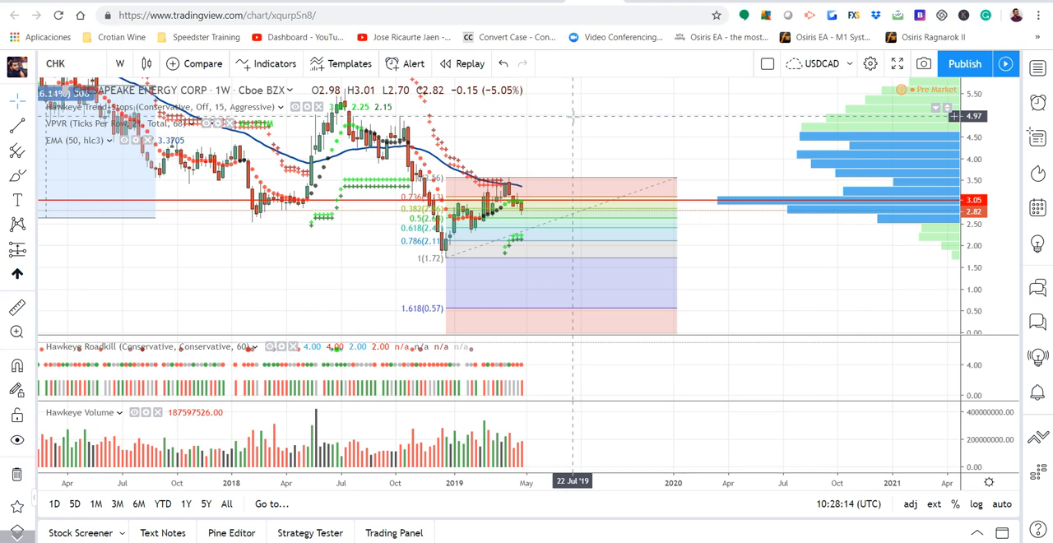
mouse_move(717, 207)
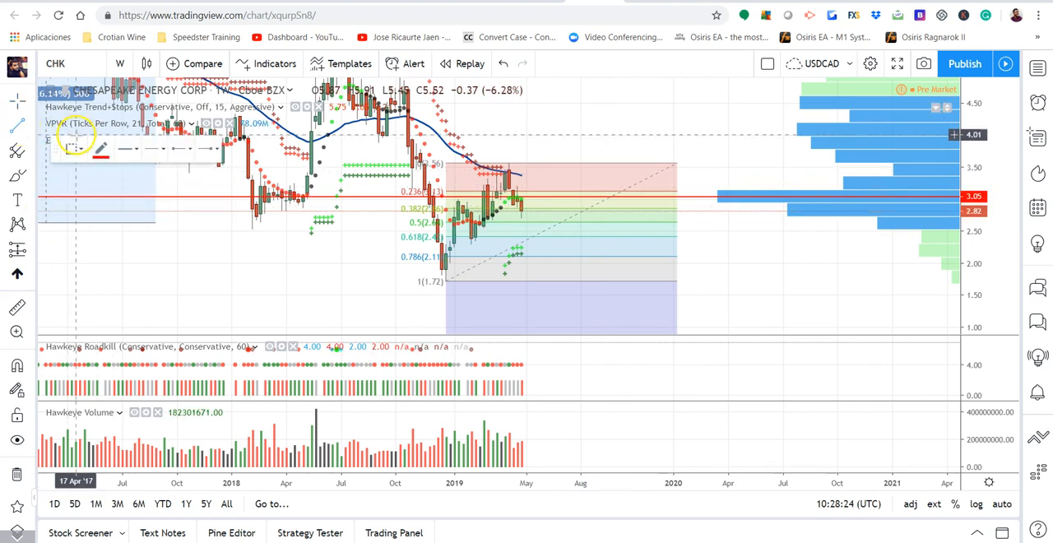
mouse_move(583, 164)
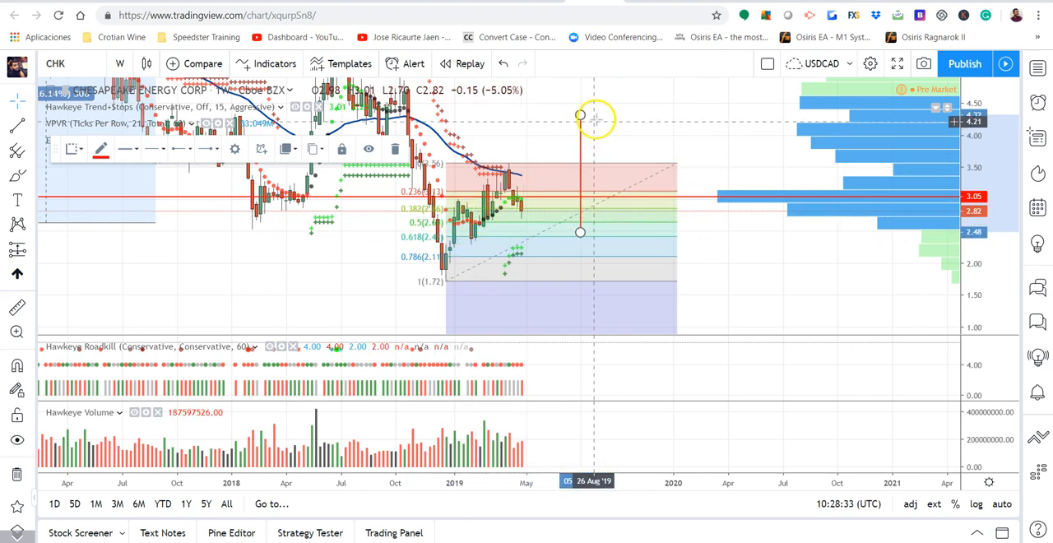
mouse_move(594, 115)
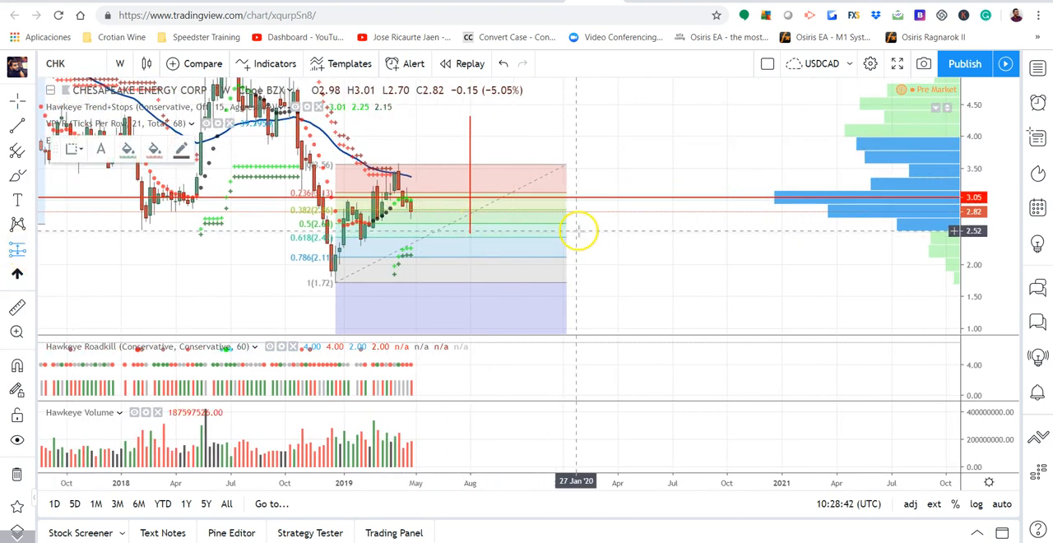
Place a long position, nudge its stop to 2.23 and raise the target to about 4.28.
click(597, 212)
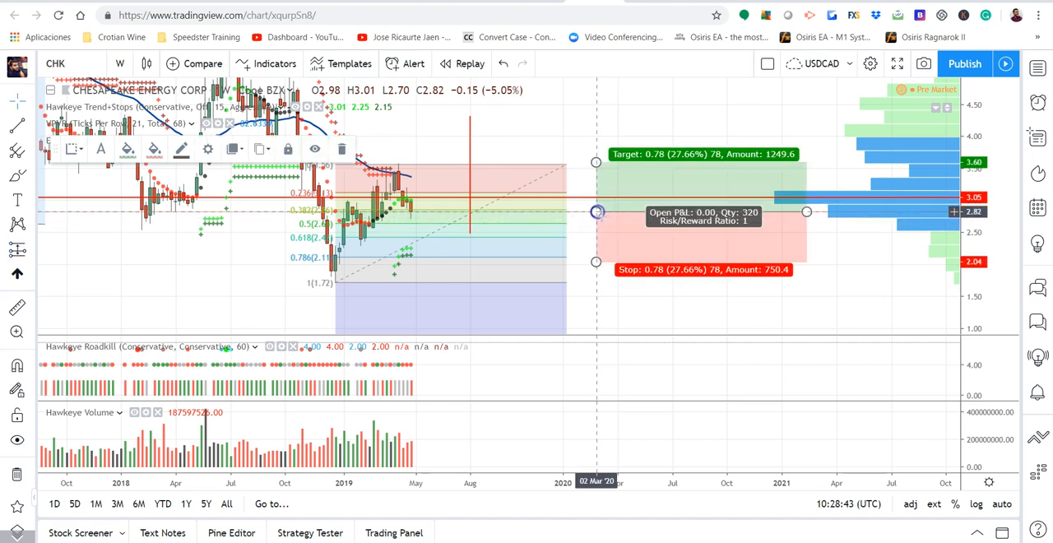
drag(595, 261, 596, 250)
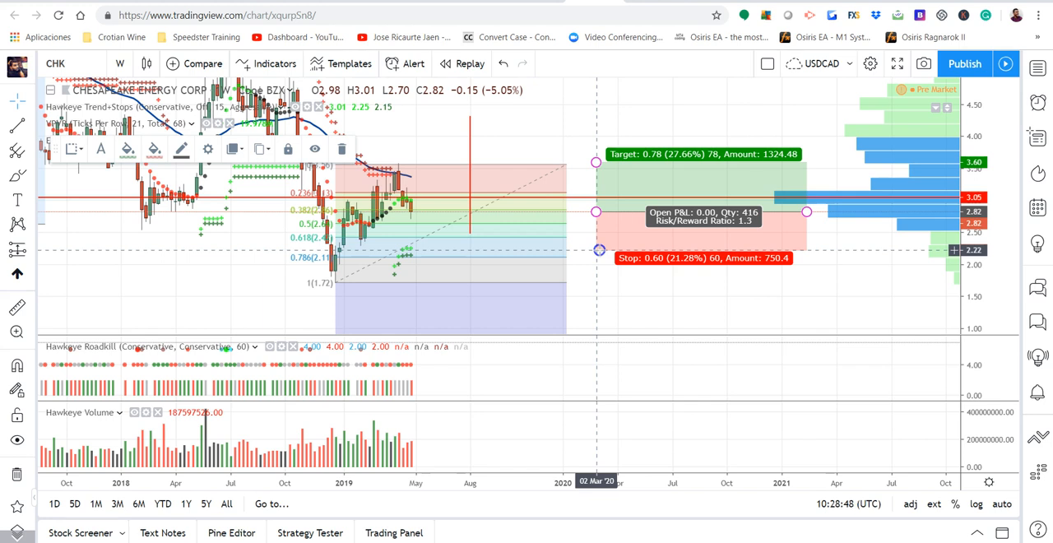
drag(806, 211, 774, 216)
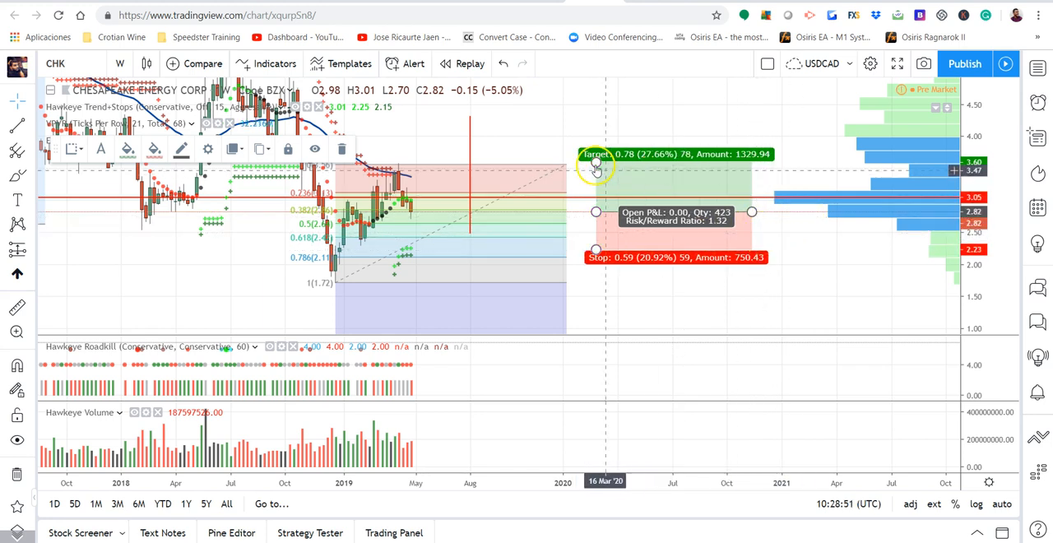
drag(596, 164, 599, 117)
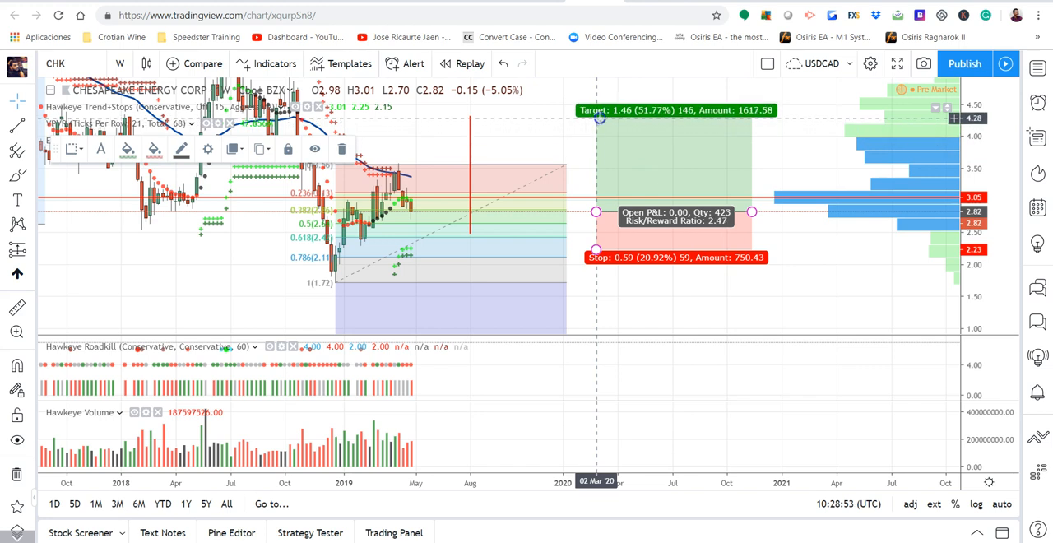
mouse_move(604, 152)
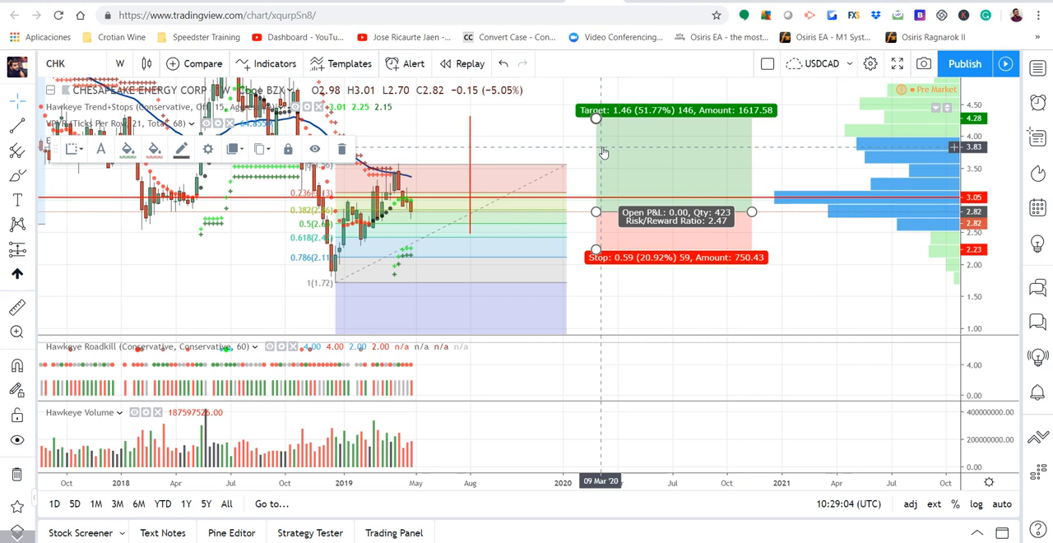
mouse_move(647, 110)
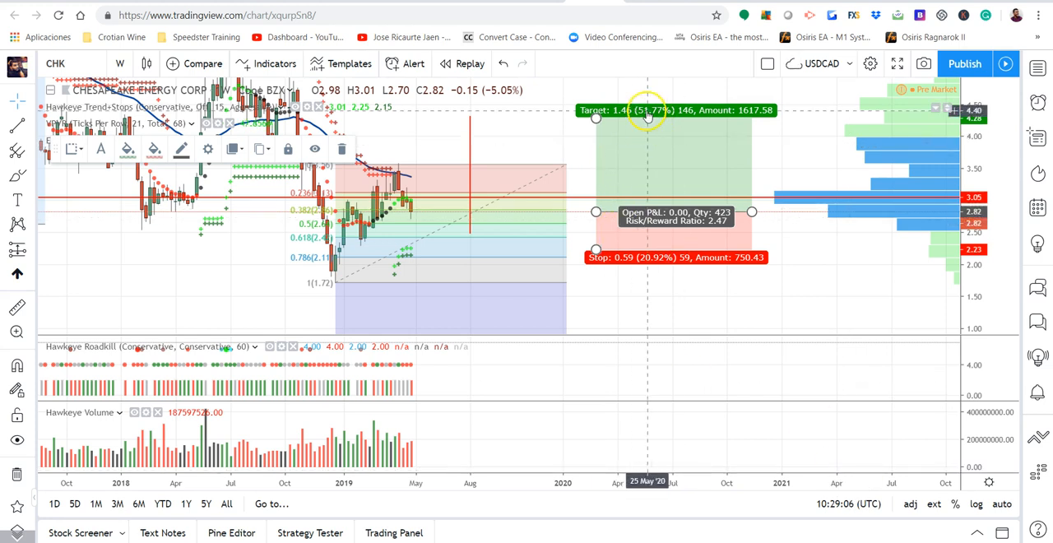
mouse_move(653, 123)
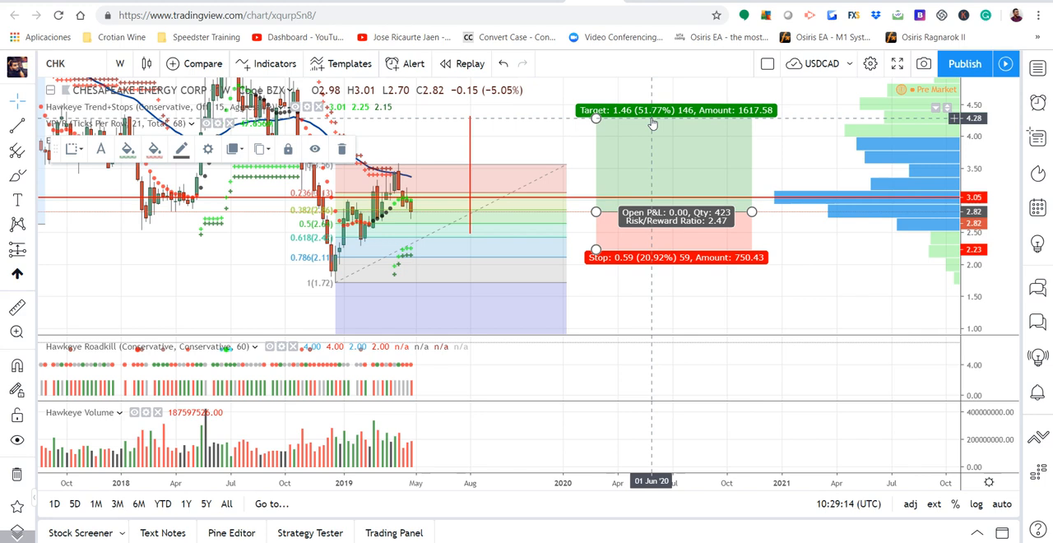
mouse_move(564, 114)
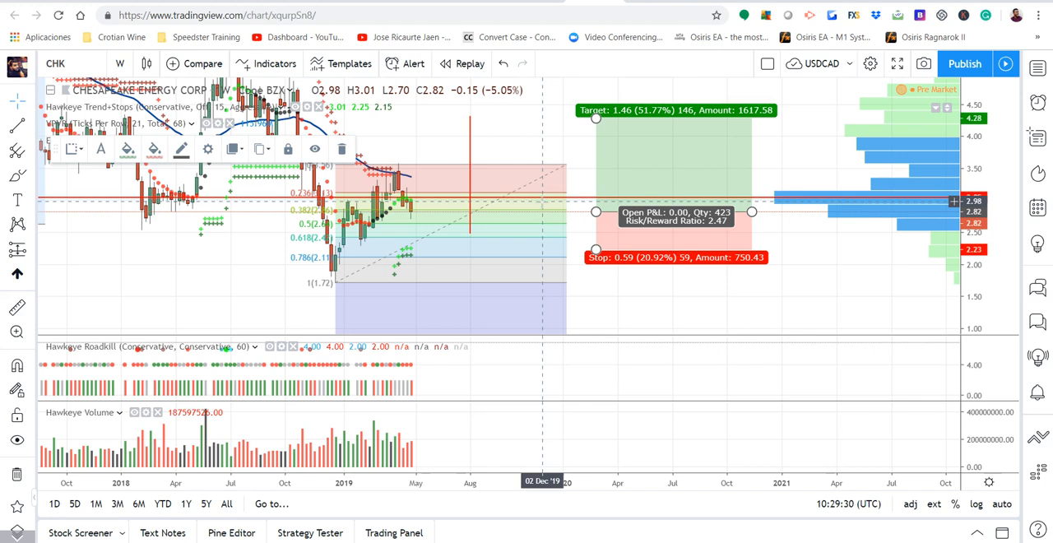
mouse_move(596, 257)
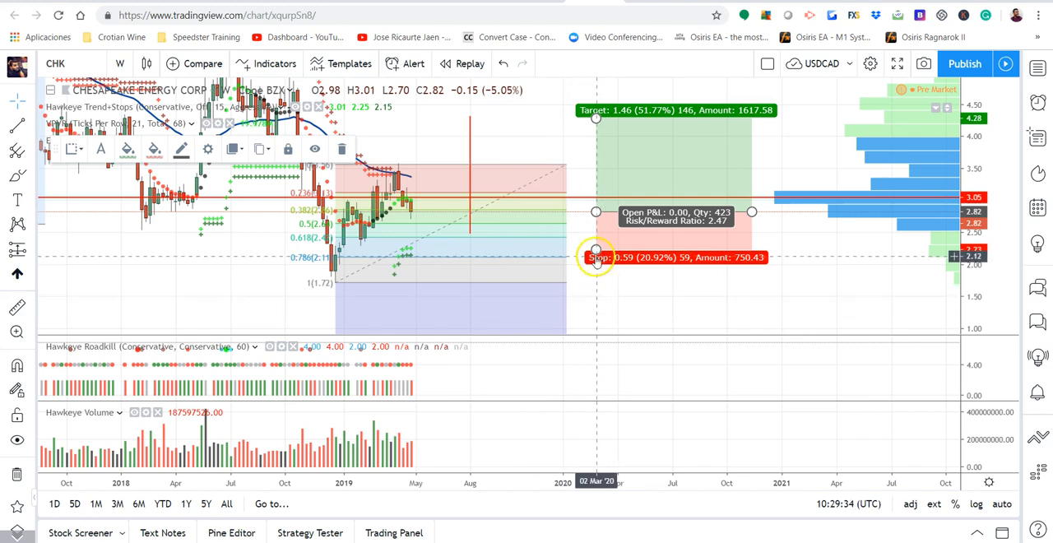
Raise the stop, move entry to about 3.05 and pull the target to about 4.30.
drag(596, 257, 595, 238)
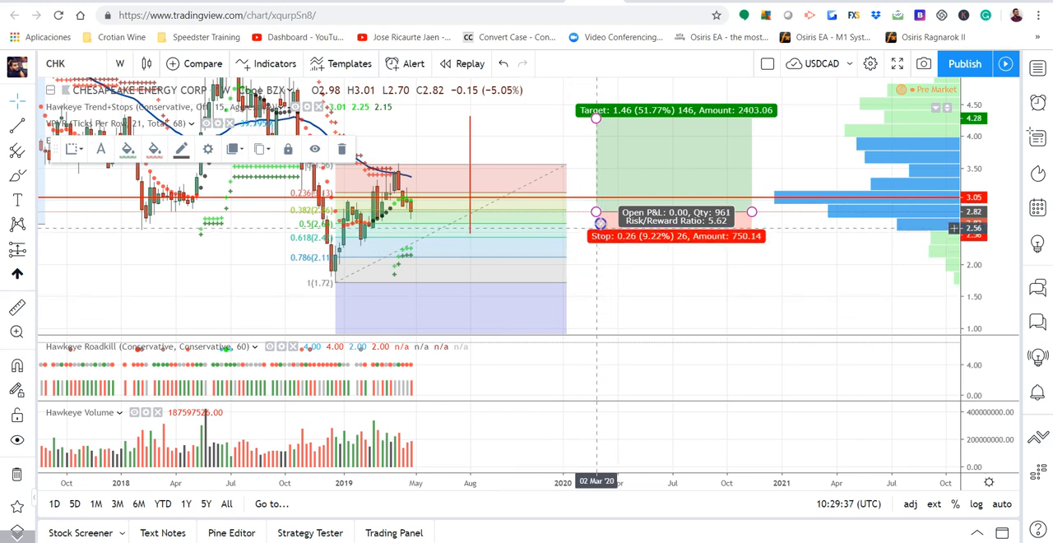
drag(596, 222, 595, 205)
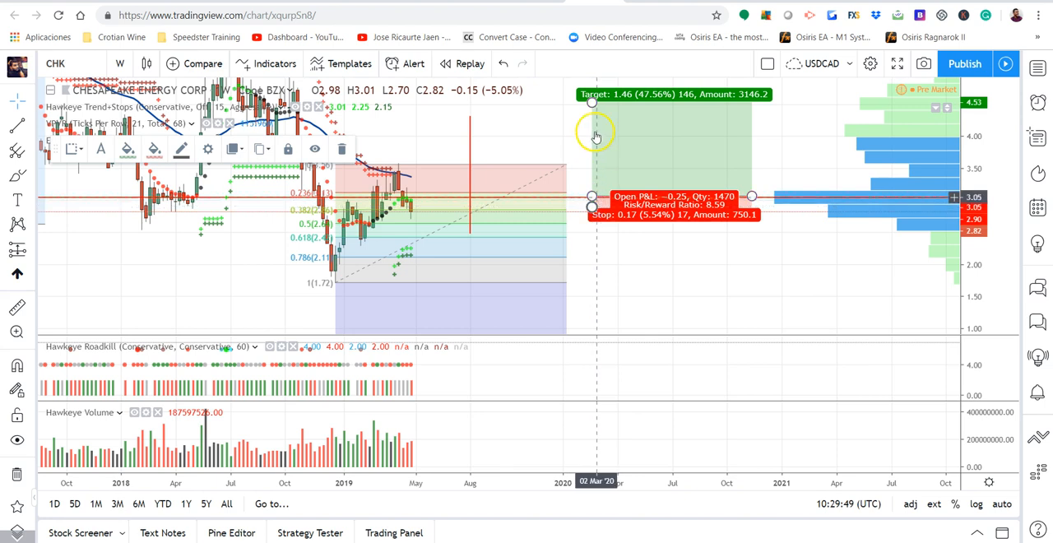
drag(590, 102, 591, 117)
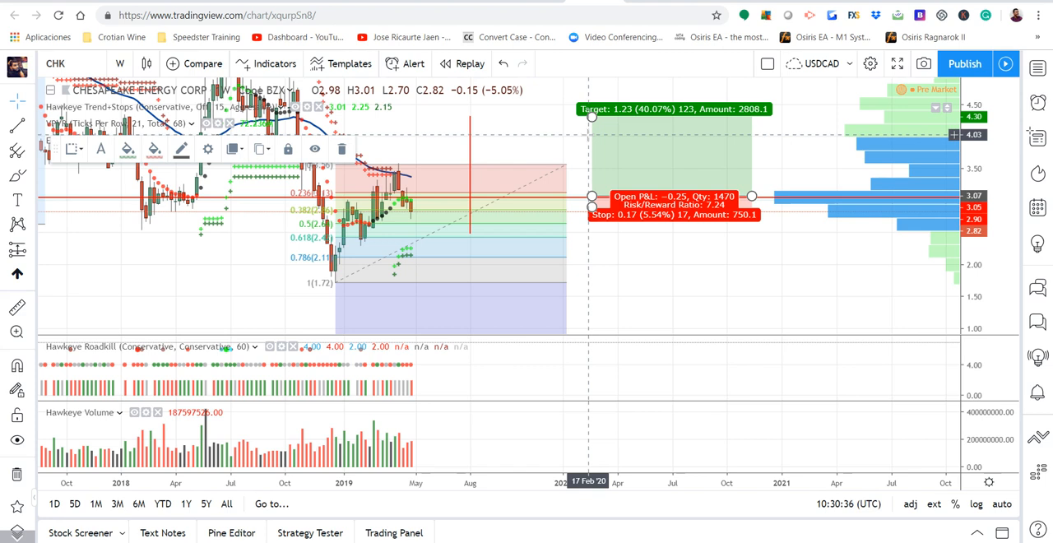
mouse_move(591, 121)
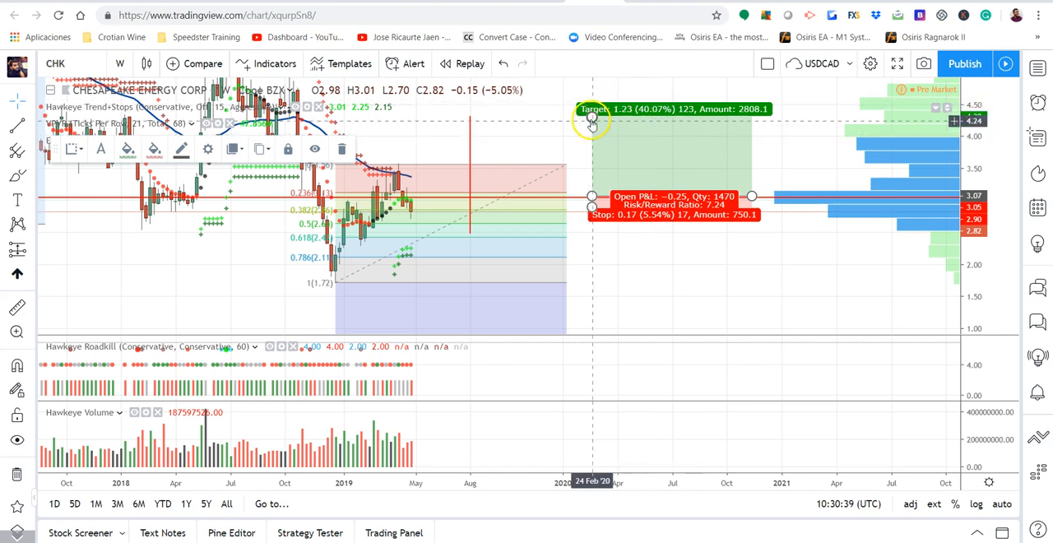
mouse_move(624, 249)
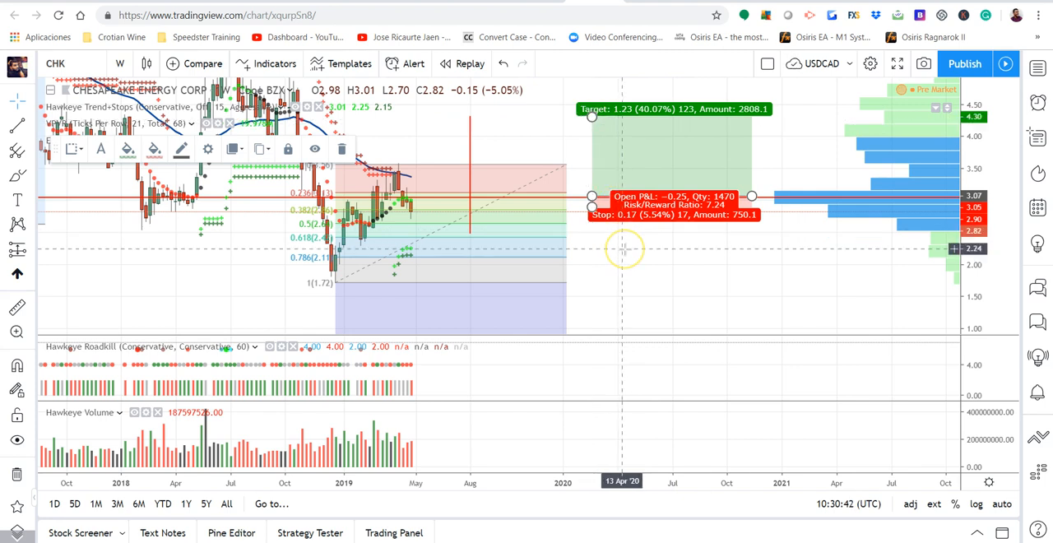
mouse_move(624, 249)
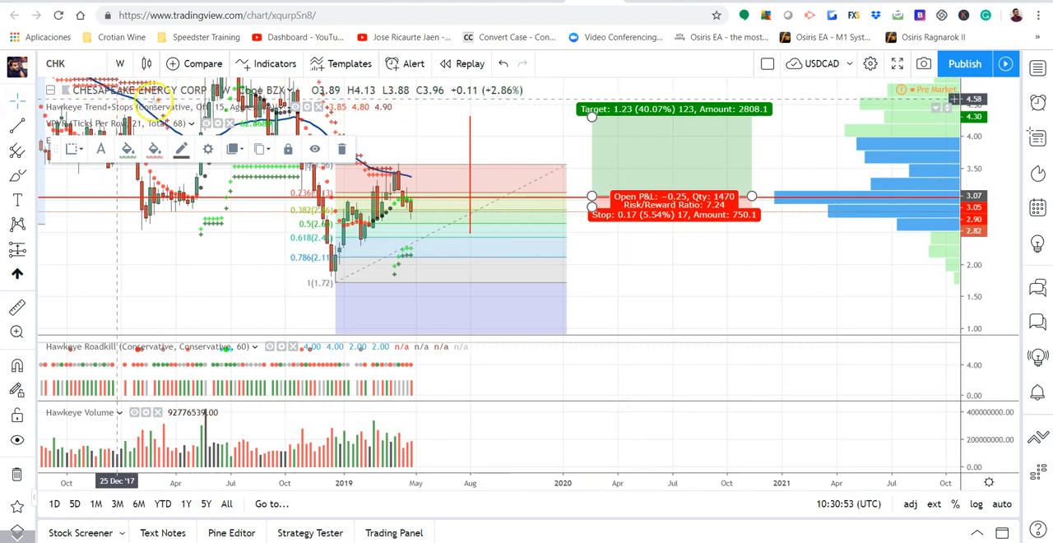
mouse_move(774, 206)
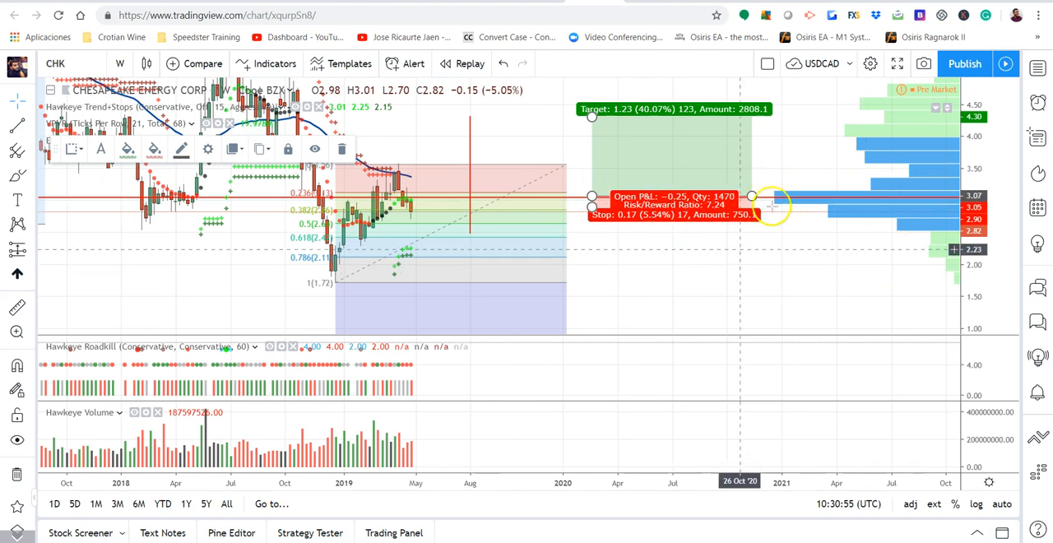
mouse_move(737, 300)
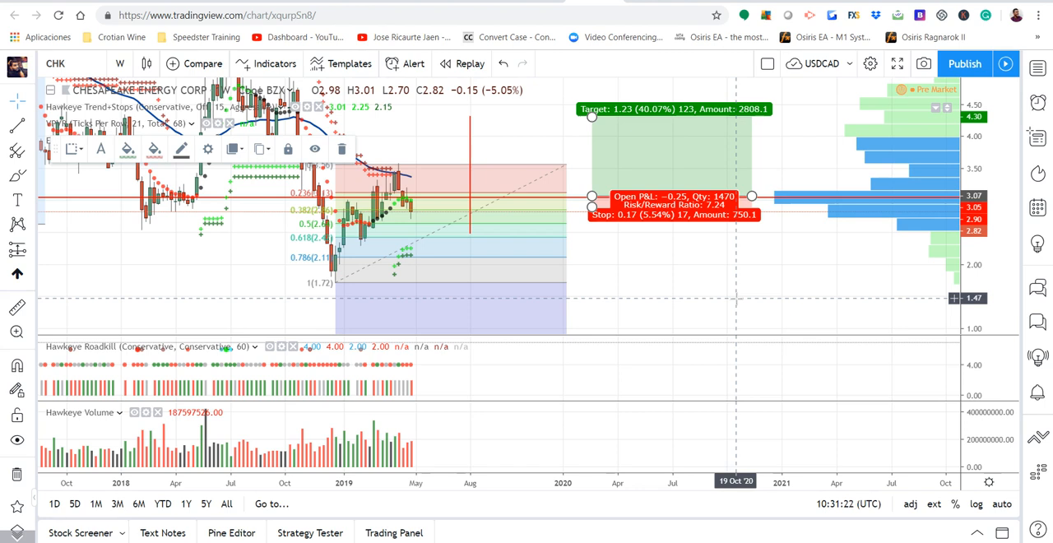
mouse_move(765, 114)
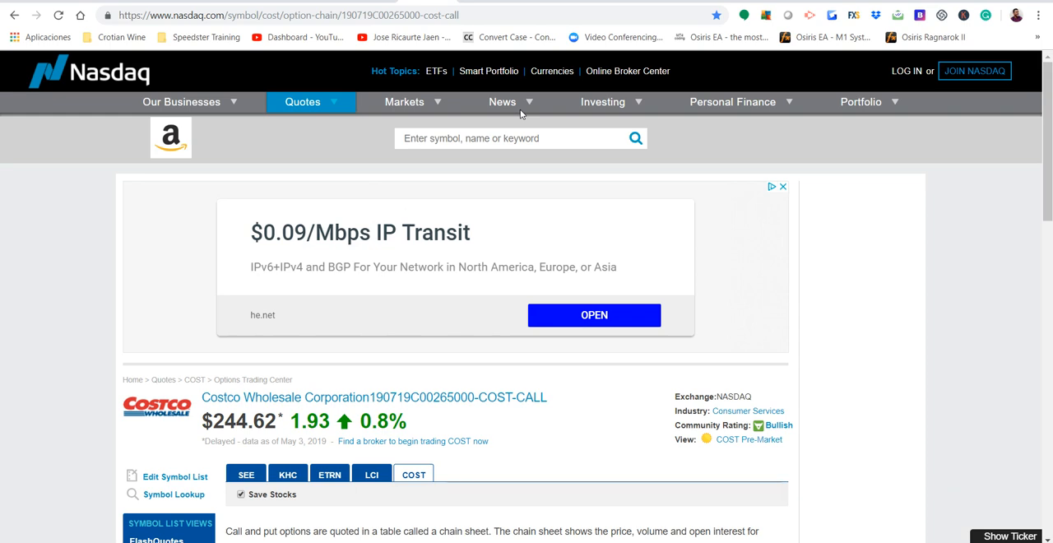
Scroll to the Costco $265 call quote (last 1.66, open interest 498) and Greeks.
scroll(down, 3)
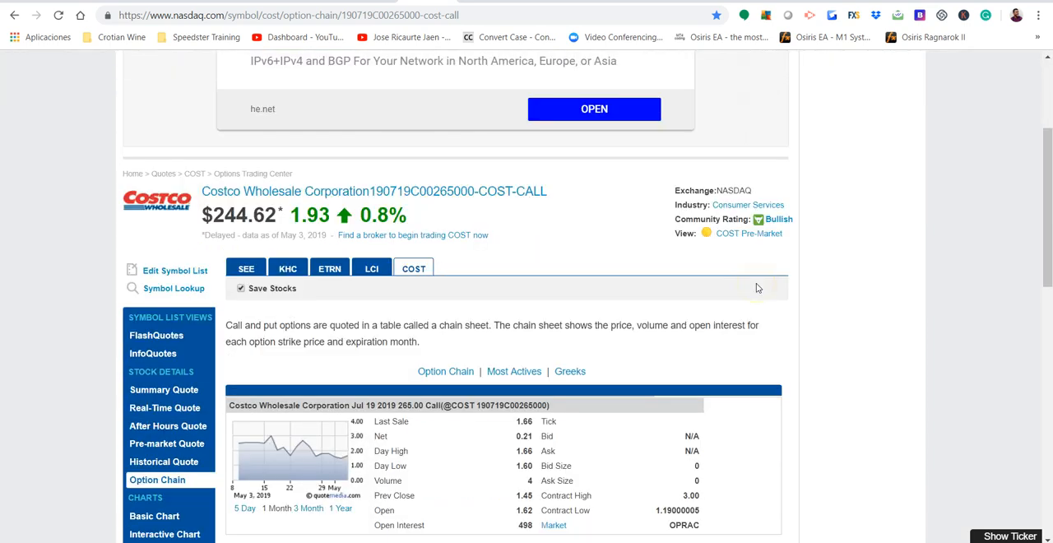
scroll(down, 3)
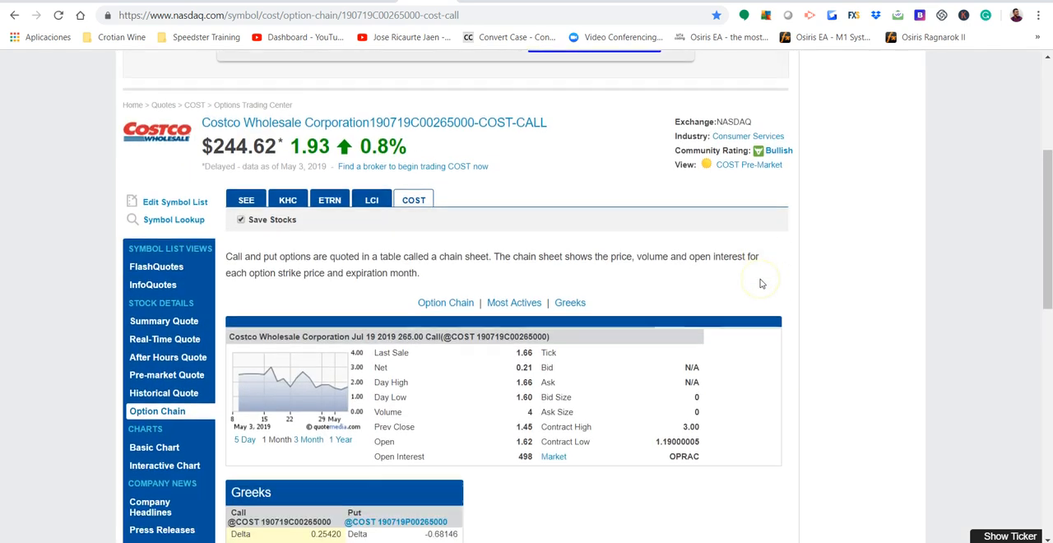
scroll(up, 3)
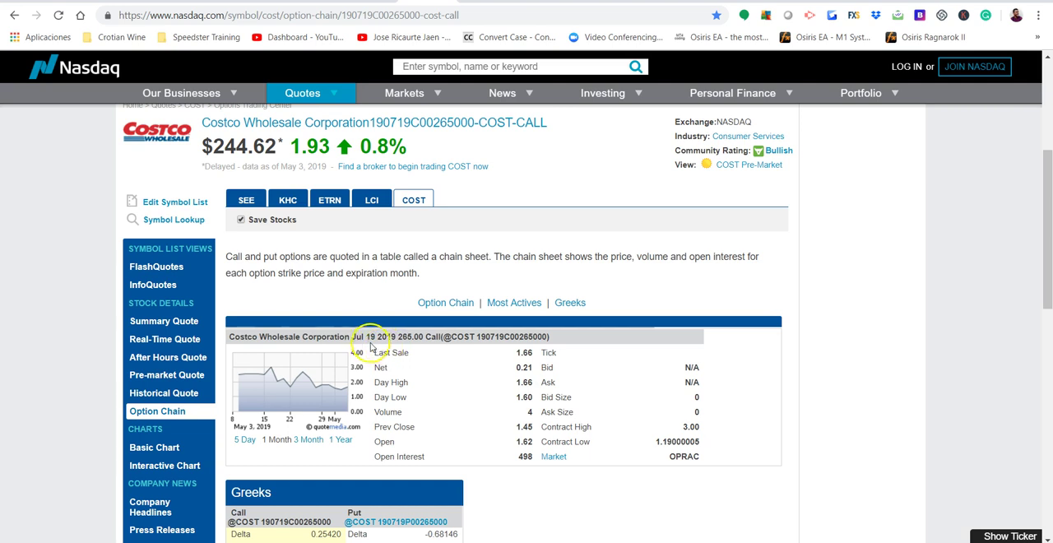
mouse_move(407, 348)
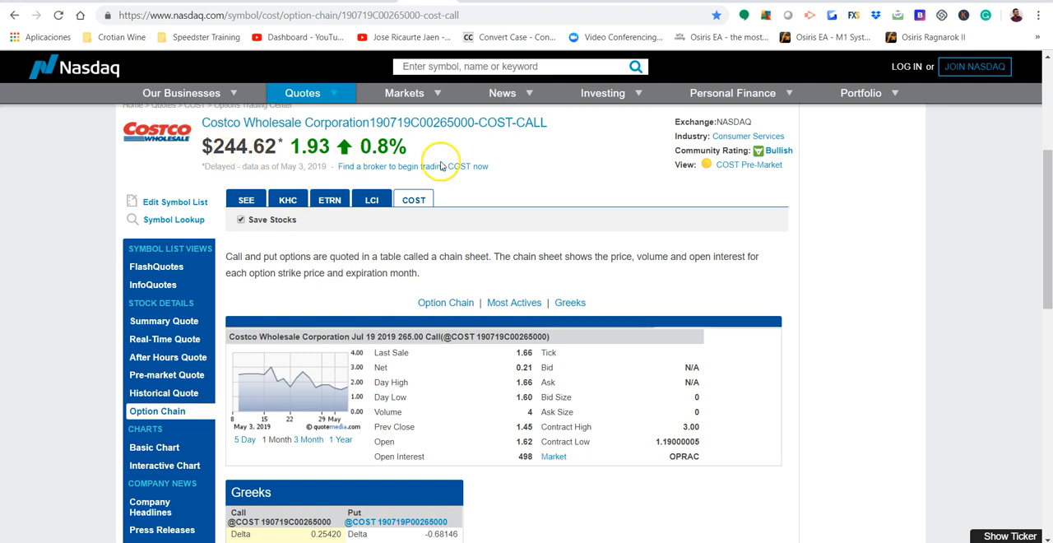
mouse_move(245, 168)
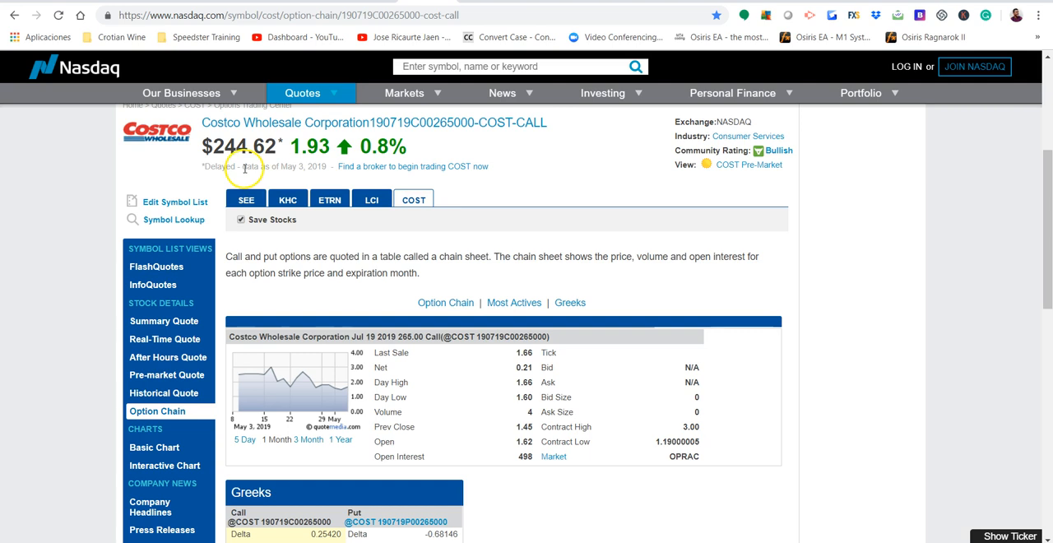
mouse_move(247, 157)
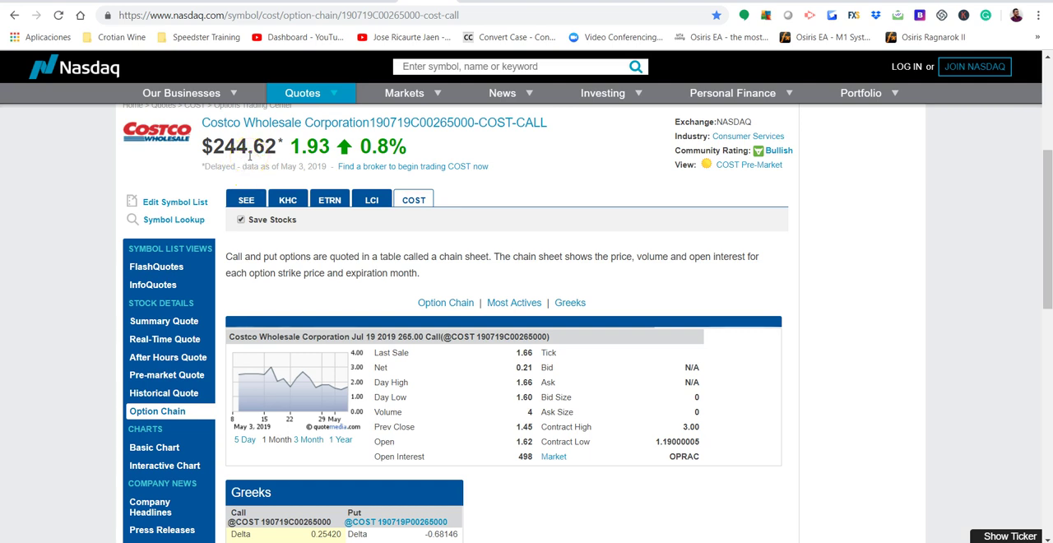
mouse_move(834, 308)
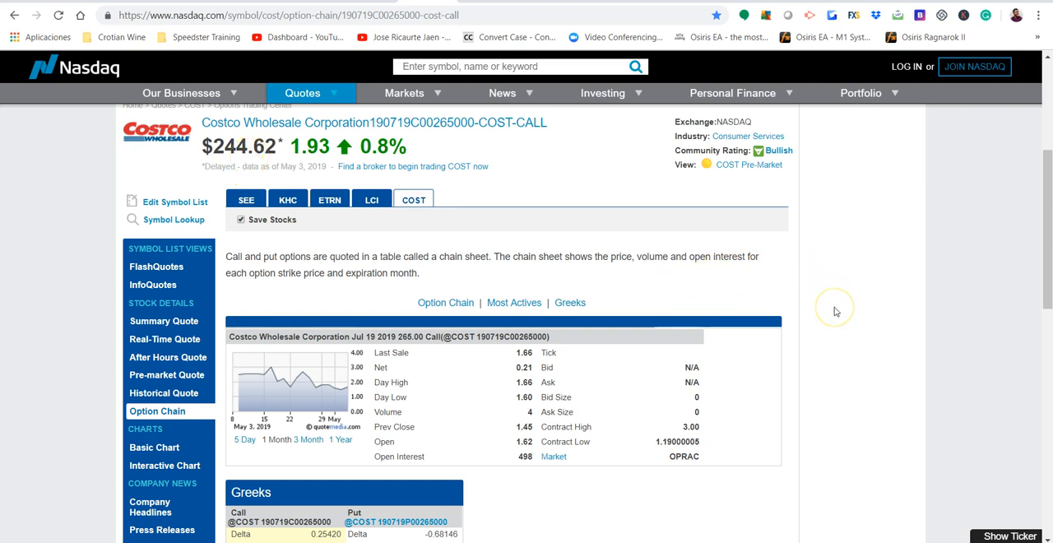
mouse_move(836, 311)
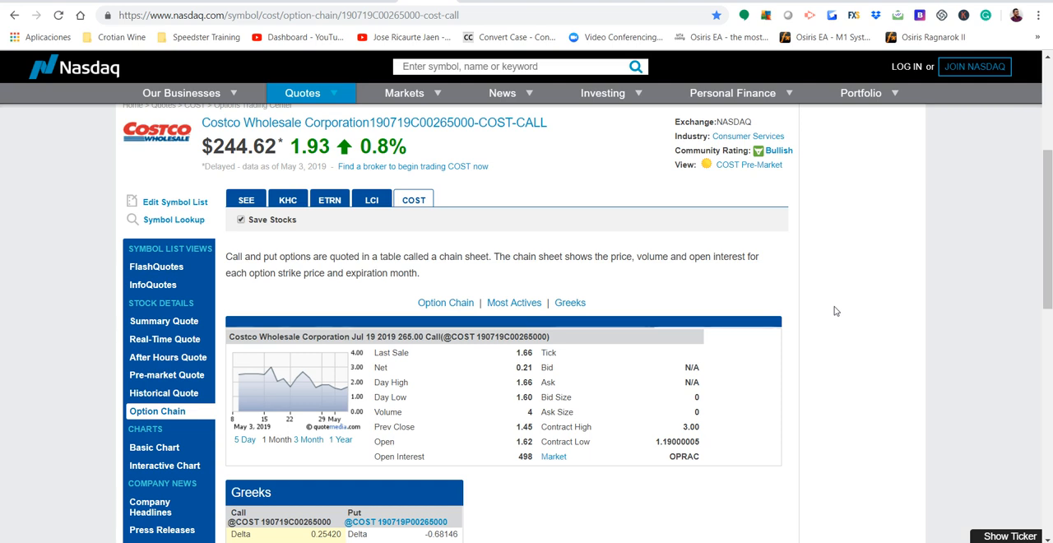
mouse_move(829, 309)
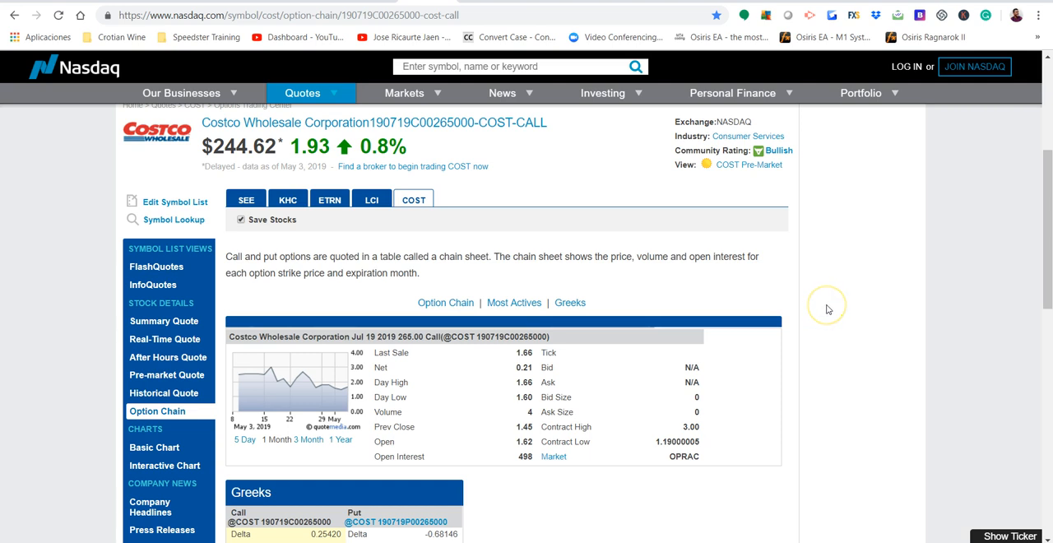
mouse_move(828, 310)
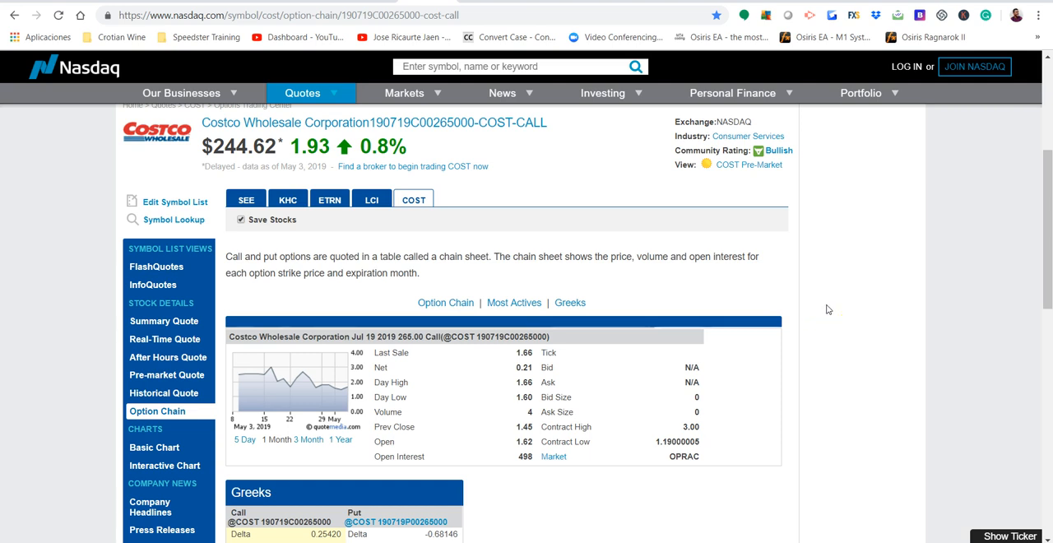
mouse_move(820, 371)
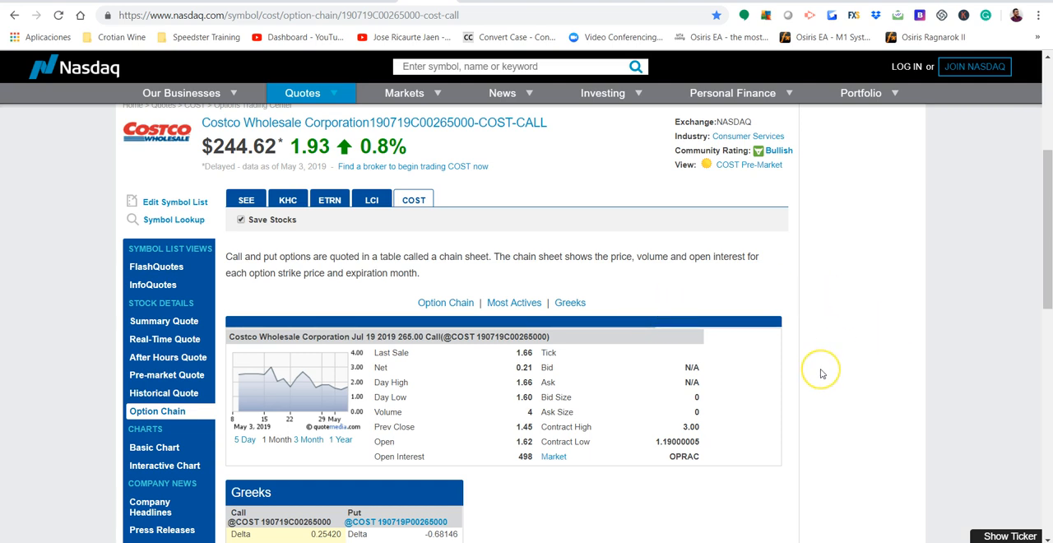
mouse_move(821, 374)
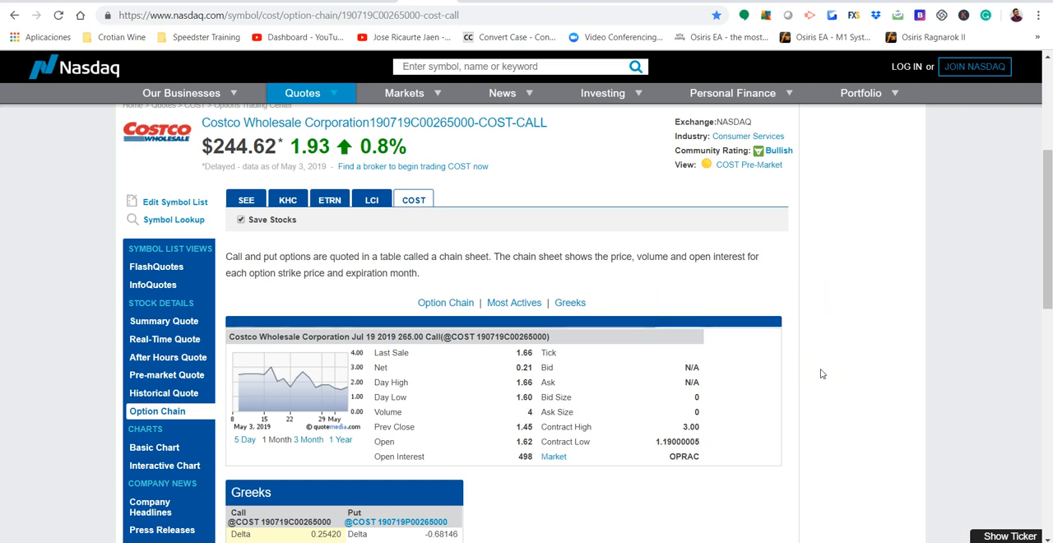
mouse_move(875, 55)
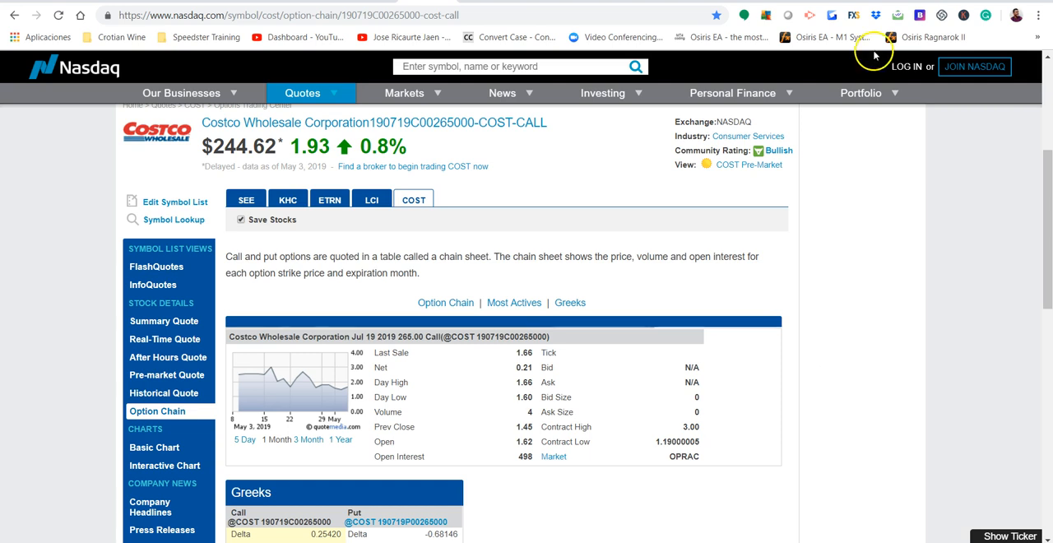
mouse_move(819, 306)
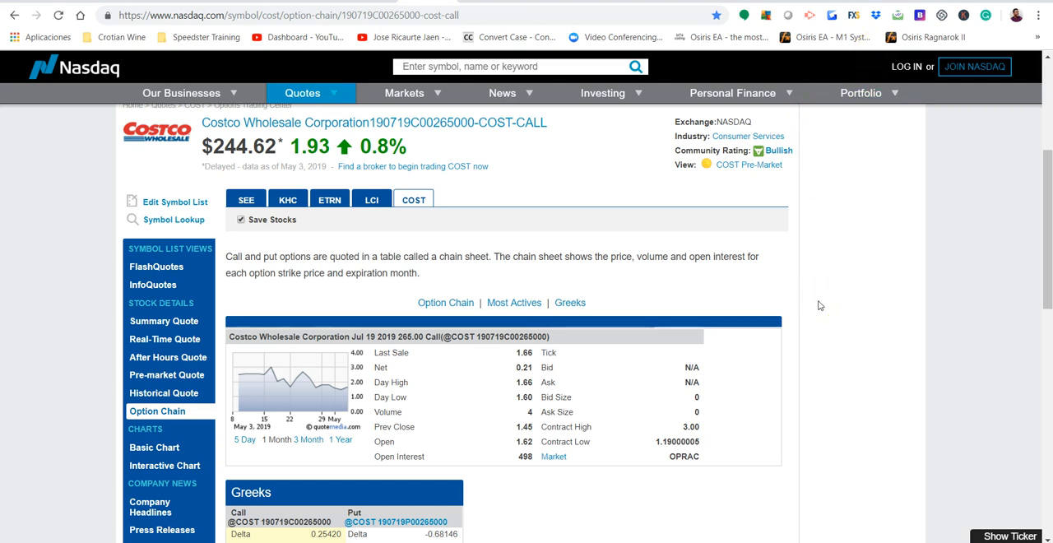
mouse_move(543, 339)
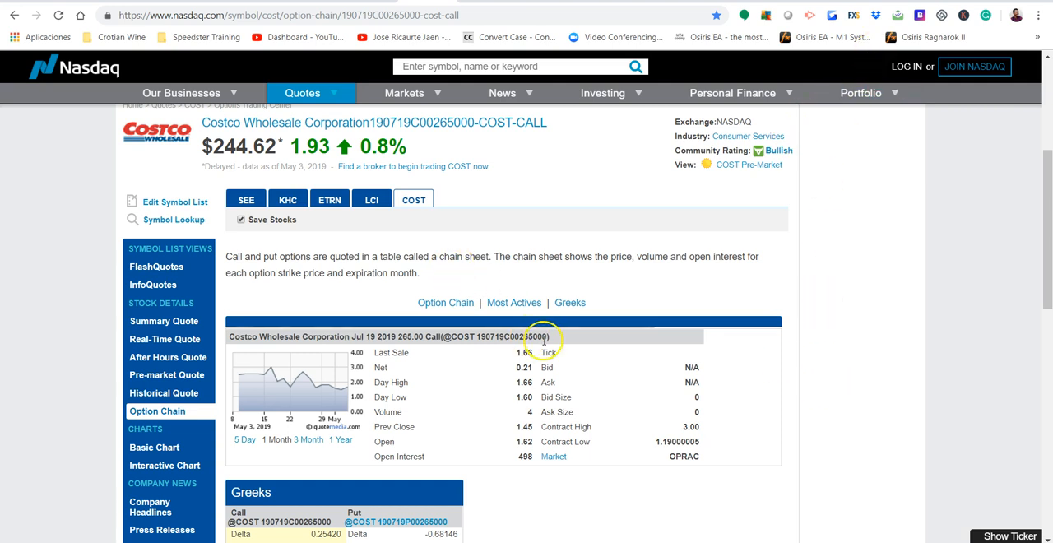
mouse_move(603, 426)
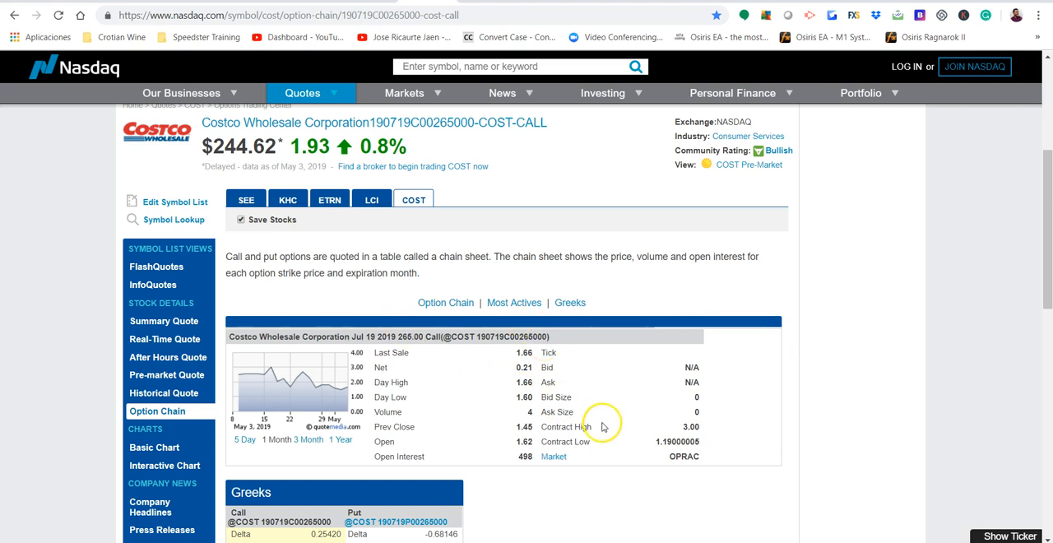
mouse_move(616, 415)
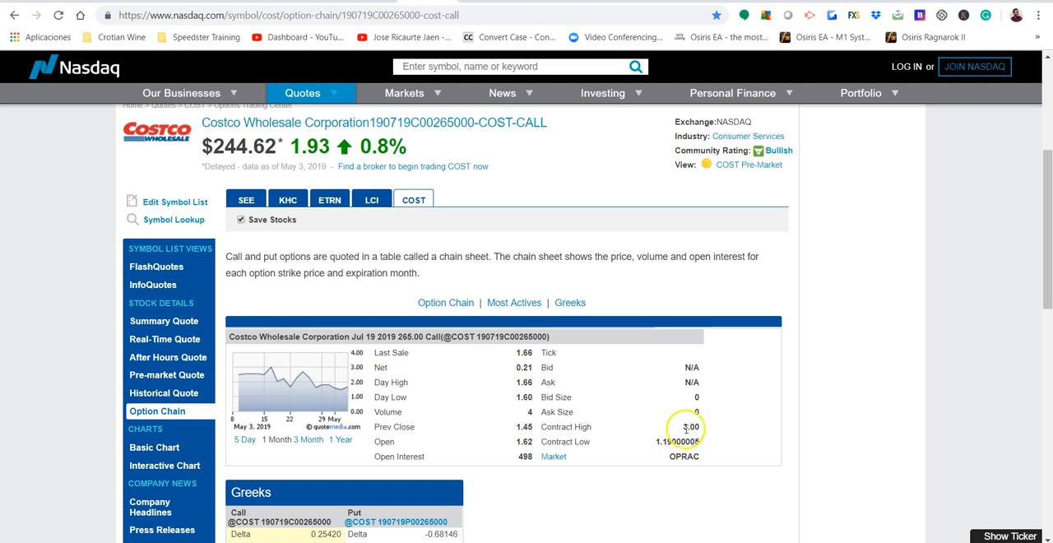
mouse_move(722, 439)
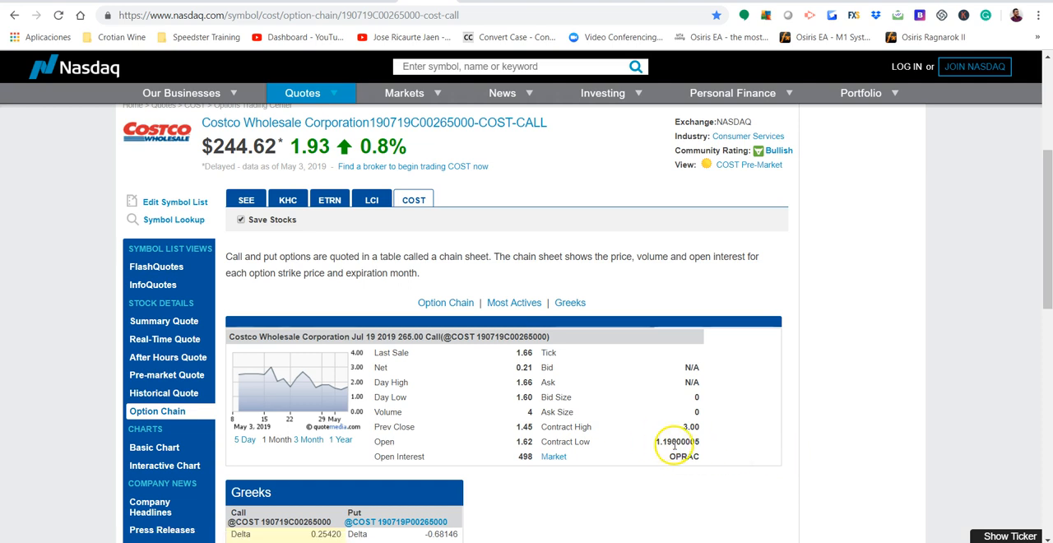
mouse_move(581, 386)
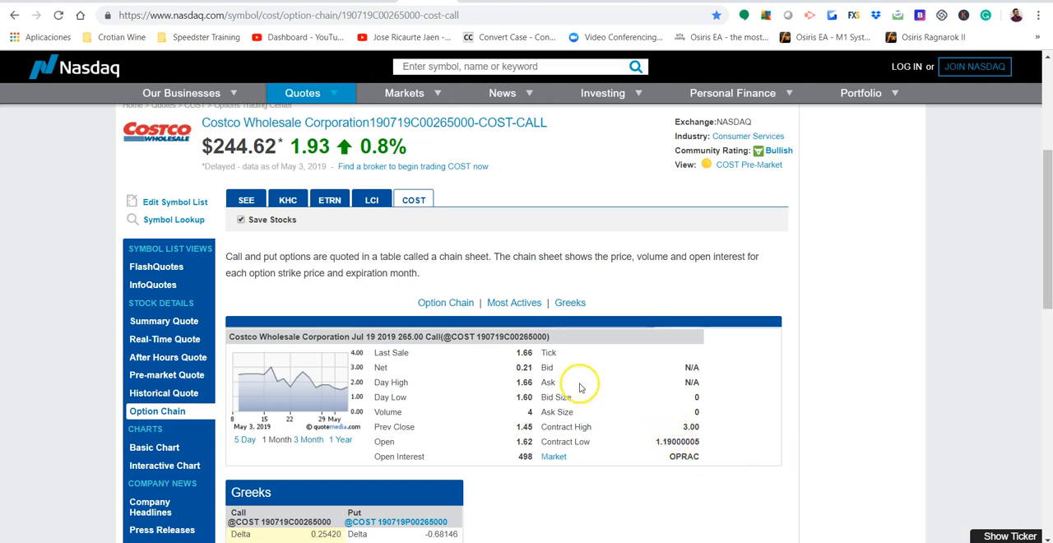
mouse_move(535, 368)
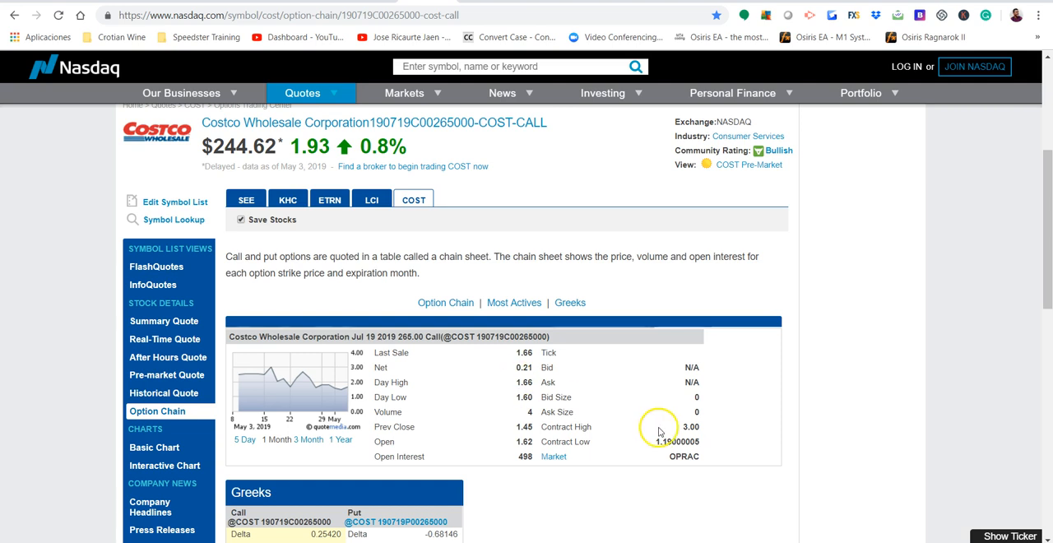
mouse_move(565, 394)
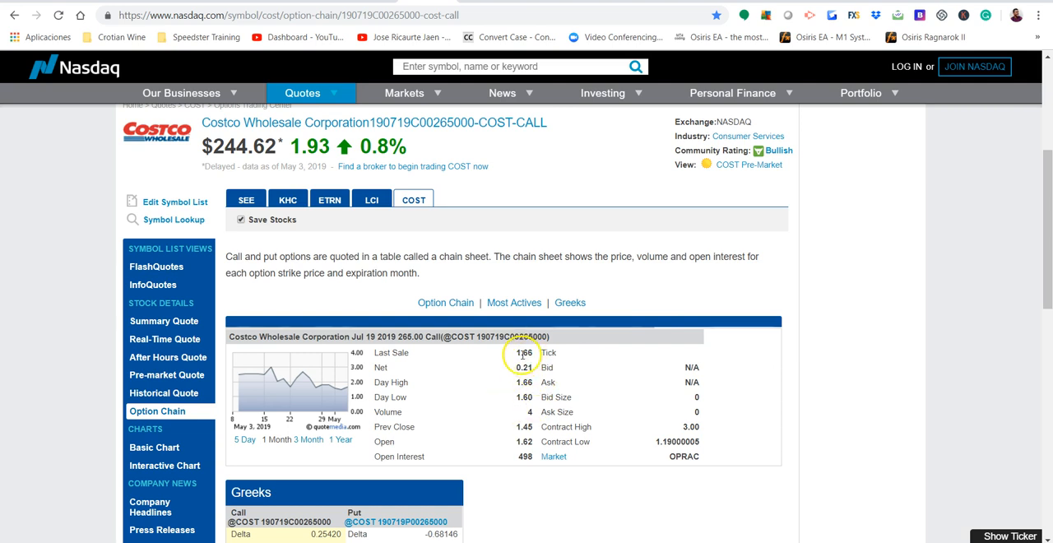
mouse_move(829, 392)
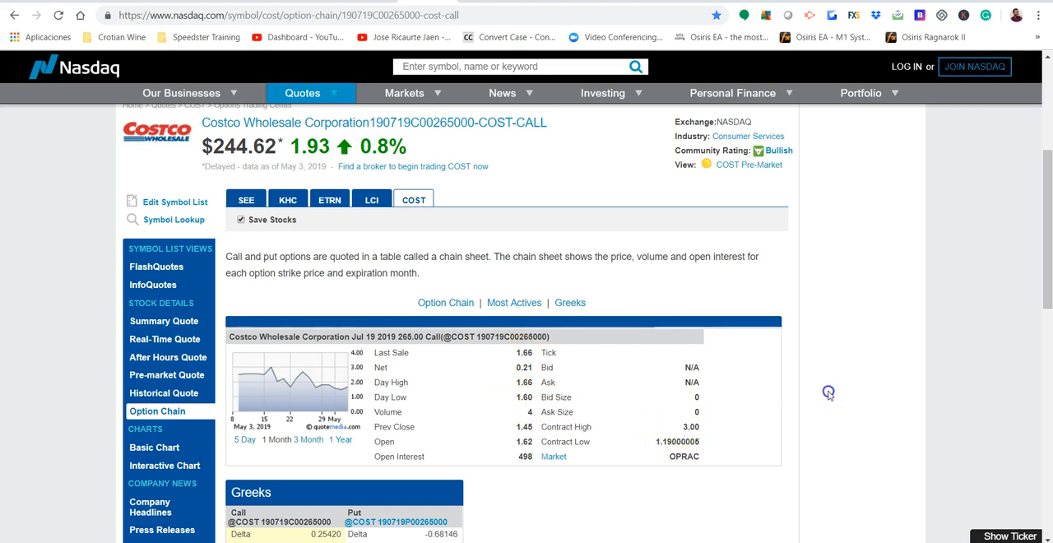
mouse_move(794, 390)
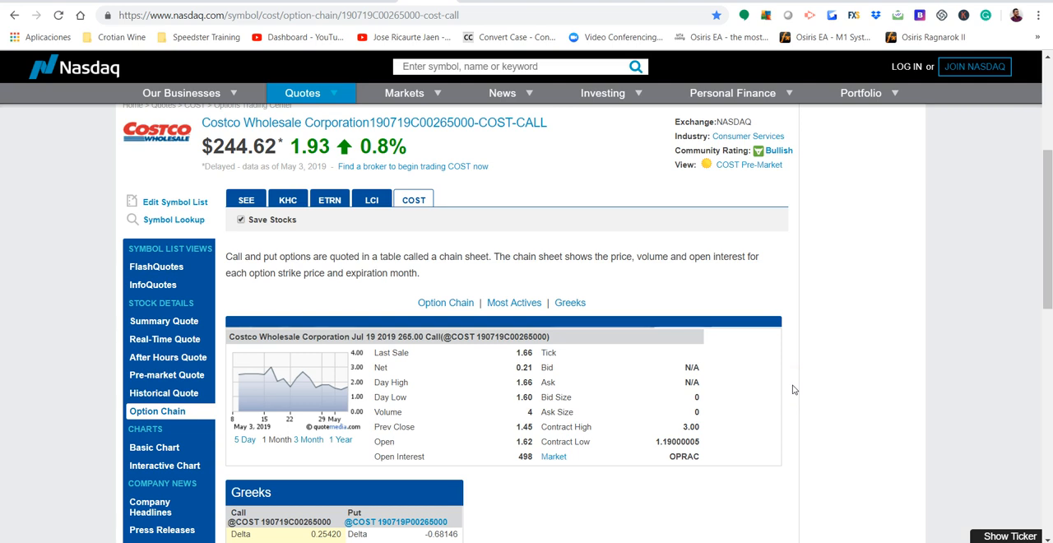
mouse_move(780, 387)
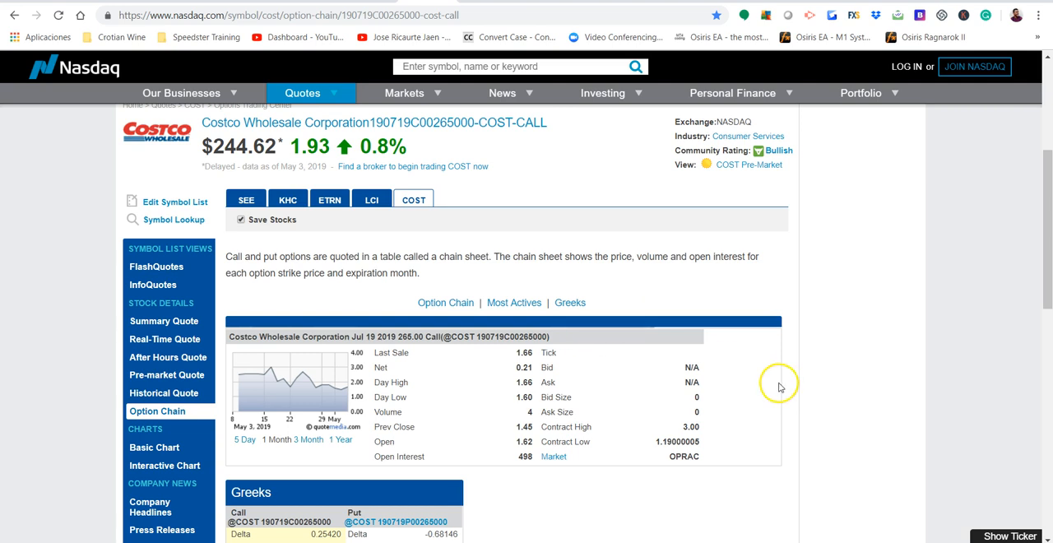
mouse_move(791, 380)
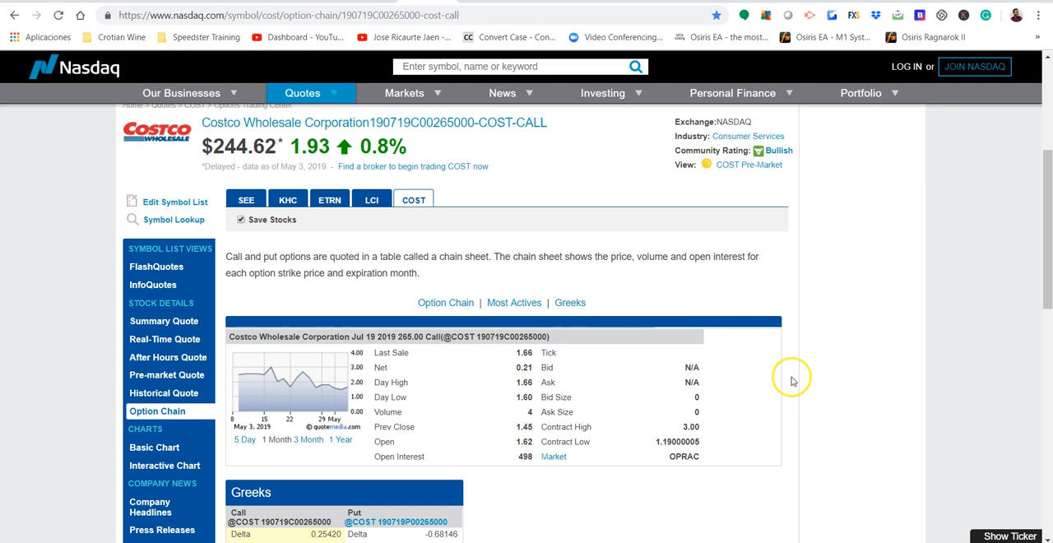
mouse_move(841, 364)
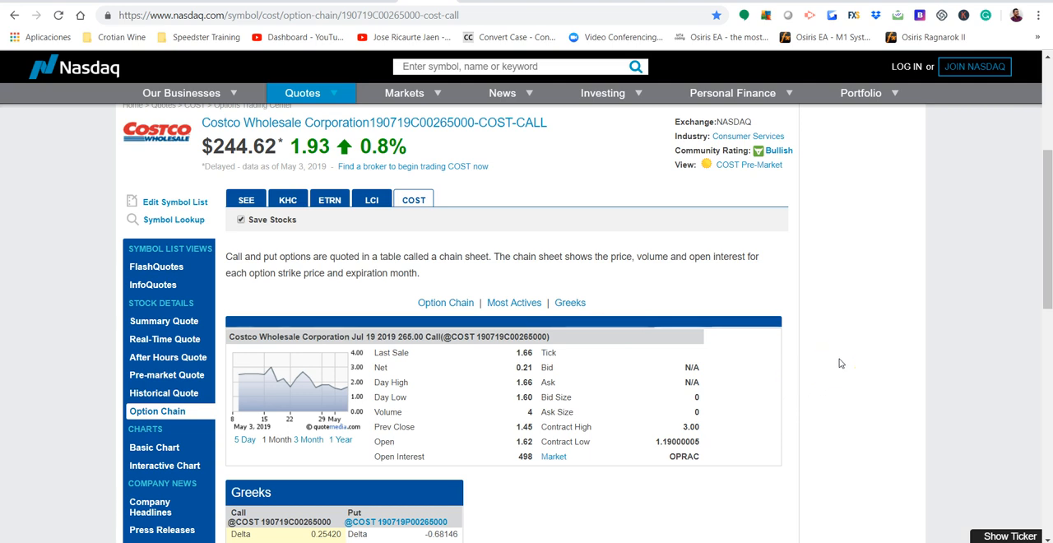
mouse_move(837, 343)
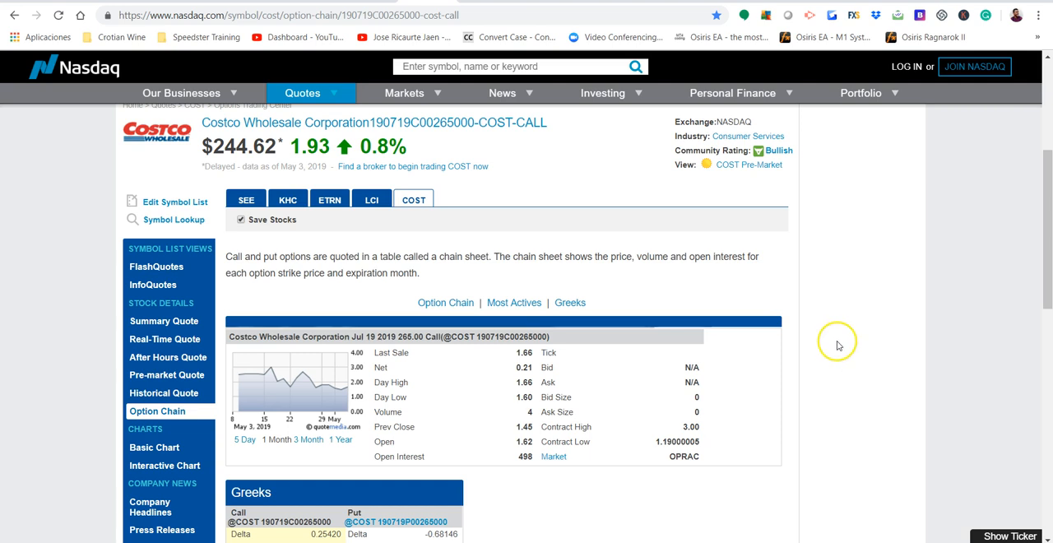
mouse_move(838, 345)
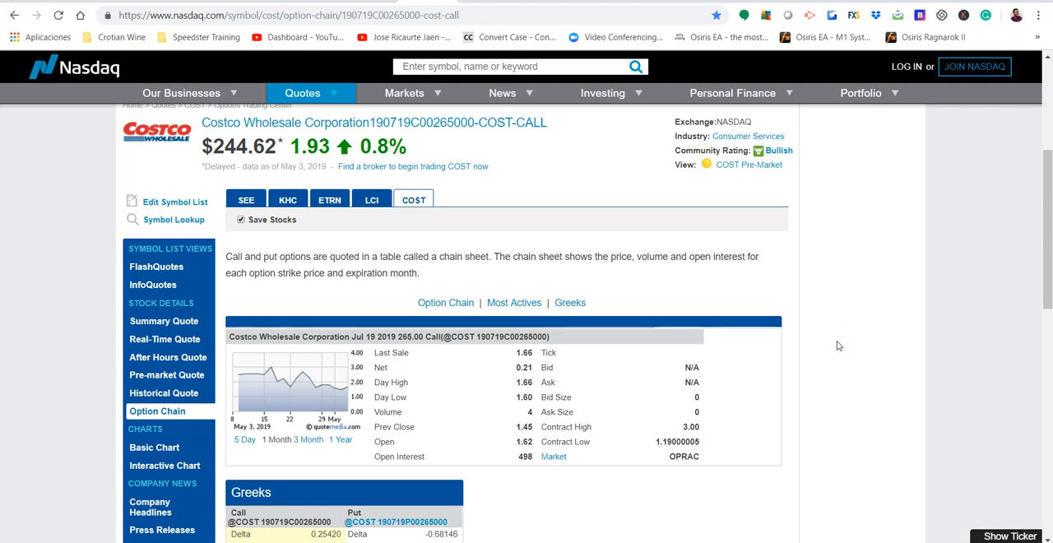
mouse_move(856, 365)
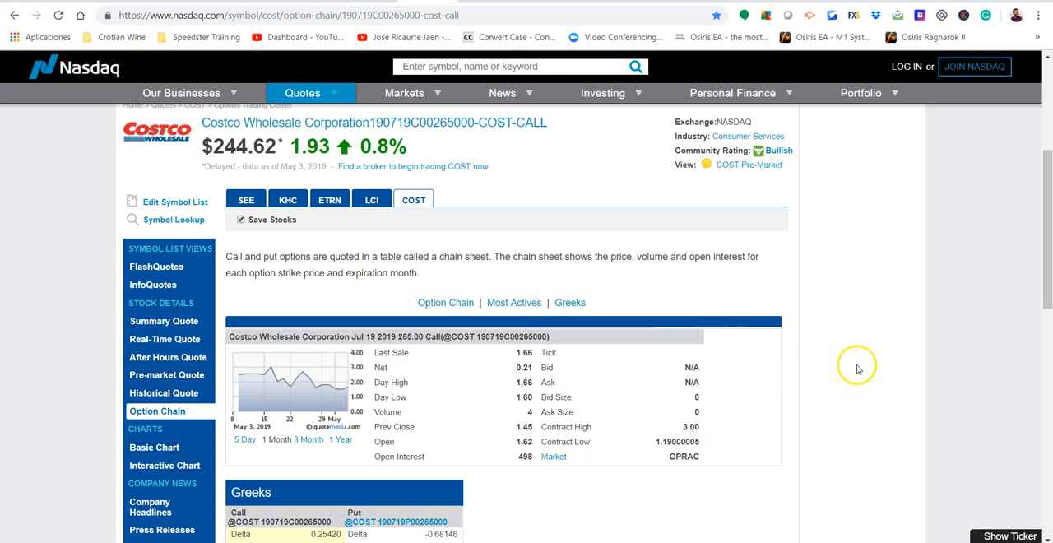
mouse_move(894, 330)
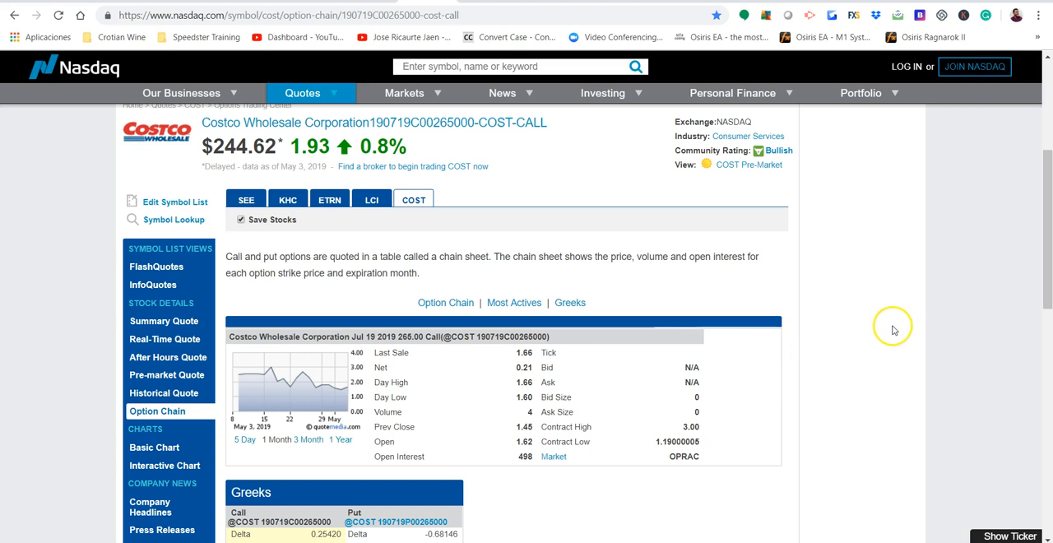
mouse_move(839, 314)
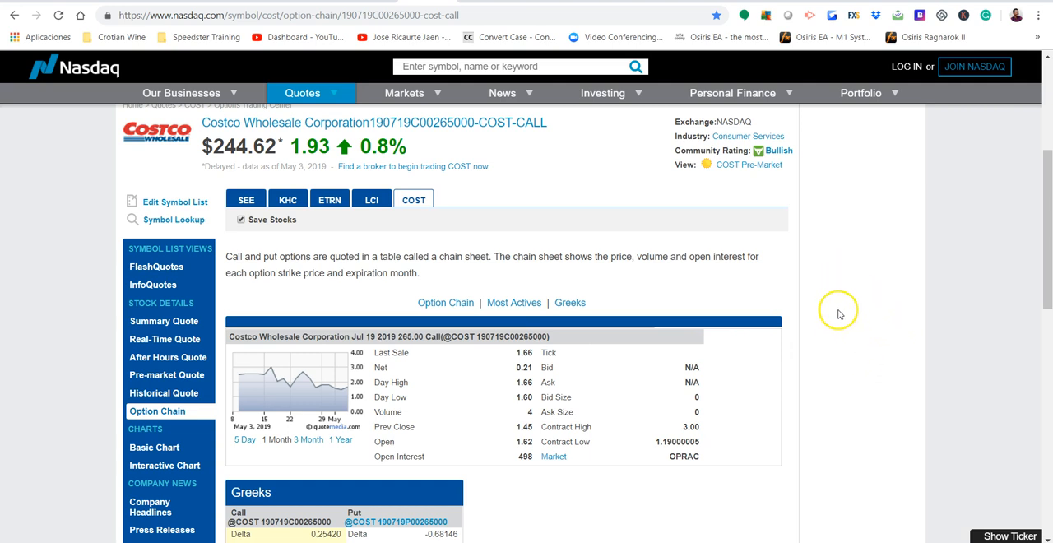
mouse_move(867, 315)
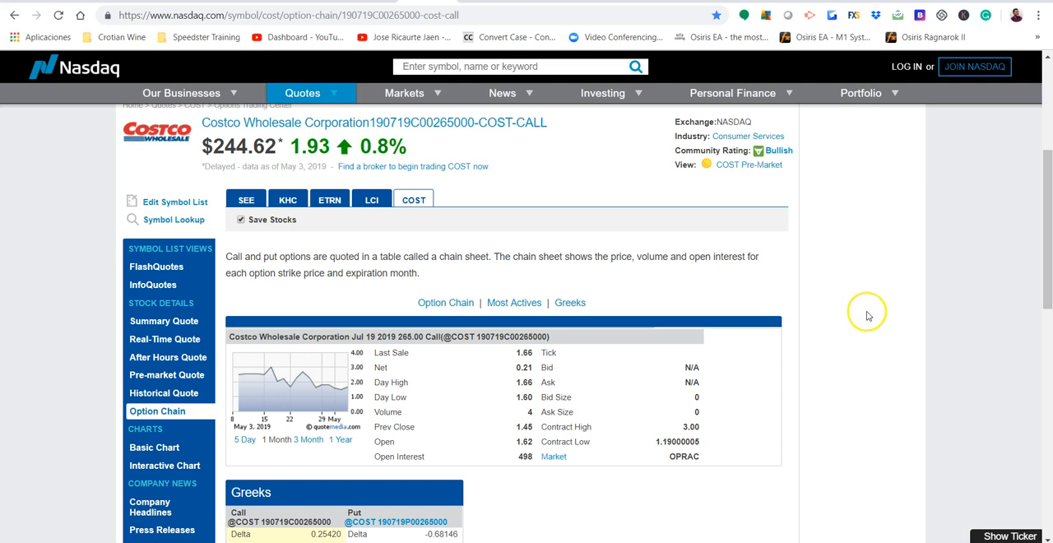
mouse_move(870, 307)
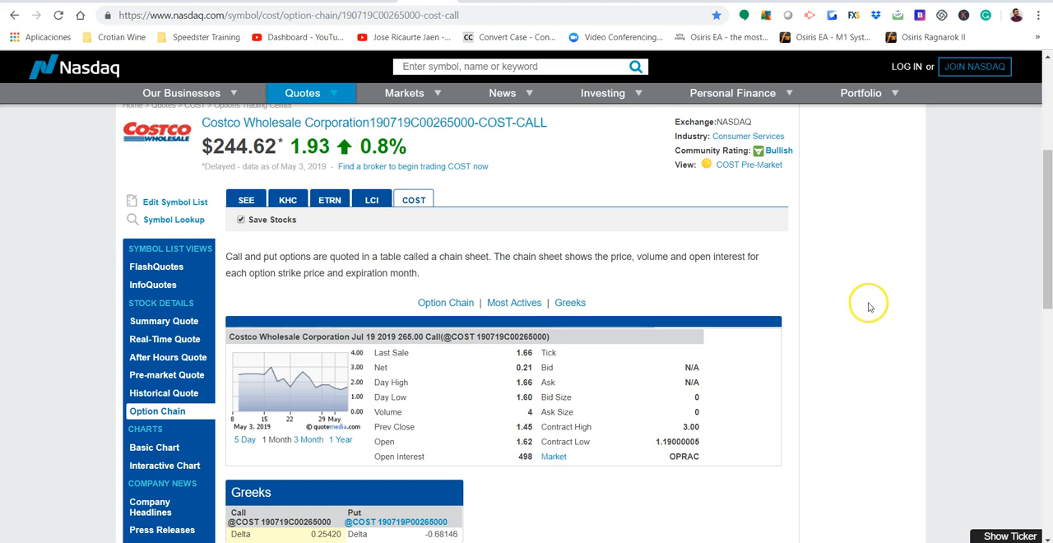
mouse_move(774, 524)
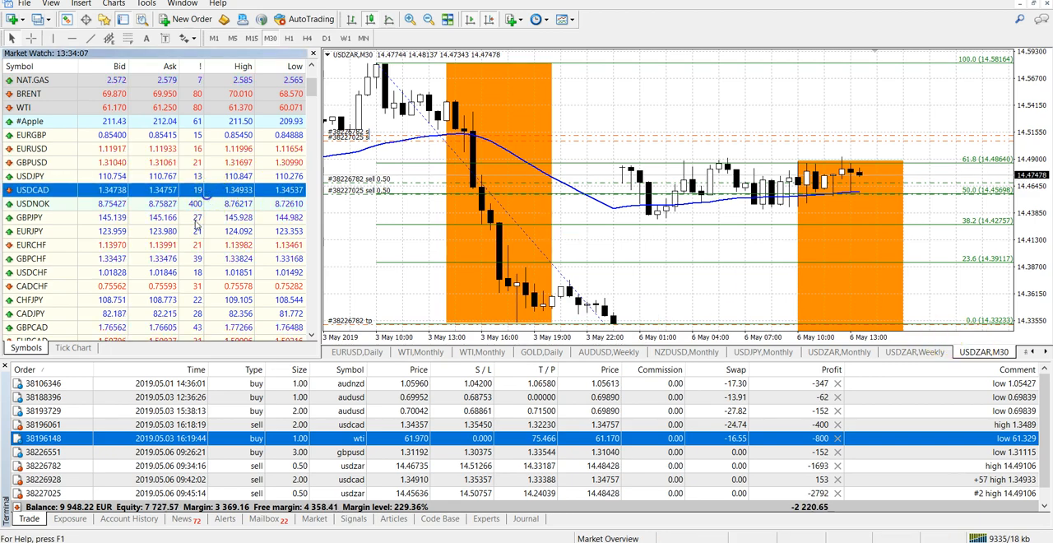
Scroll through the Market Watch list to locate #US30.
scroll(down, 3)
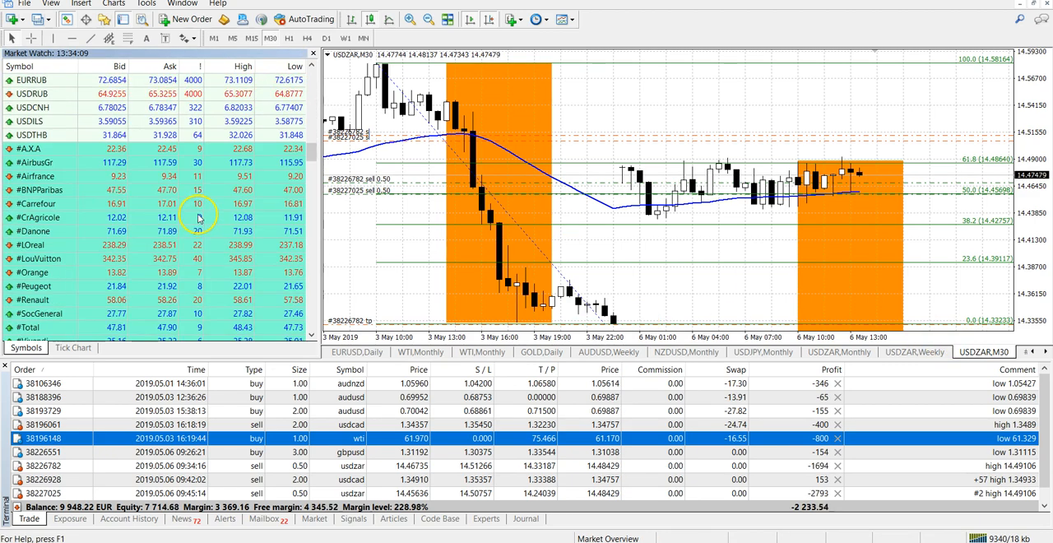
scroll(down, 3)
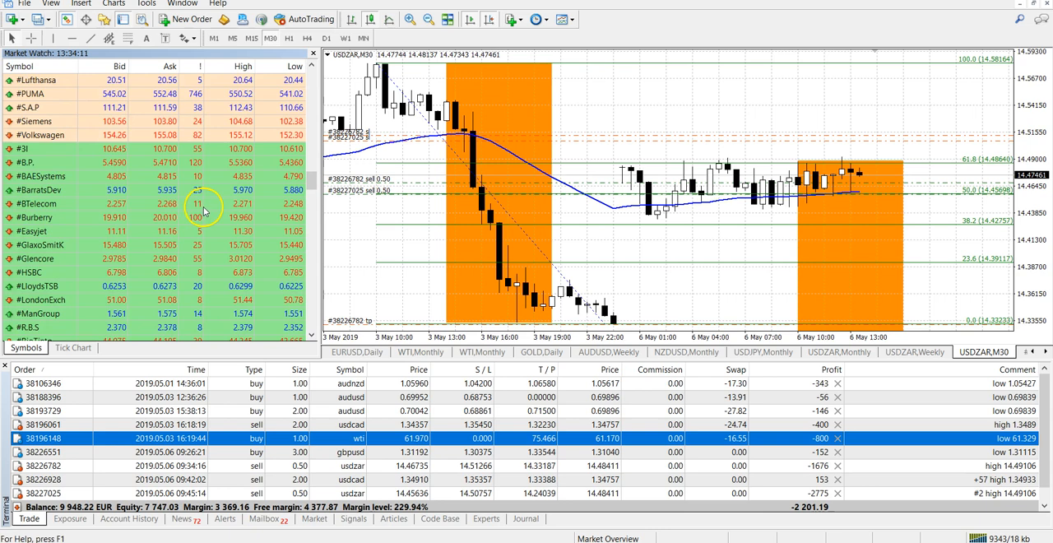
scroll(down, 3)
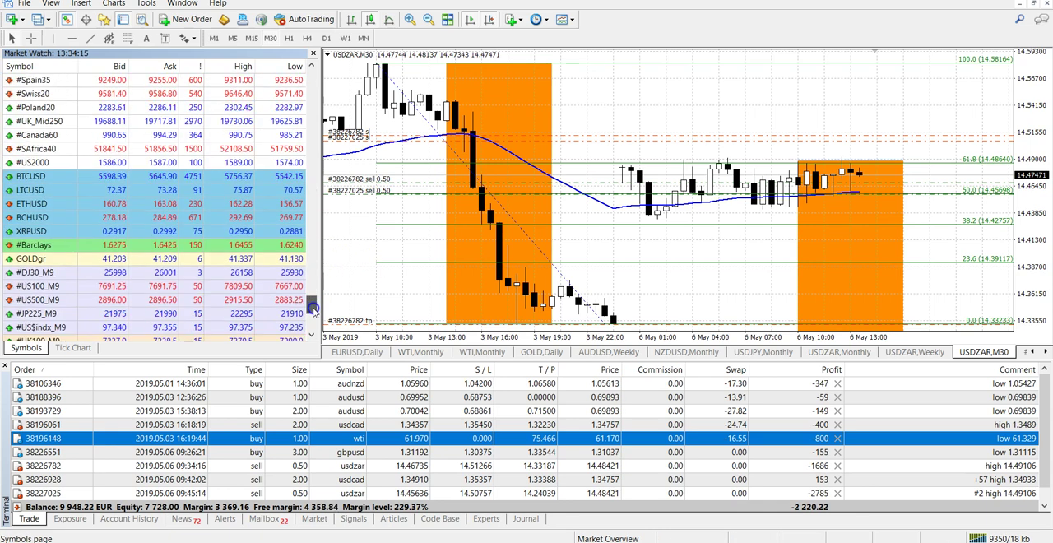
scroll(up, 3)
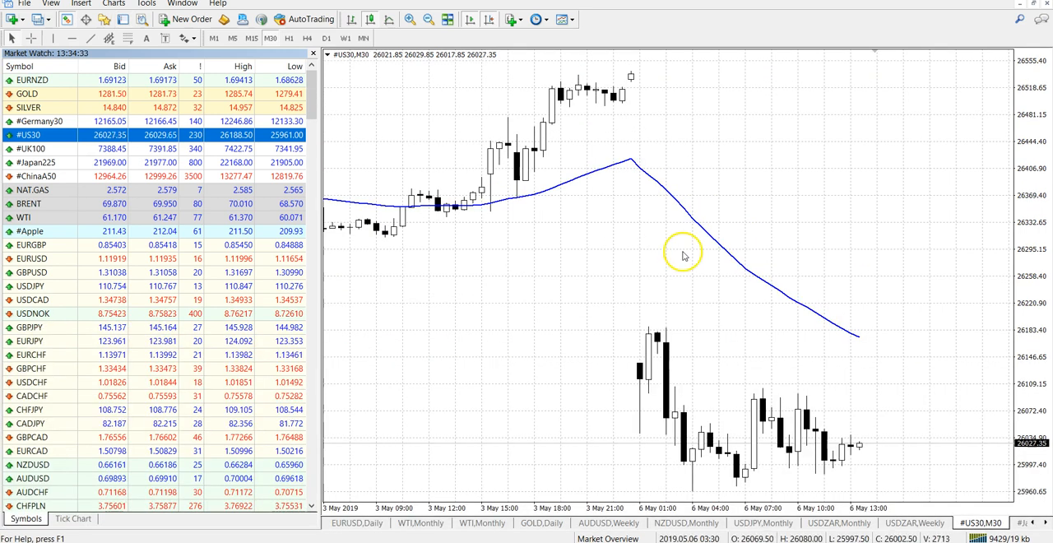
click(325, 38)
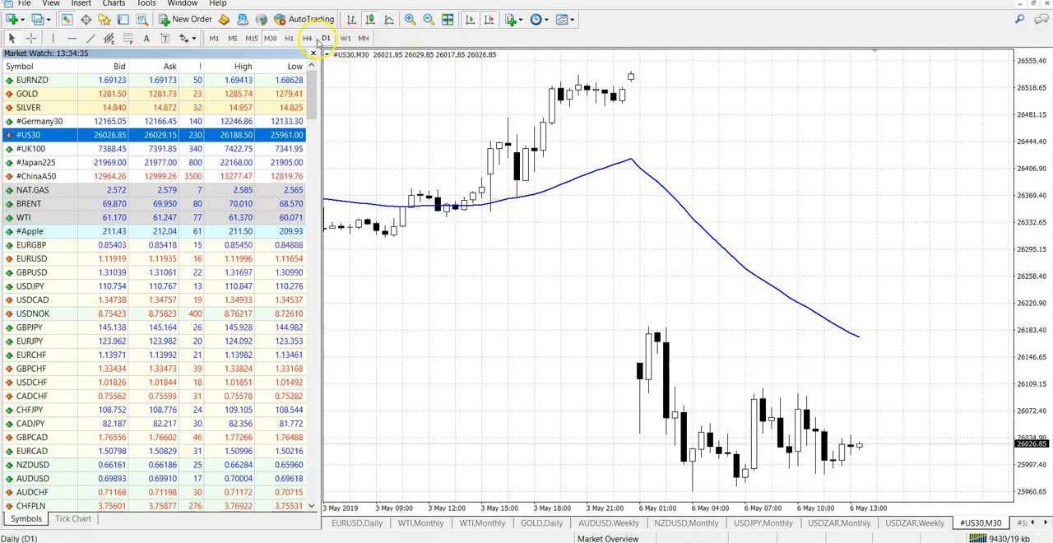
click(326, 38)
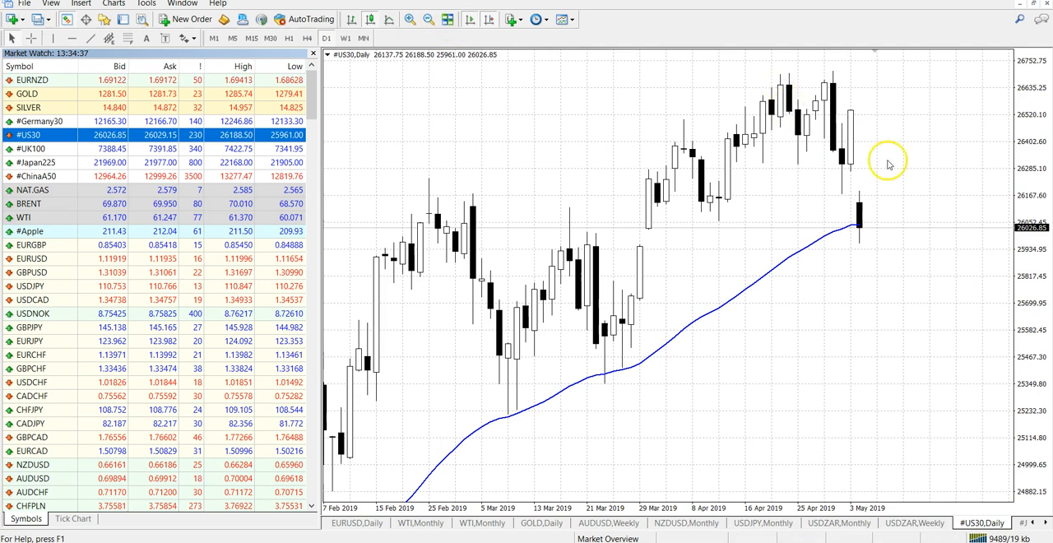
mouse_move(525, 88)
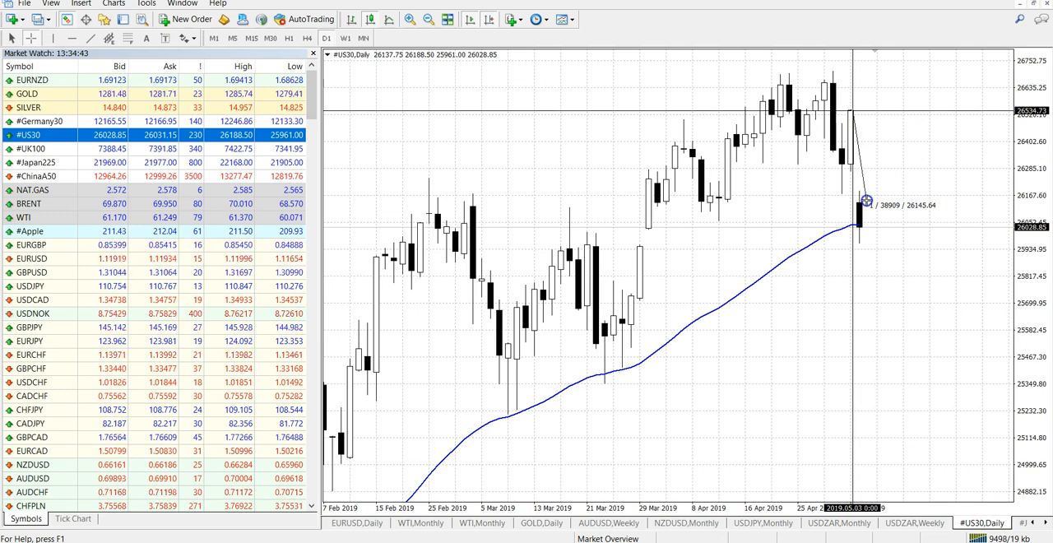
mouse_move(864, 242)
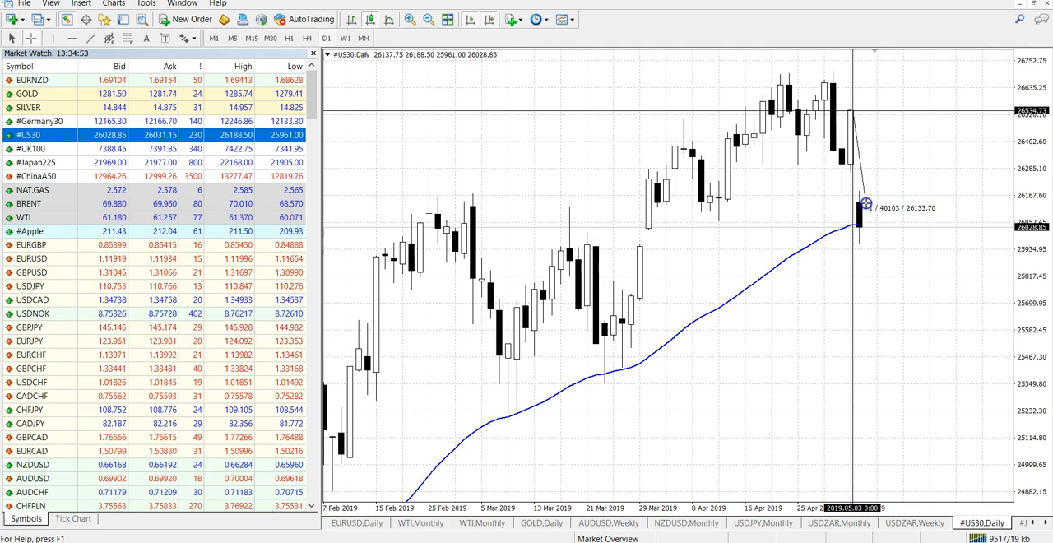
mouse_move(864, 244)
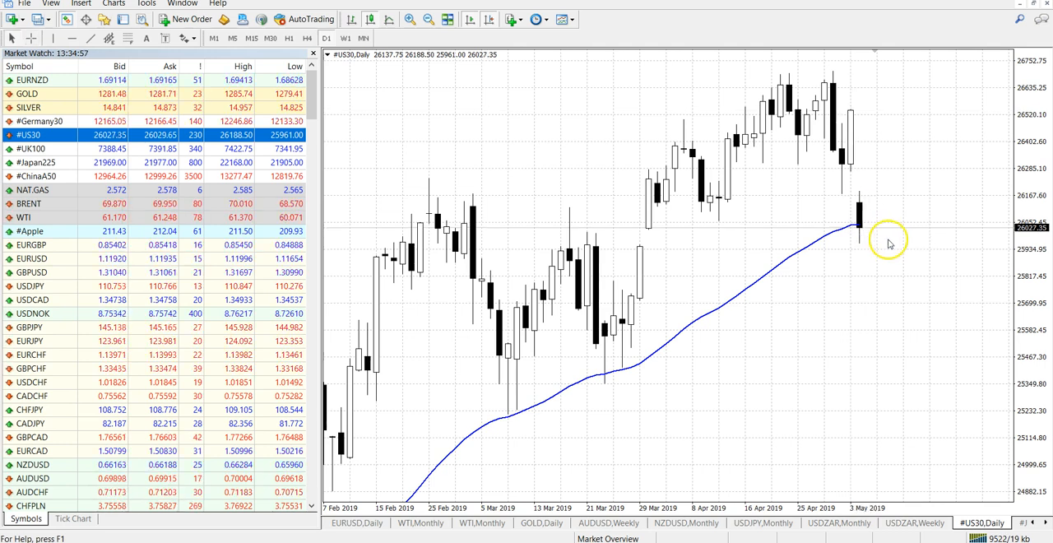
mouse_move(856, 226)
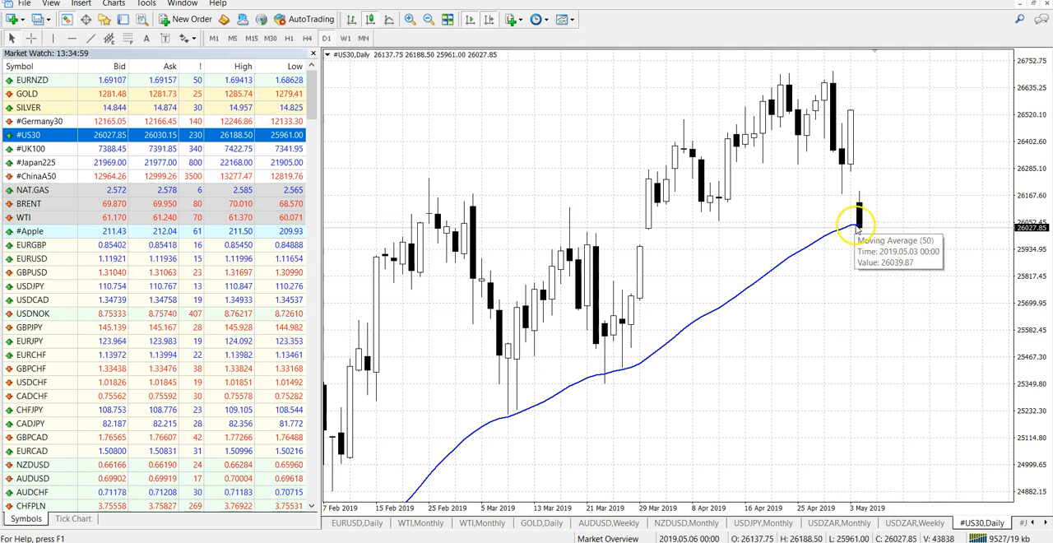
mouse_move(861, 154)
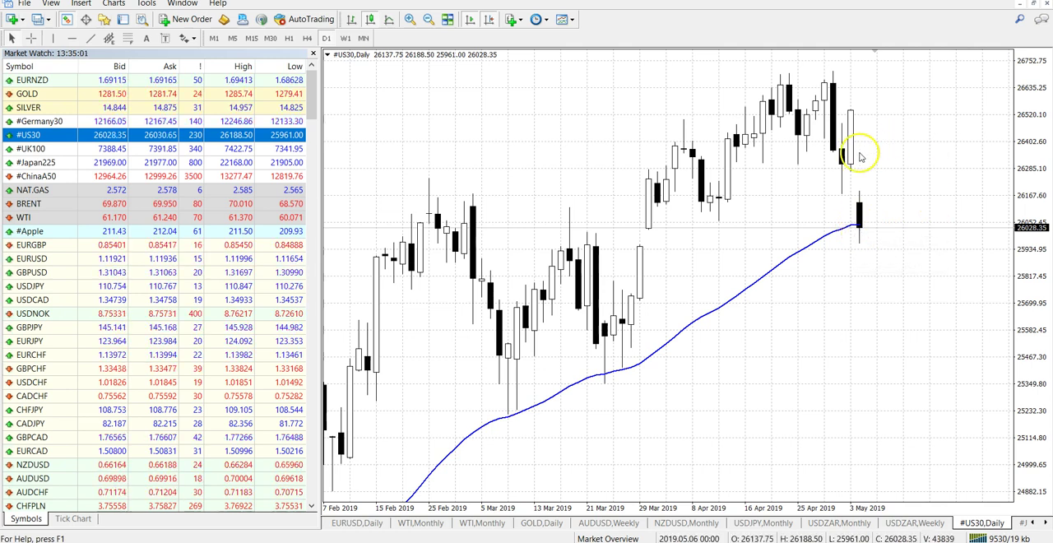
mouse_move(866, 185)
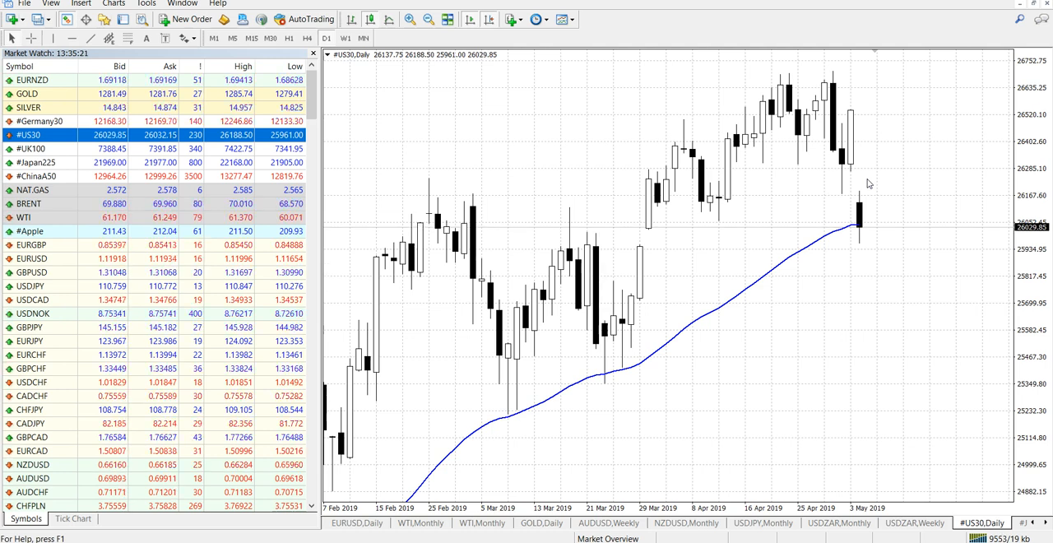
mouse_move(899, 196)
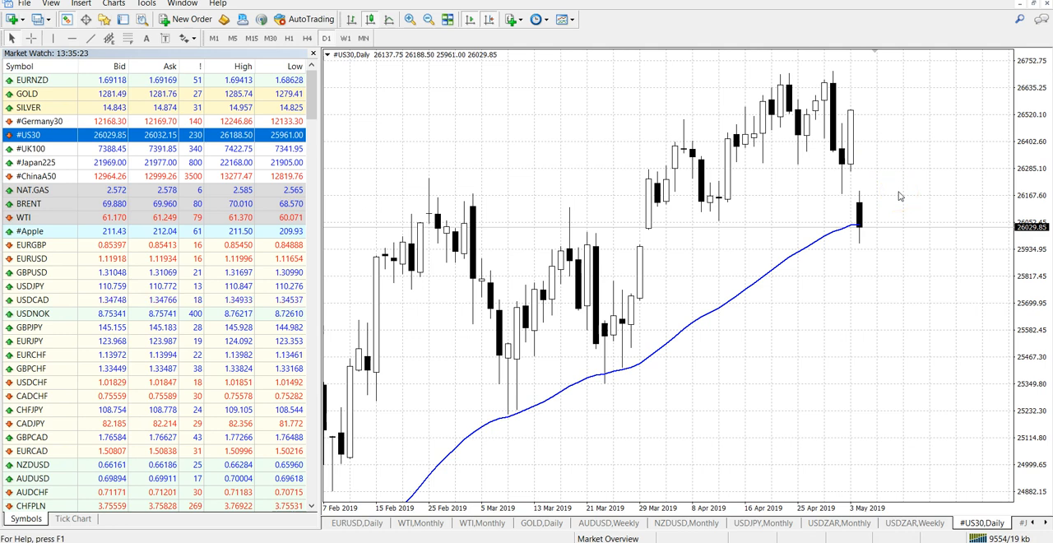
mouse_move(903, 178)
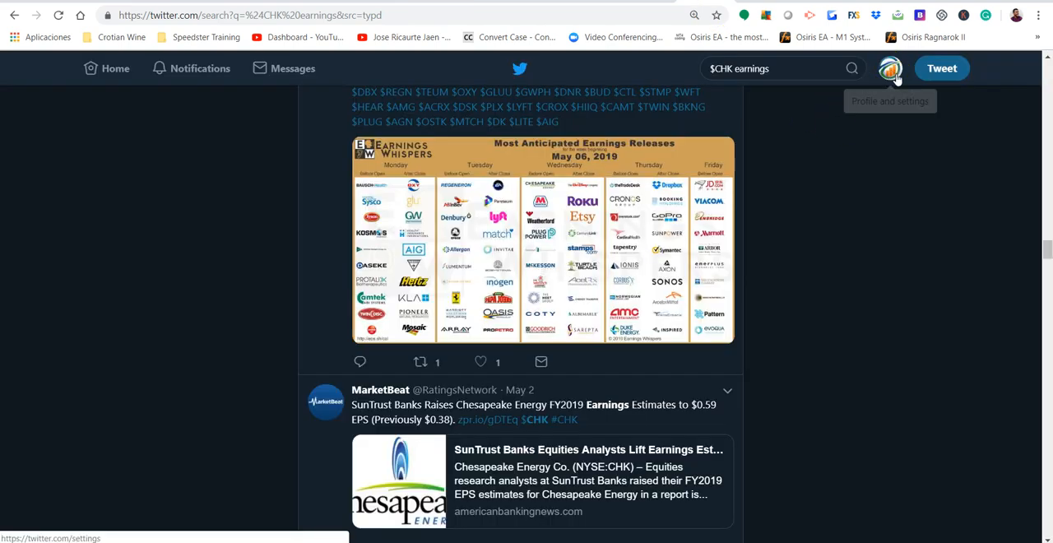
mouse_move(839, 121)
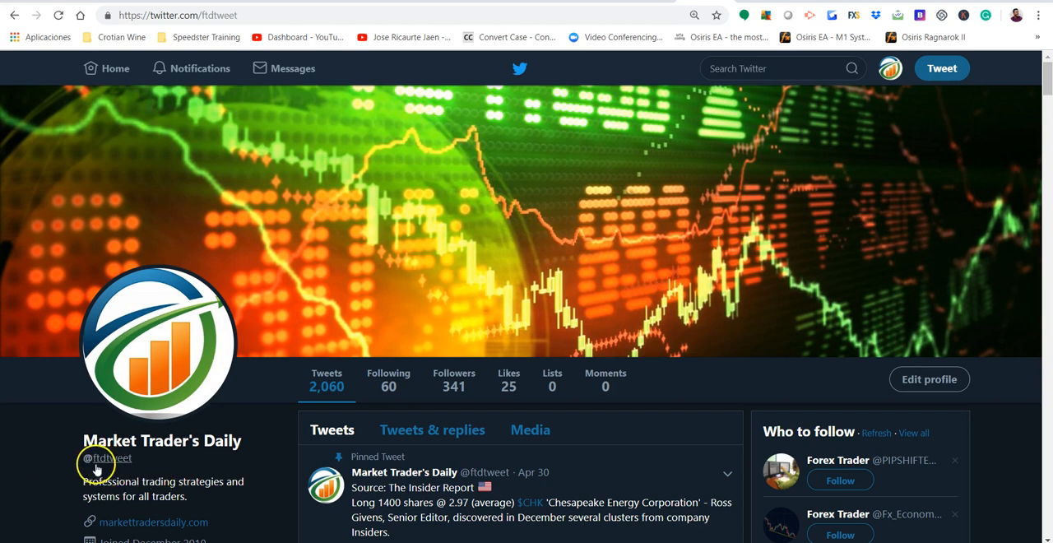
mouse_move(114, 471)
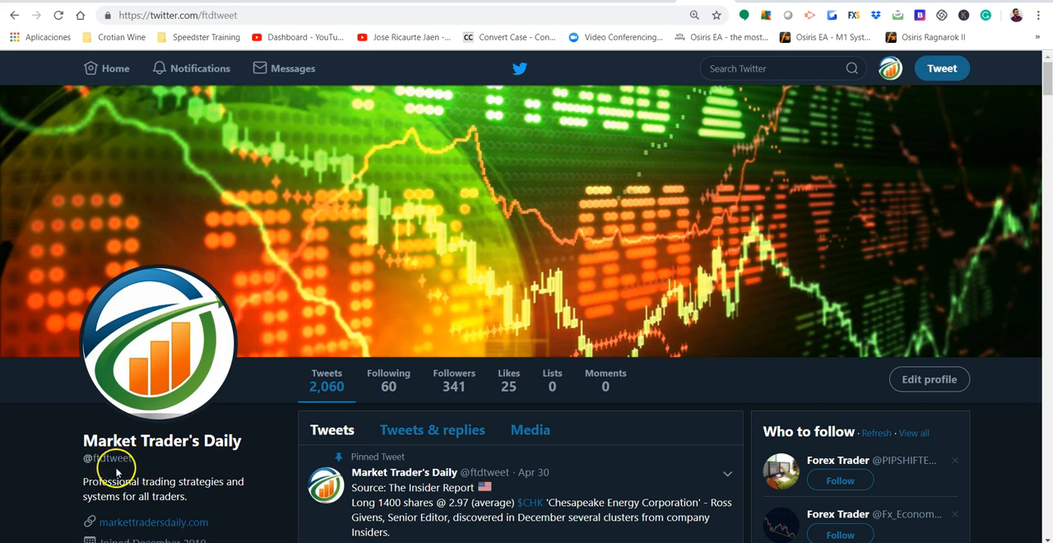
mouse_move(150, 468)
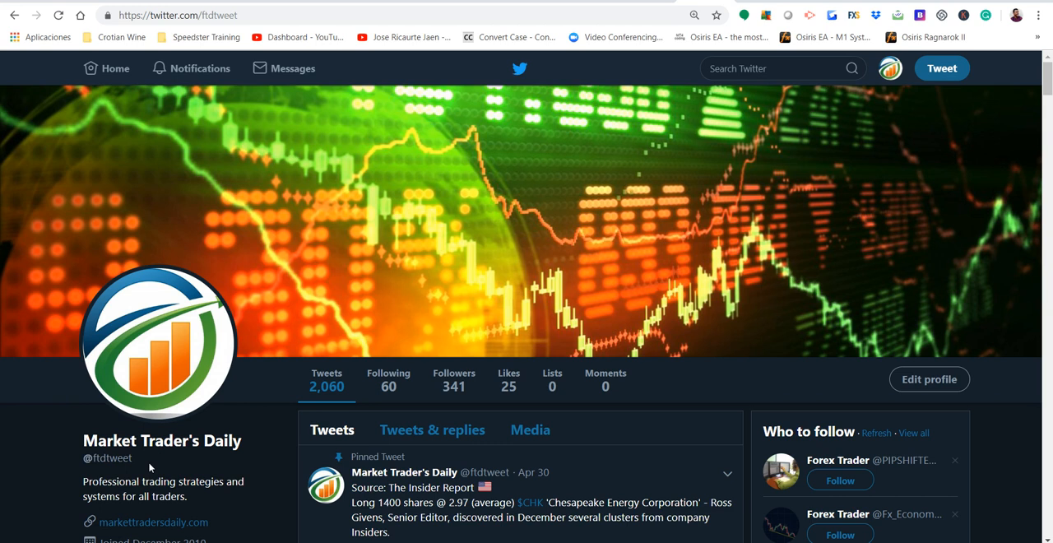
scroll(down, 3)
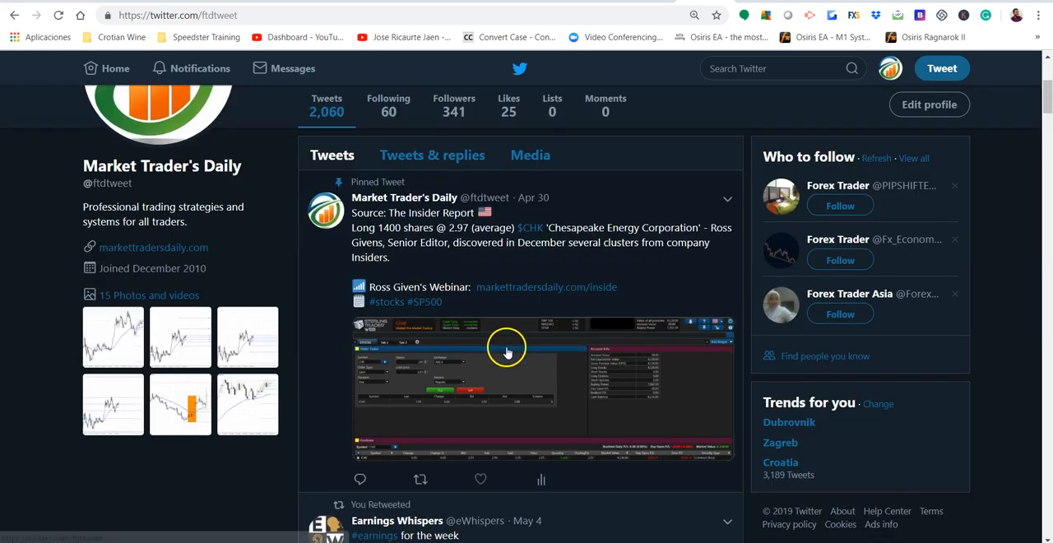
mouse_move(589, 401)
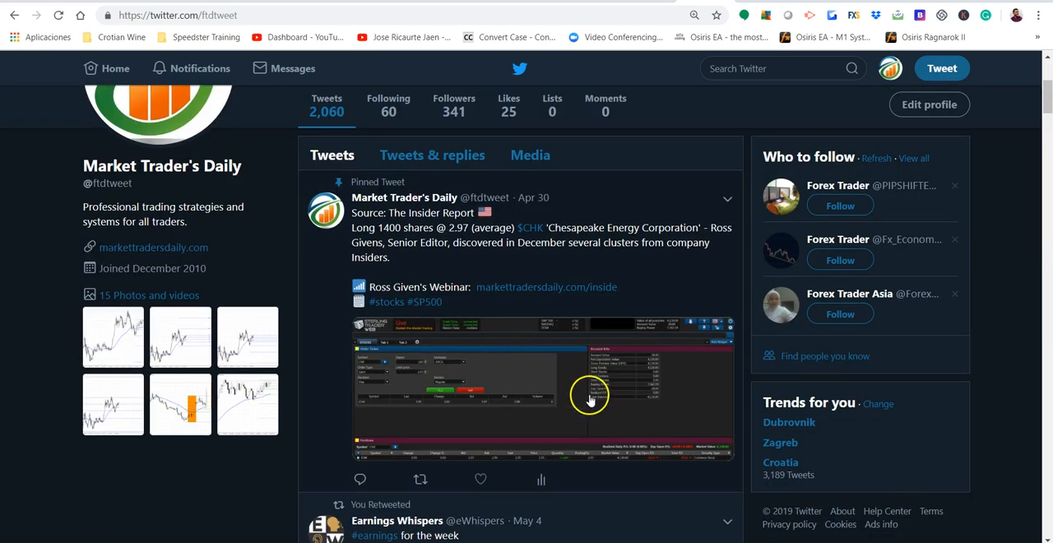
mouse_move(531, 395)
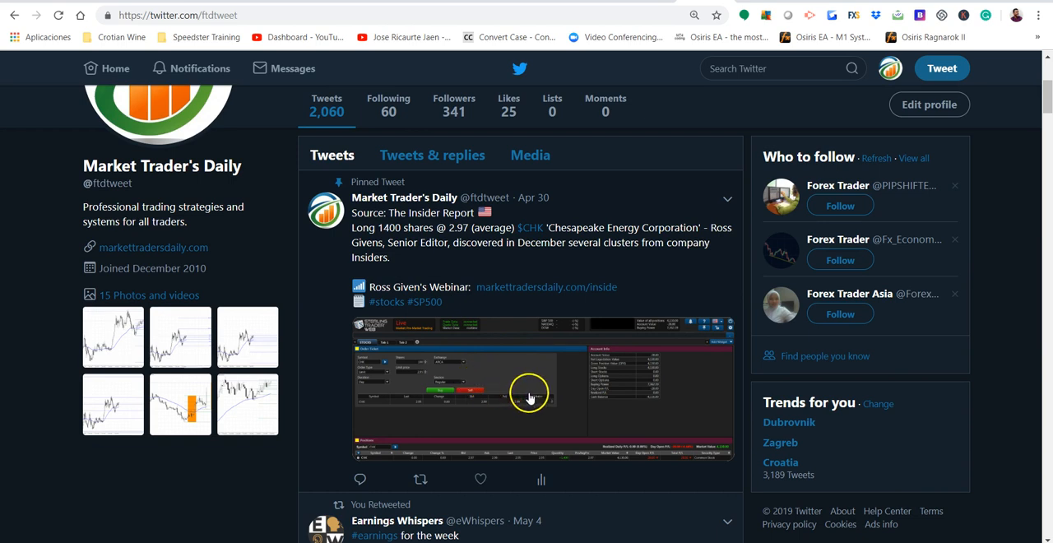
mouse_move(531, 398)
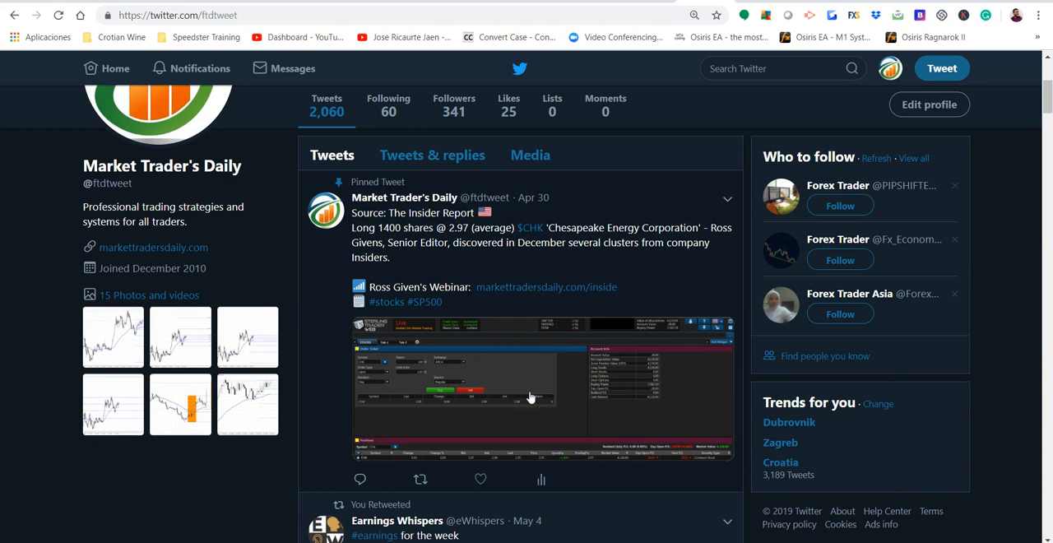
mouse_move(594, 350)
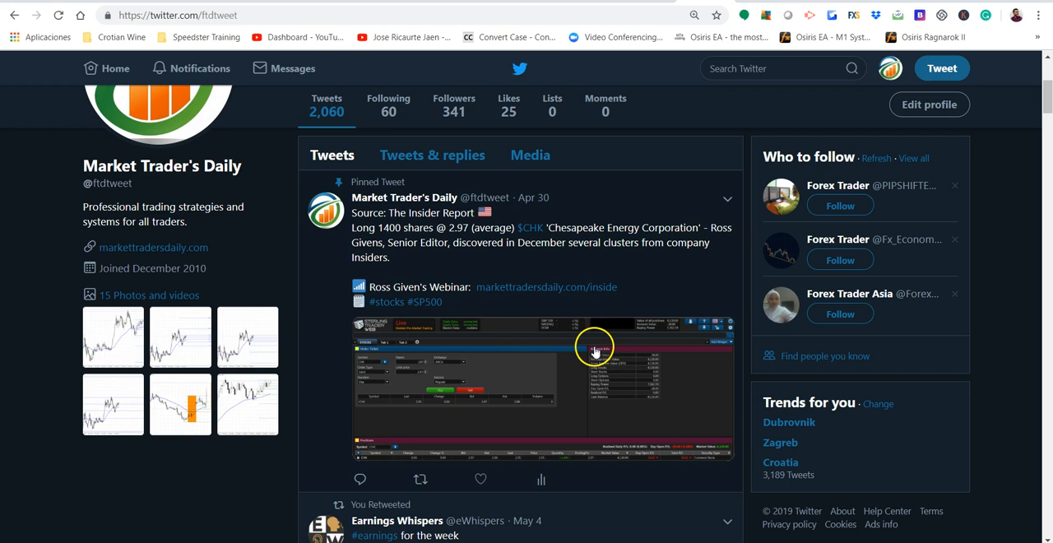
mouse_move(547, 287)
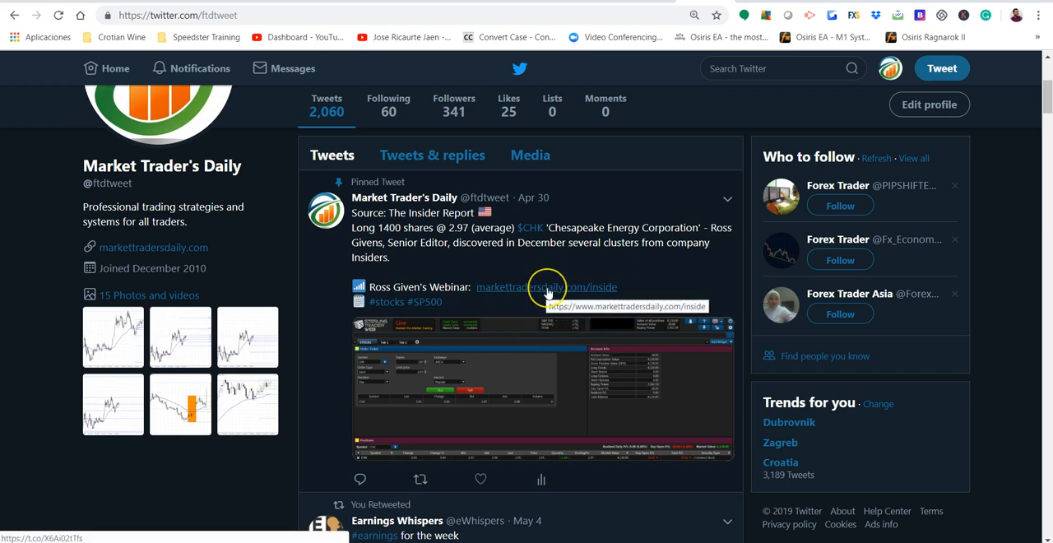
mouse_move(546, 286)
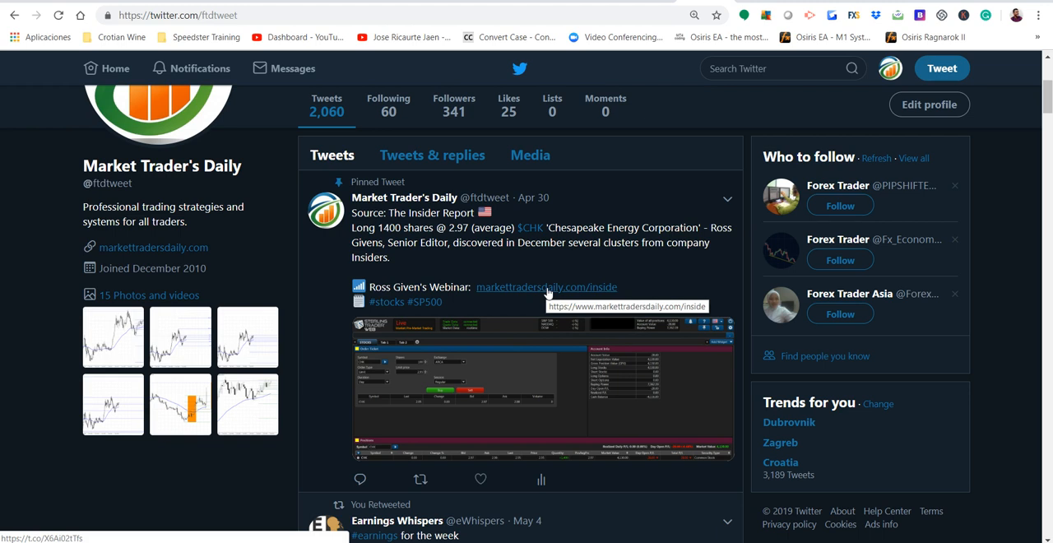
mouse_move(766, 274)
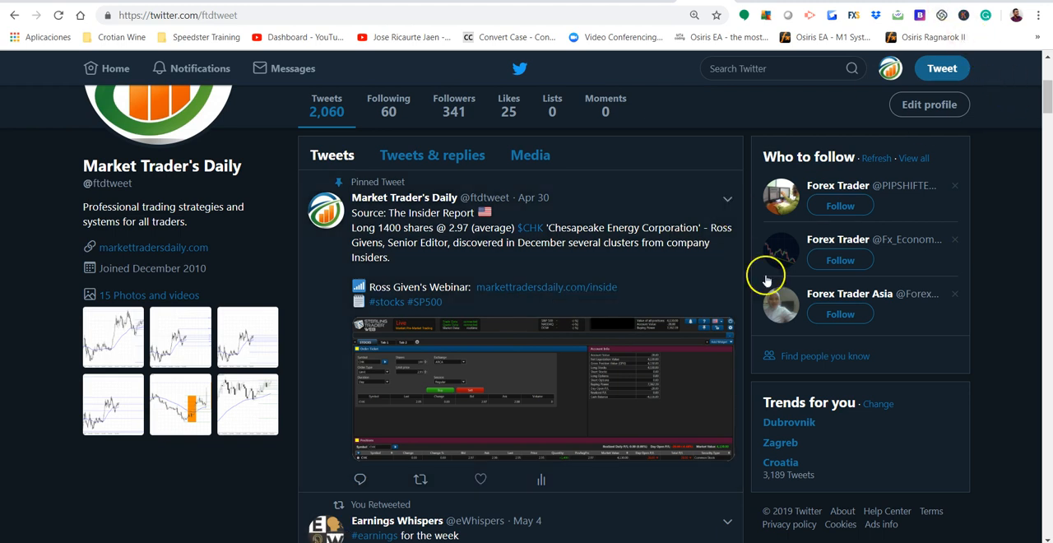
mouse_move(623, 347)
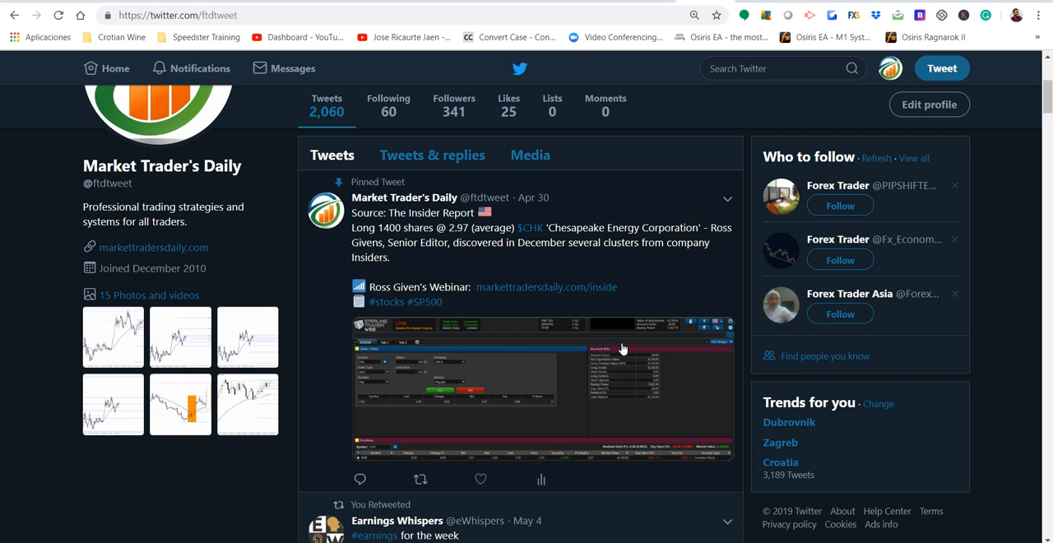
mouse_move(613, 353)
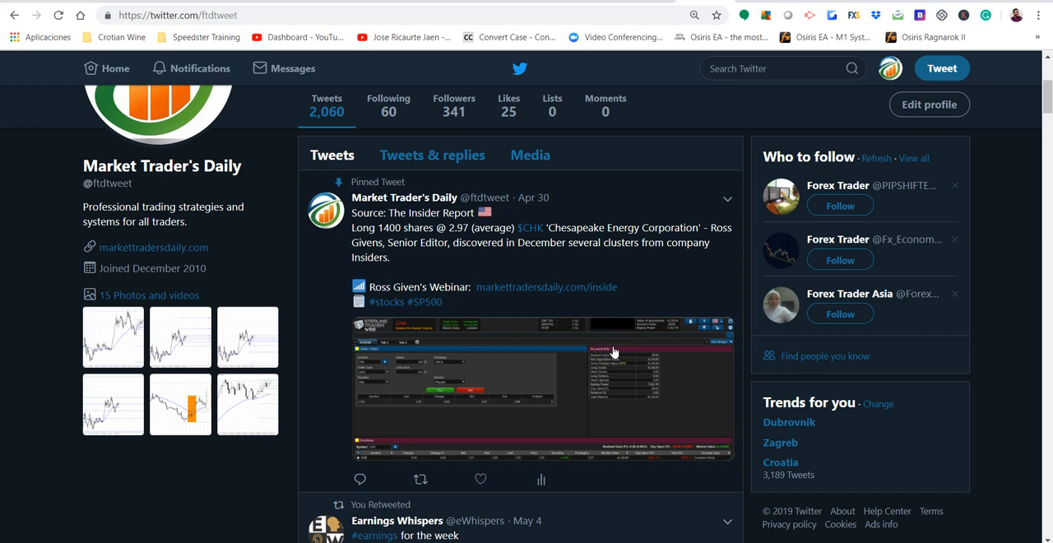
mouse_move(730, 286)
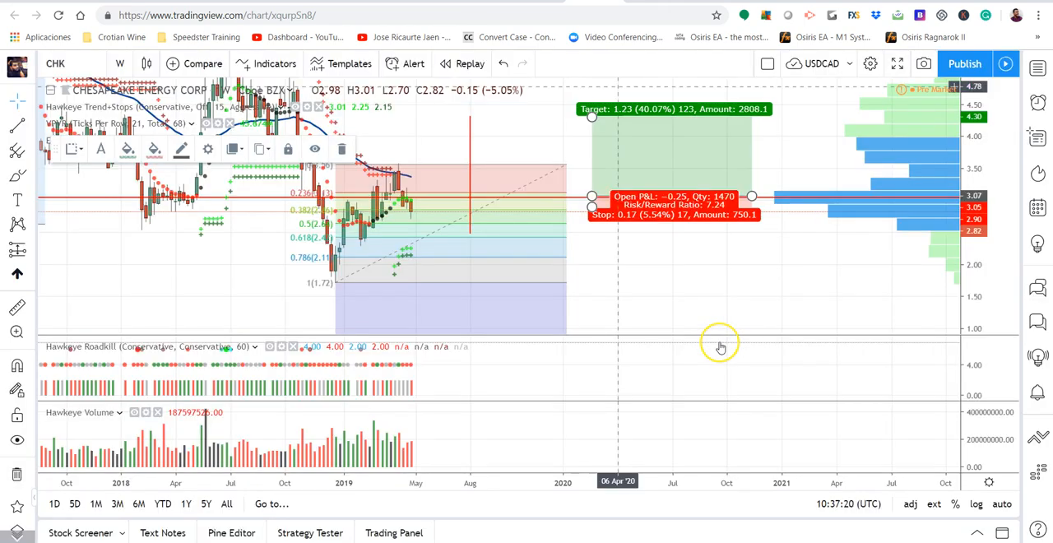
mouse_move(718, 342)
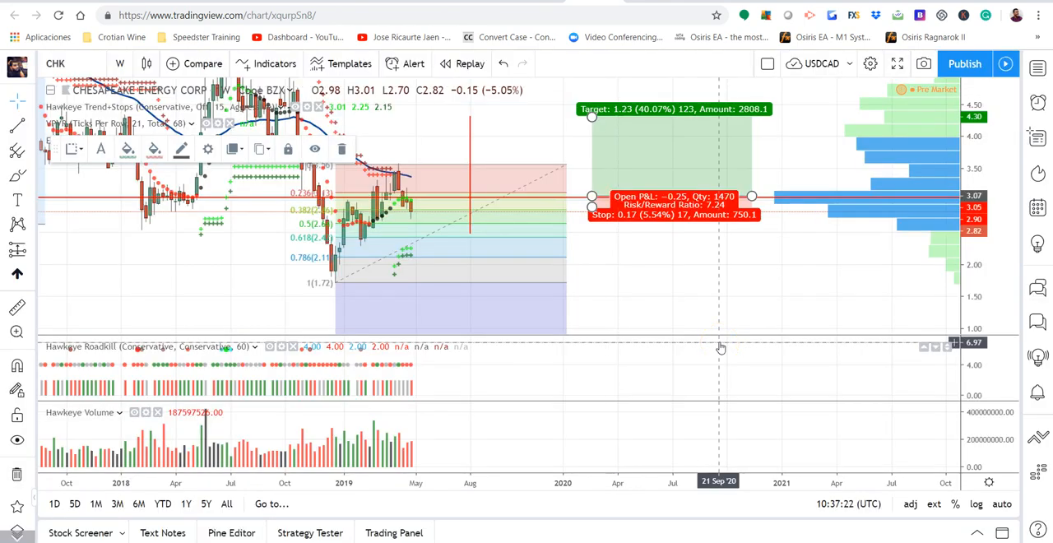
mouse_move(715, 344)
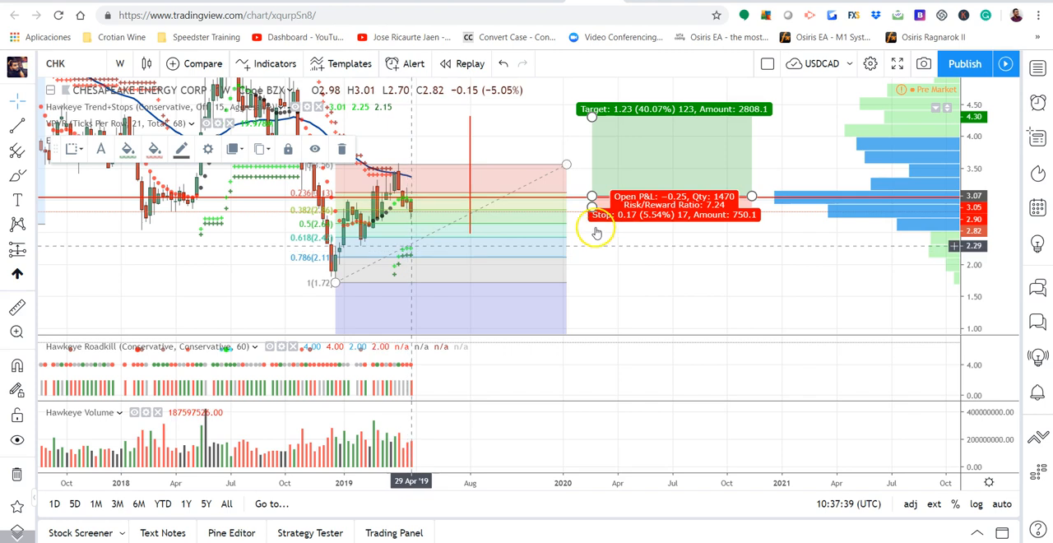
Drag the long position's stop down to 2.10, giving 294 shares and 1.45 risk/reward.
drag(591, 204, 591, 249)
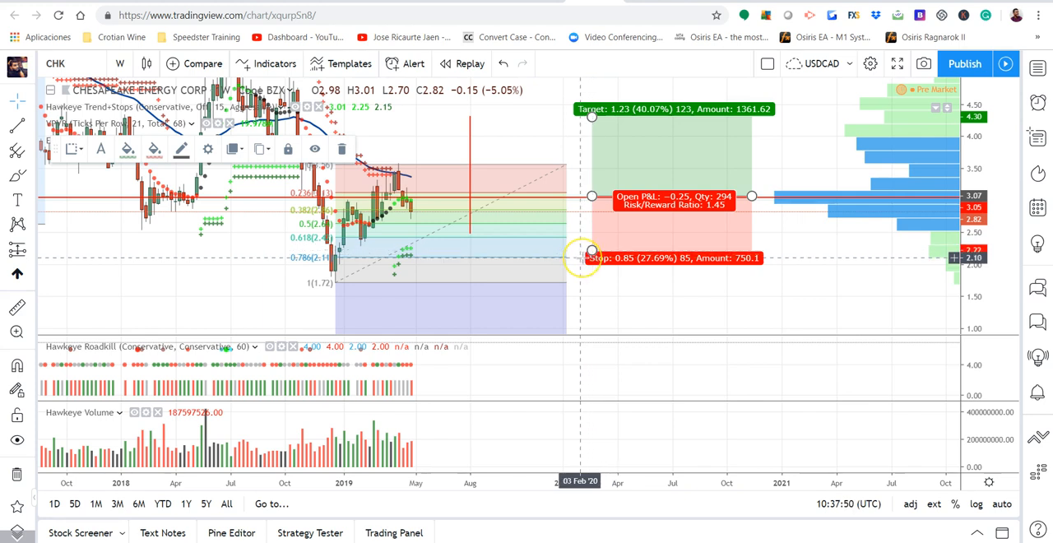
mouse_move(591, 250)
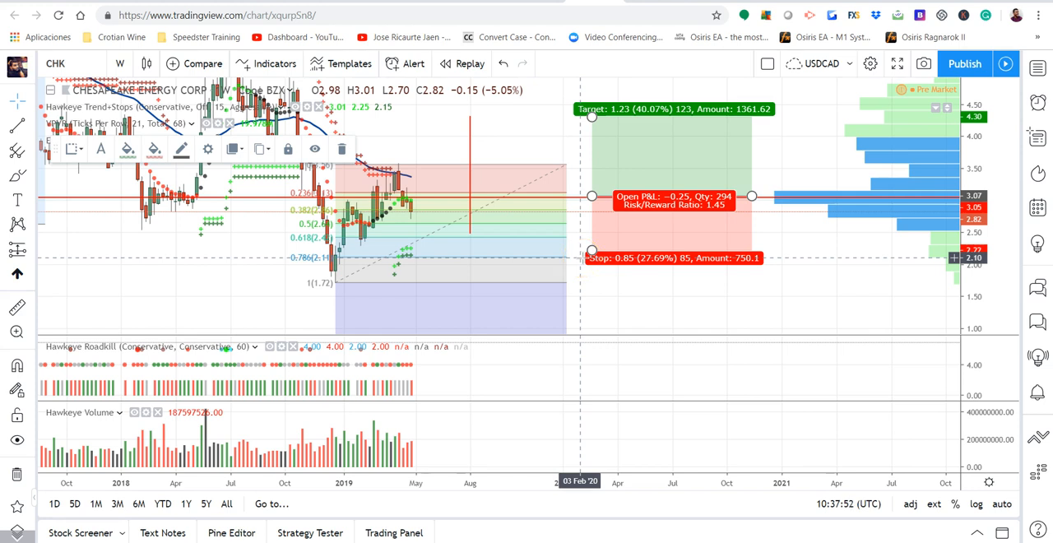